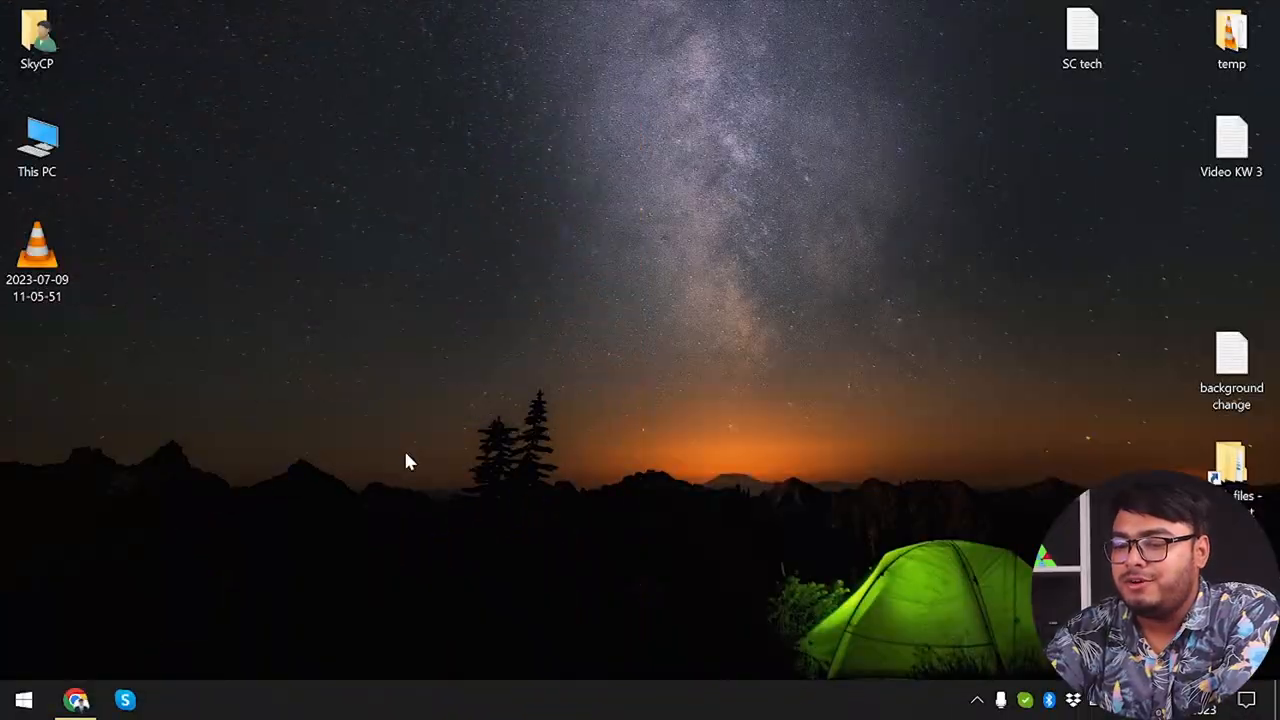
Launch Chrome from the taskbar to reach auth.onedeck.com/account-login
click(76, 699)
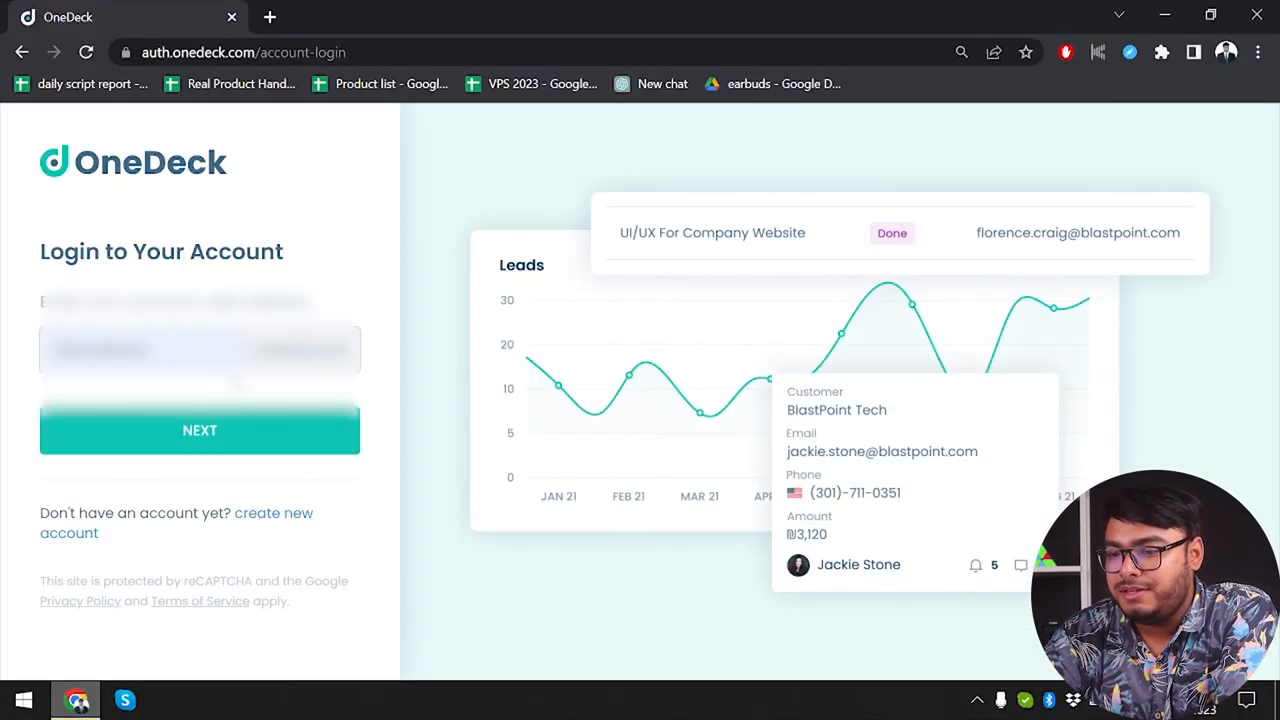
Sign in to OneDeck with the account email and password
click(199, 430)
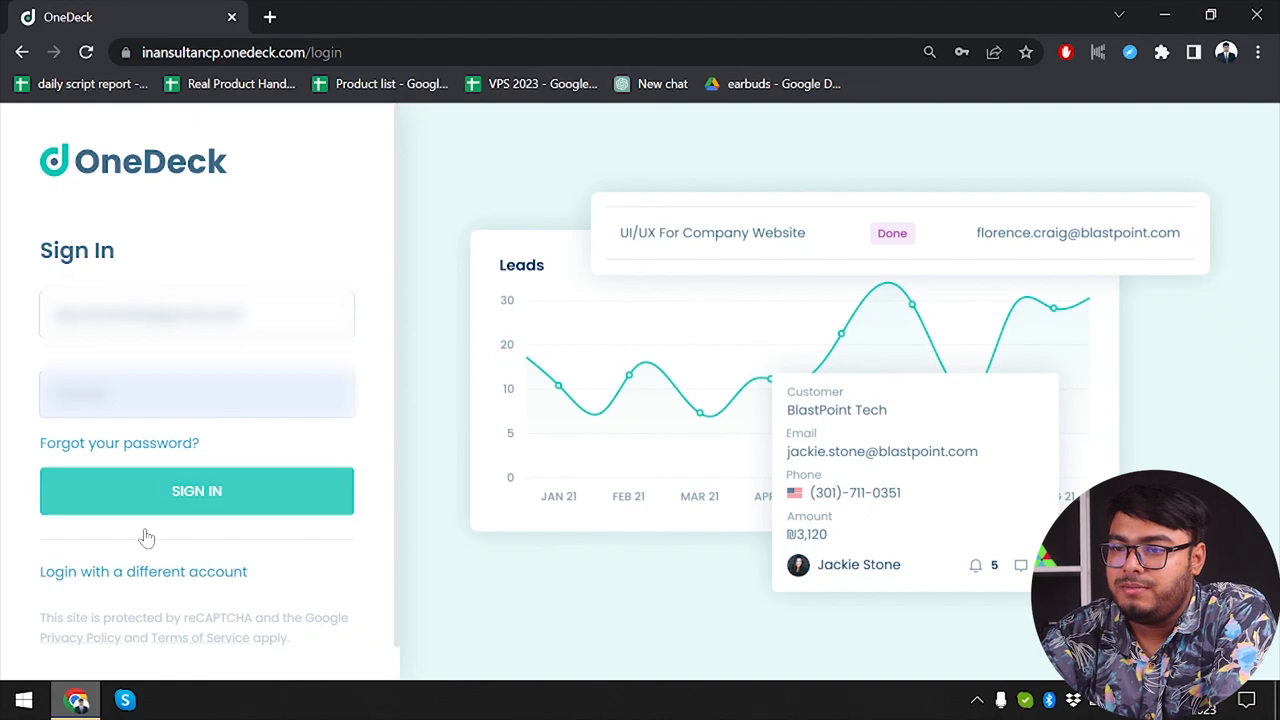
click(196, 490)
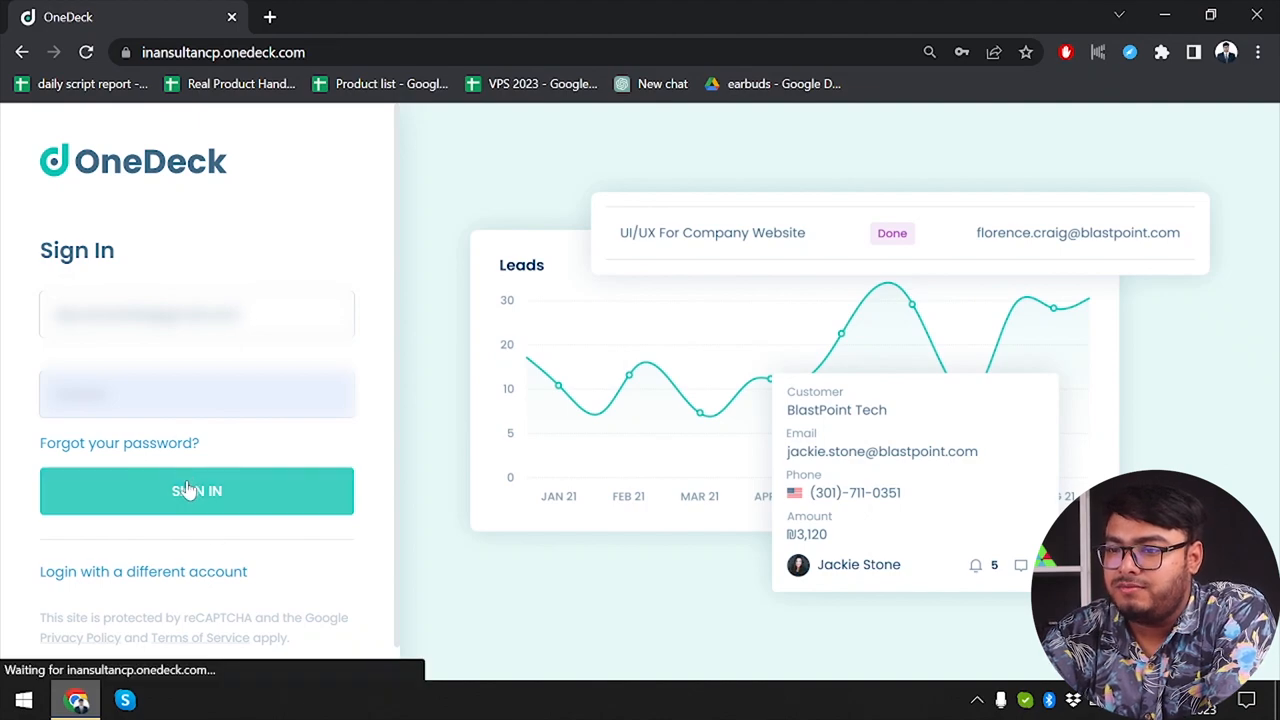
click(196, 490)
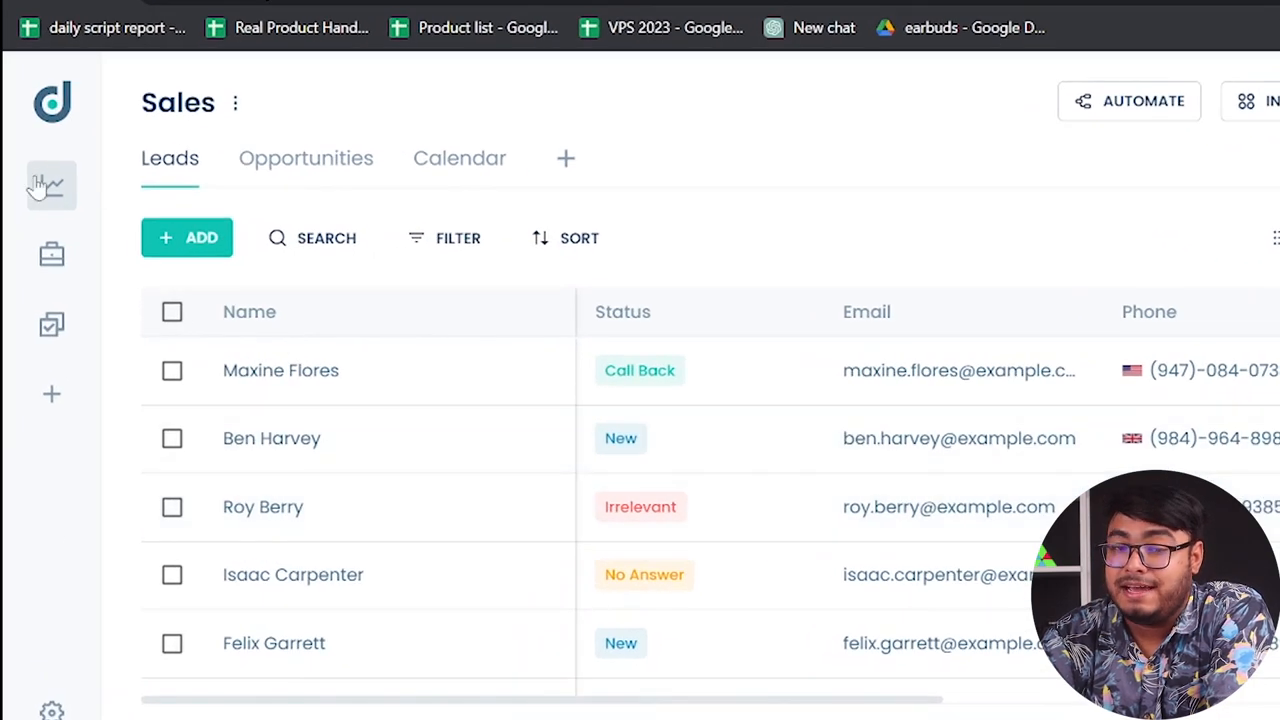
mouse_move(51, 186)
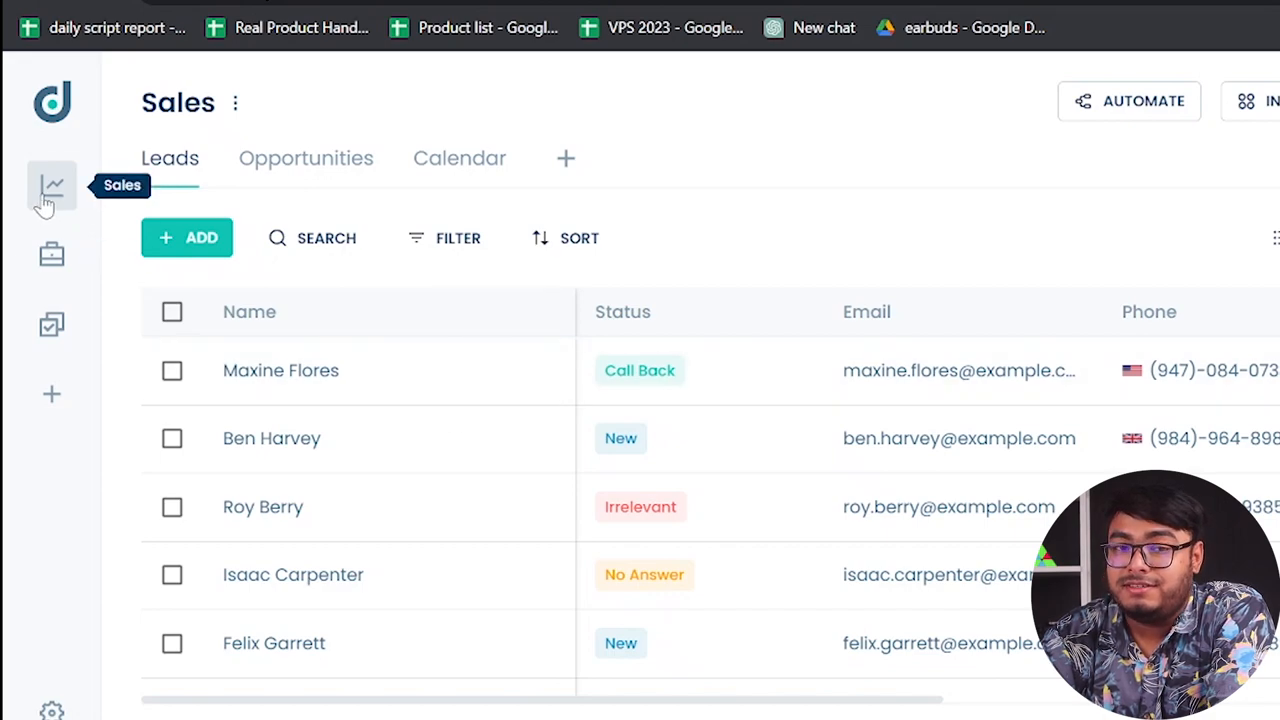
mouse_move(55, 205)
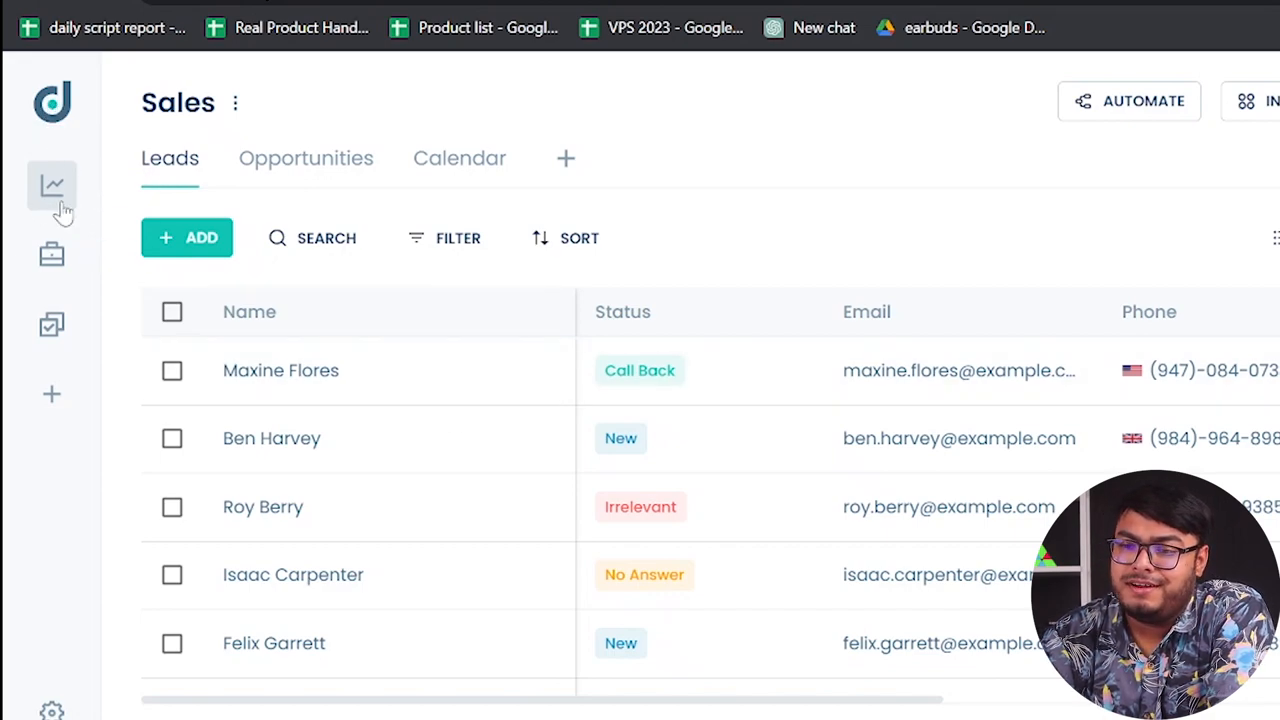
mouse_move(52, 186)
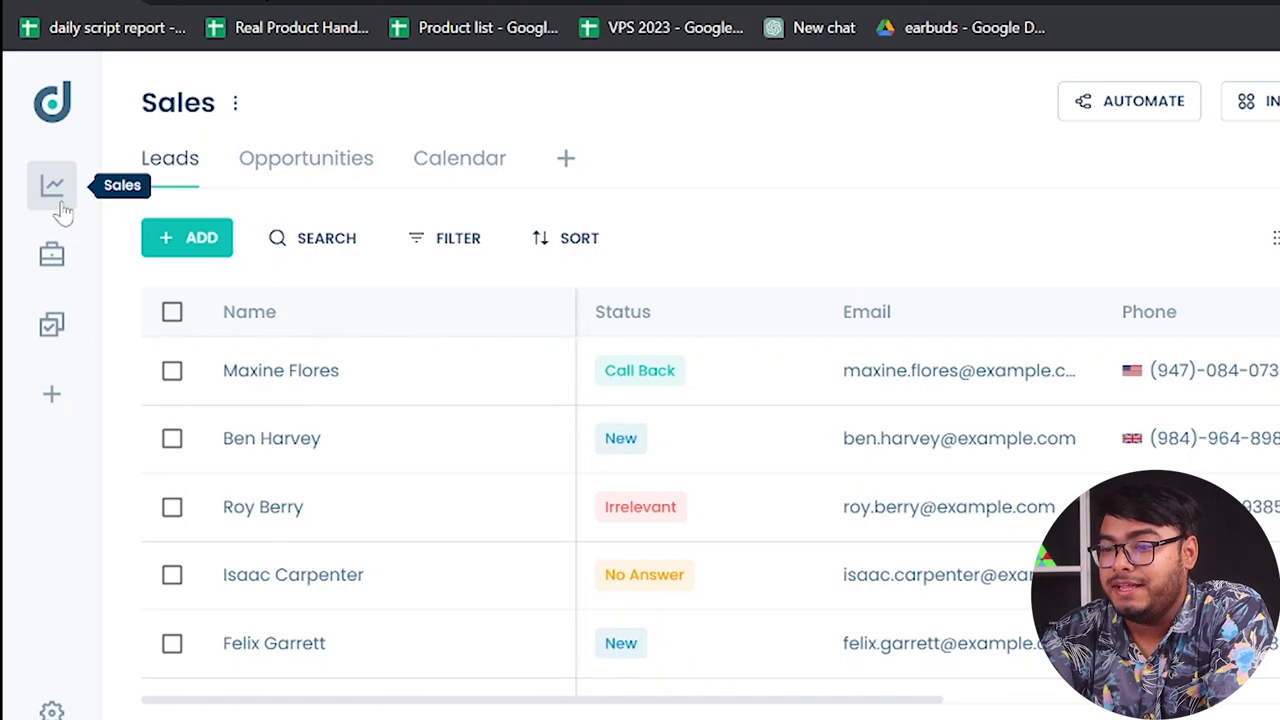
mouse_move(52, 258)
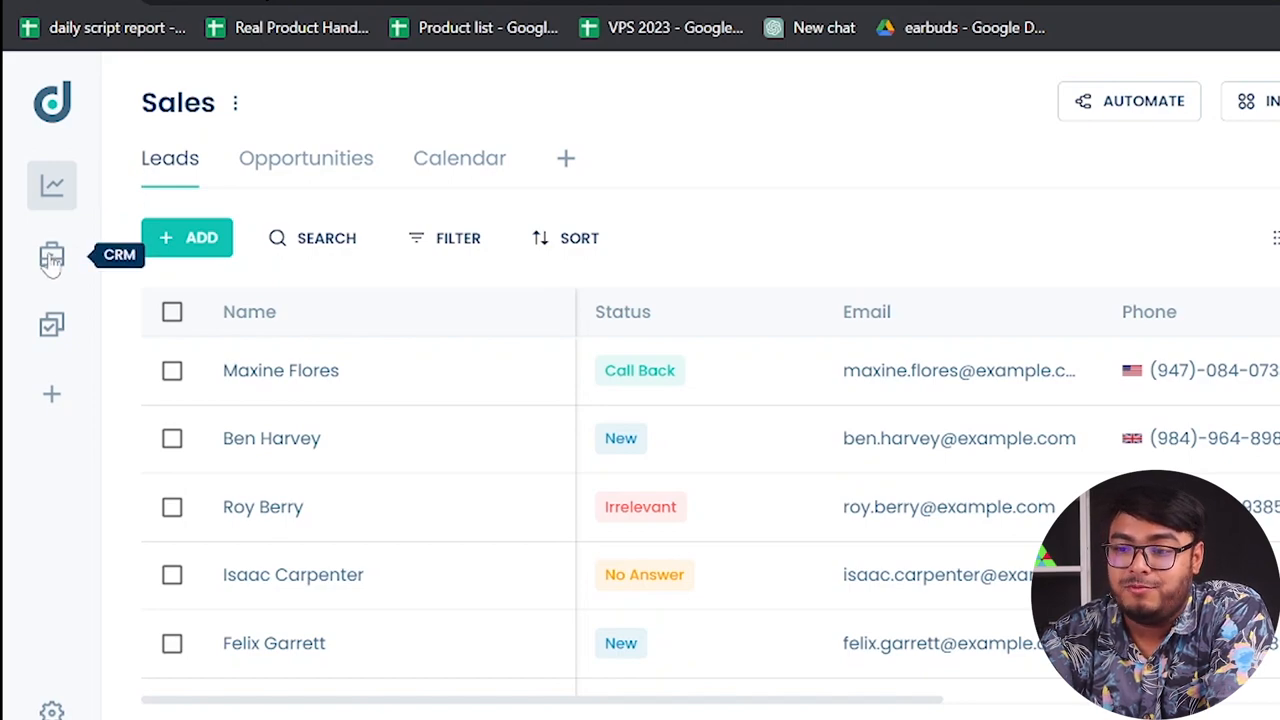
click(51, 255)
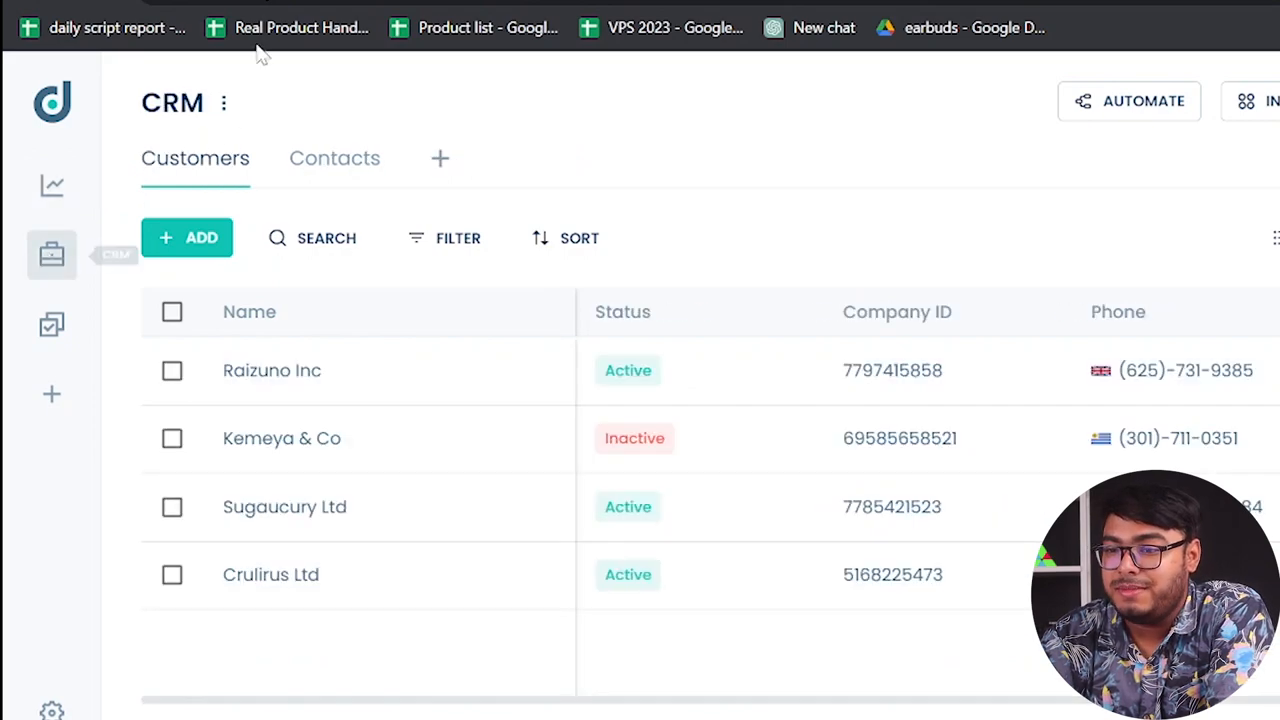
click(52, 324)
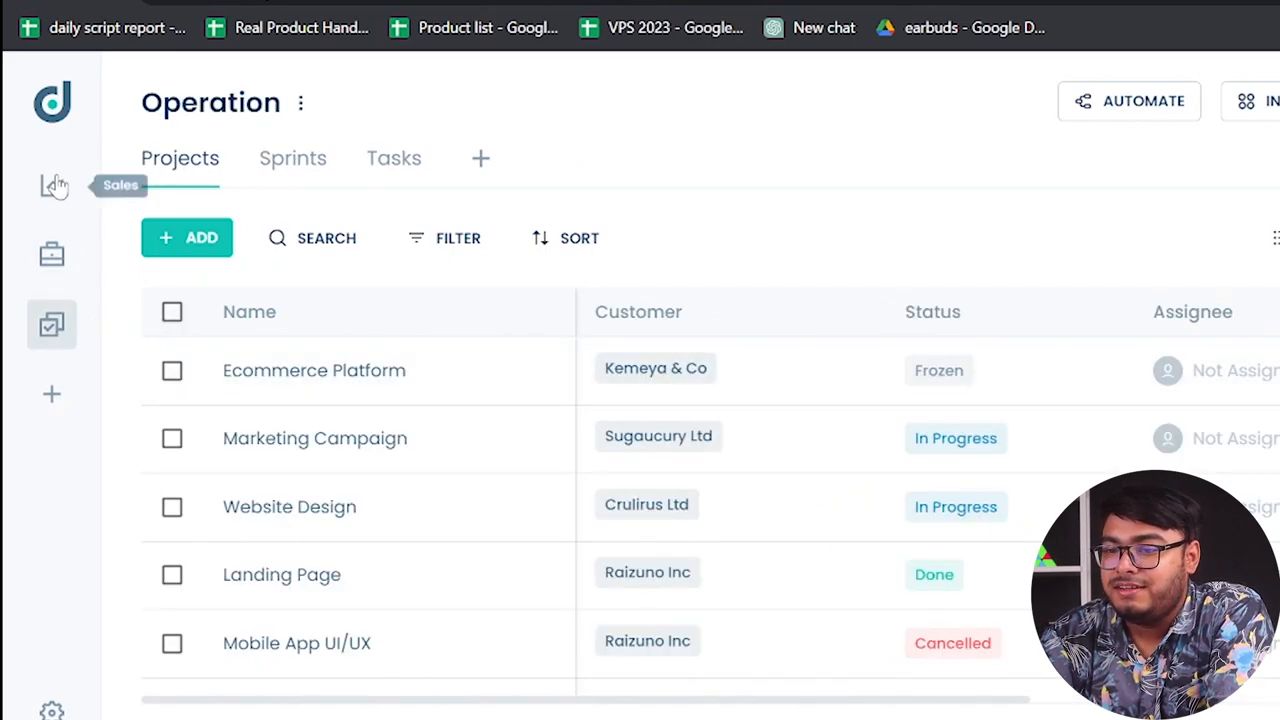
click(52, 185)
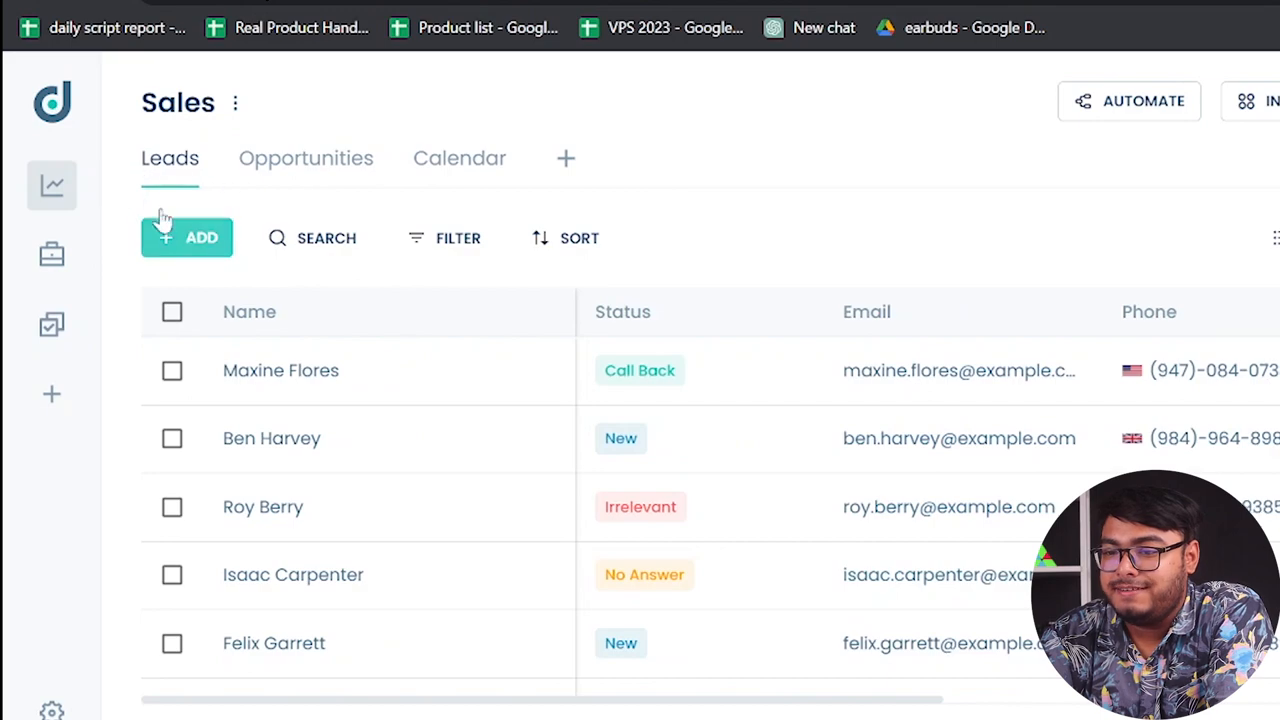
mouse_move(350, 390)
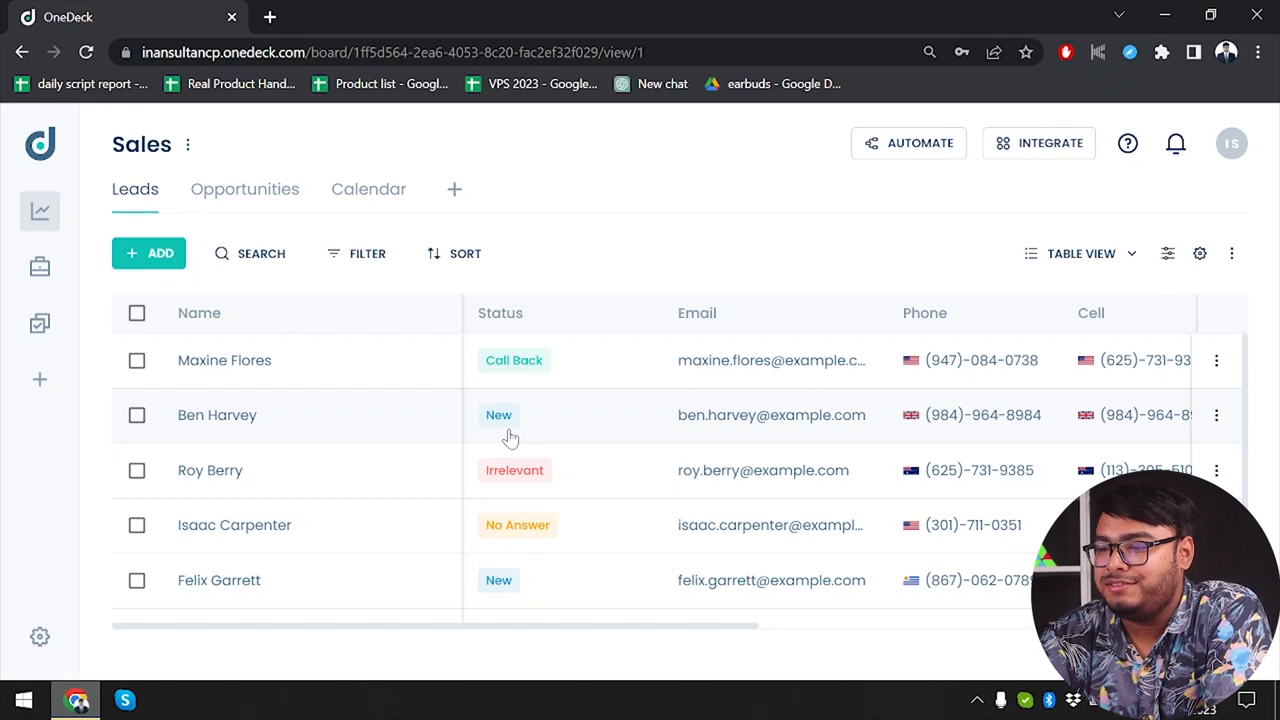
mouse_move(545, 495)
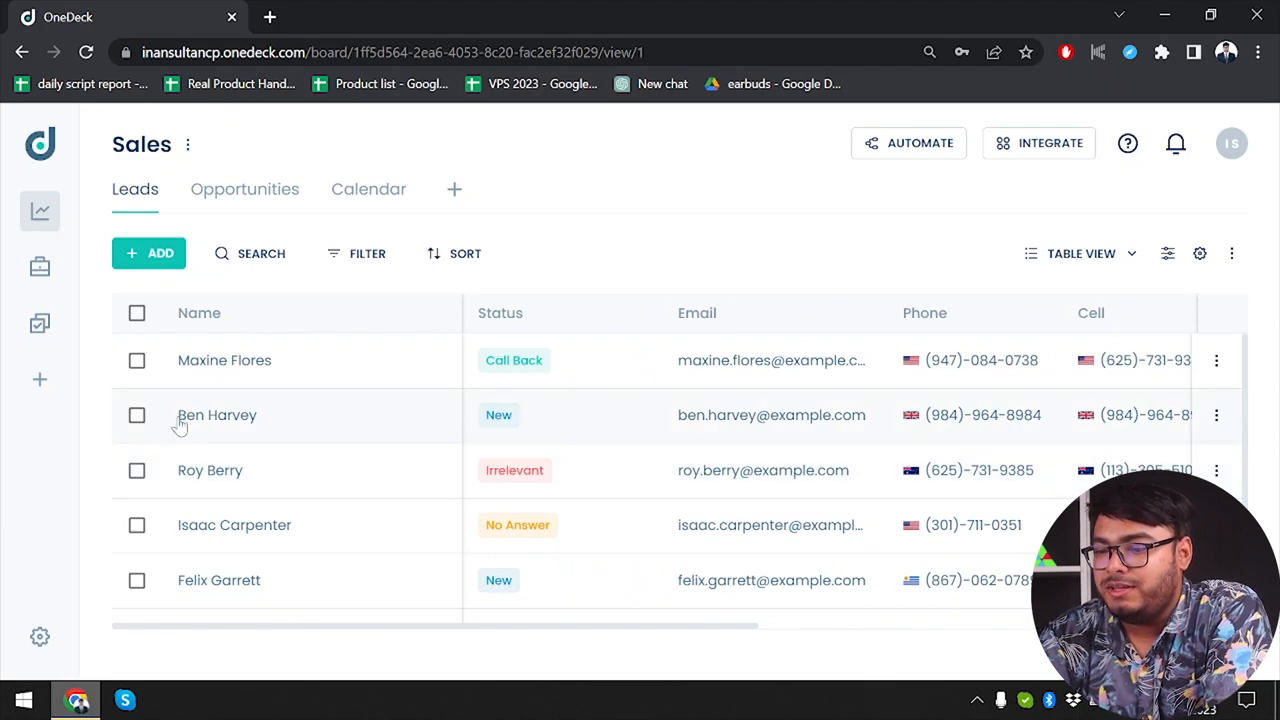
mouse_move(519, 485)
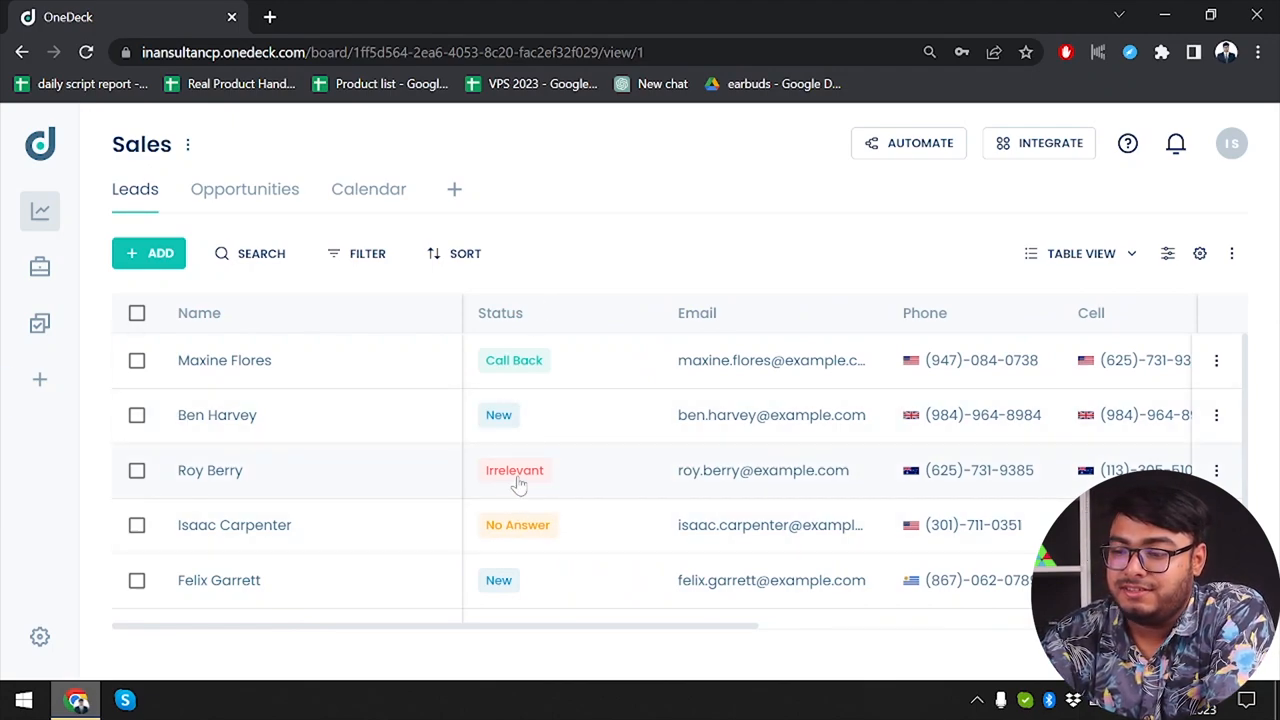
mouse_move(535, 530)
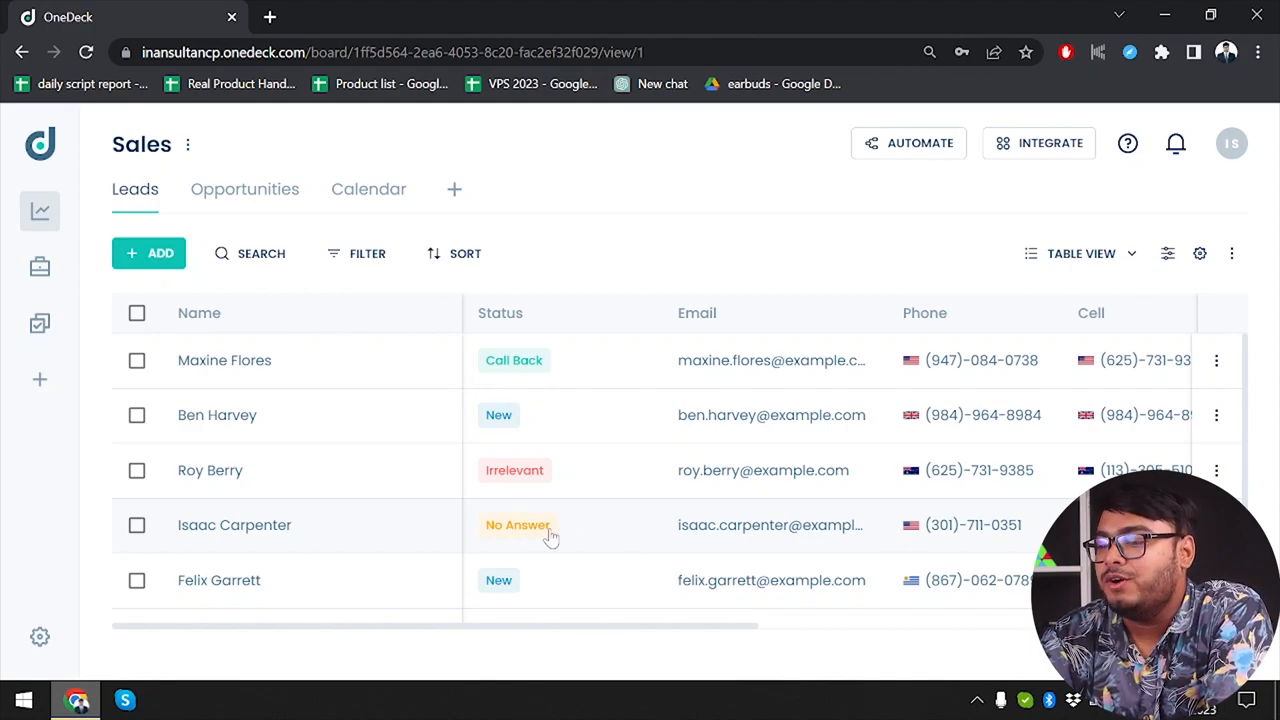
mouse_move(757, 487)
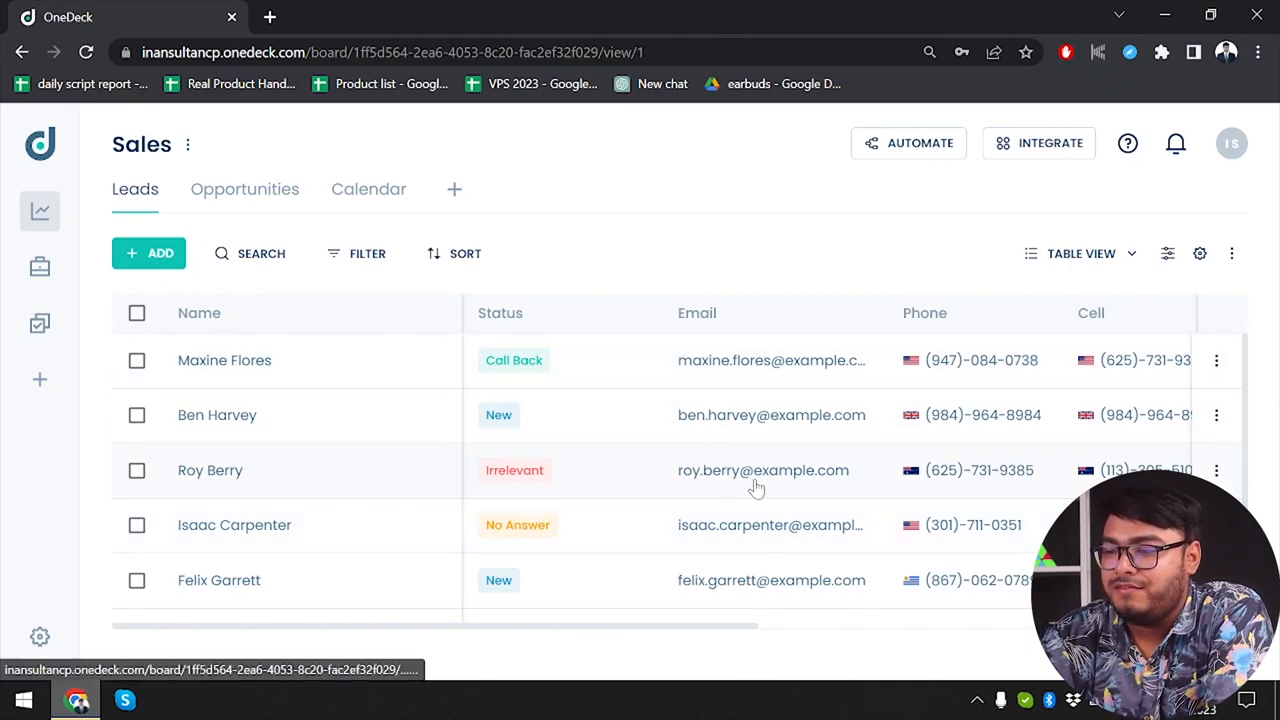
scroll(right, 3)
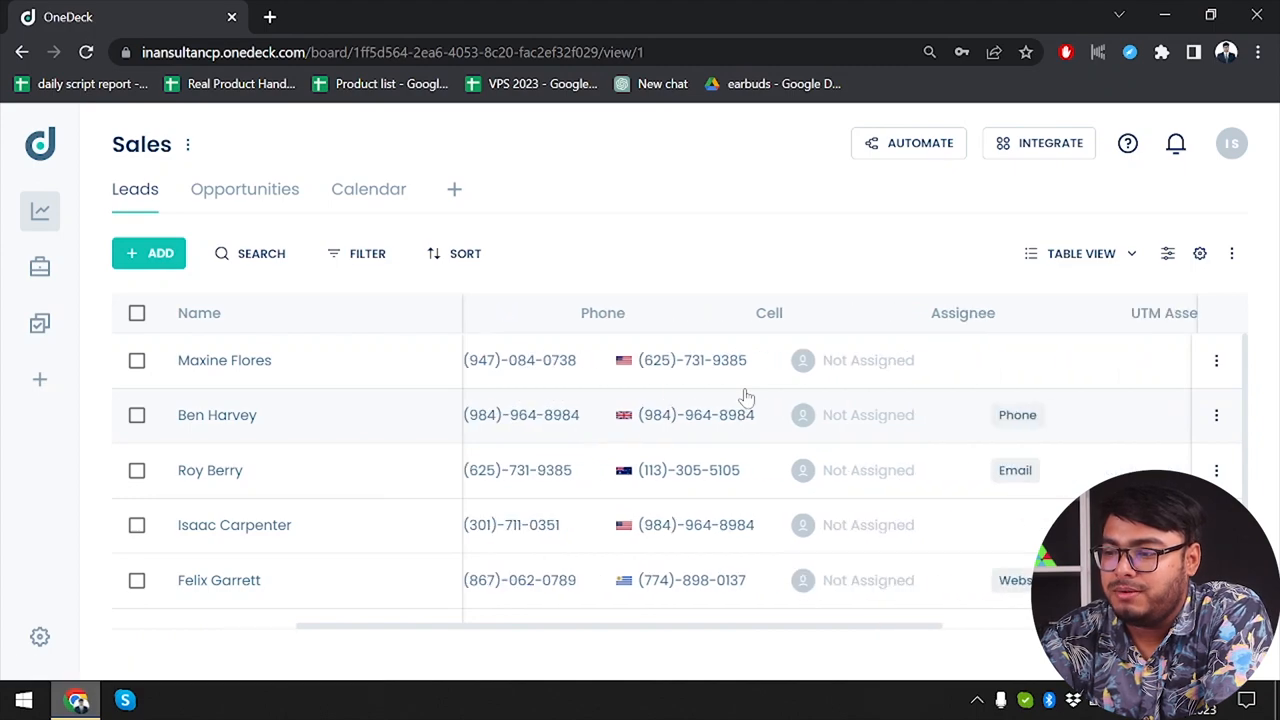
scroll(right, 3)
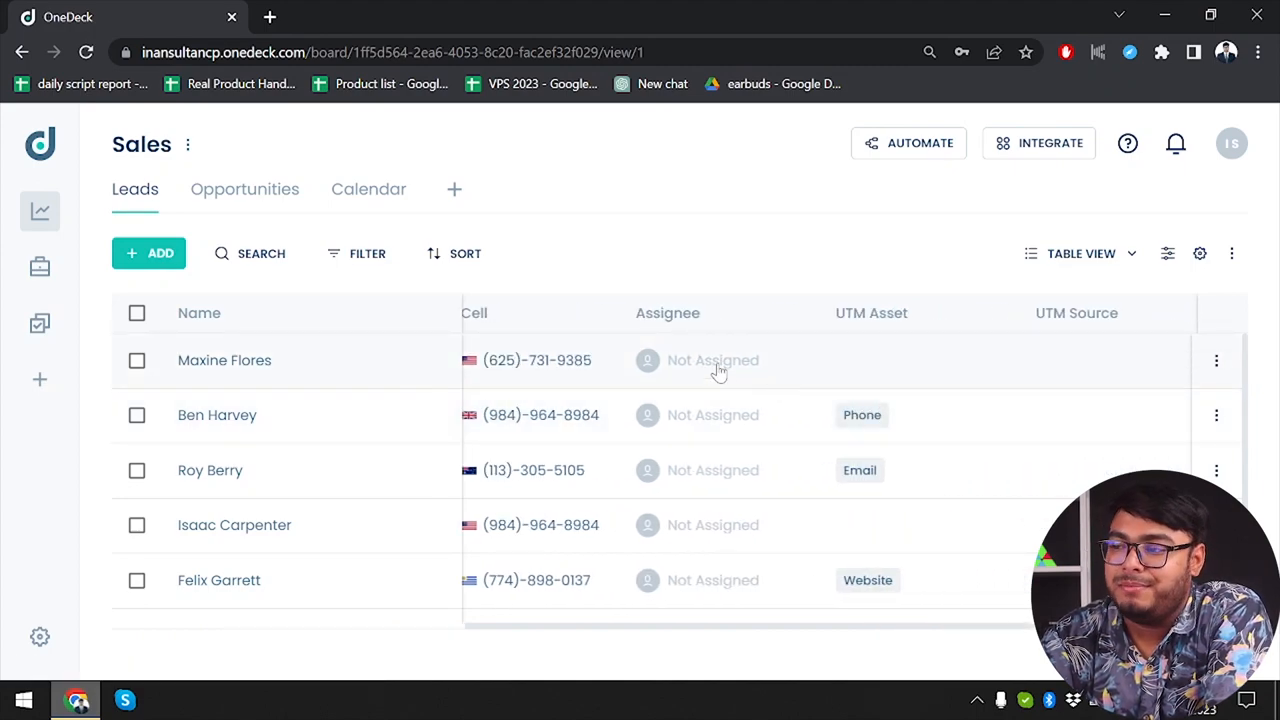
click(224, 360)
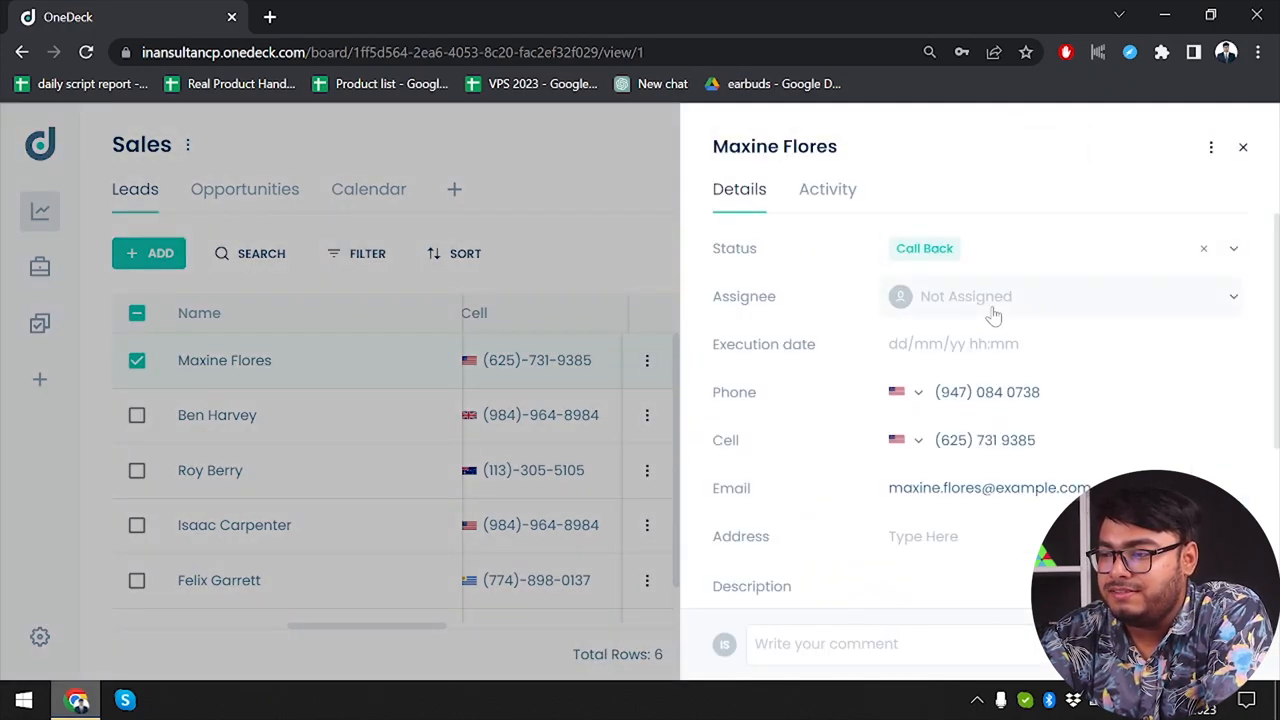
click(1060, 296)
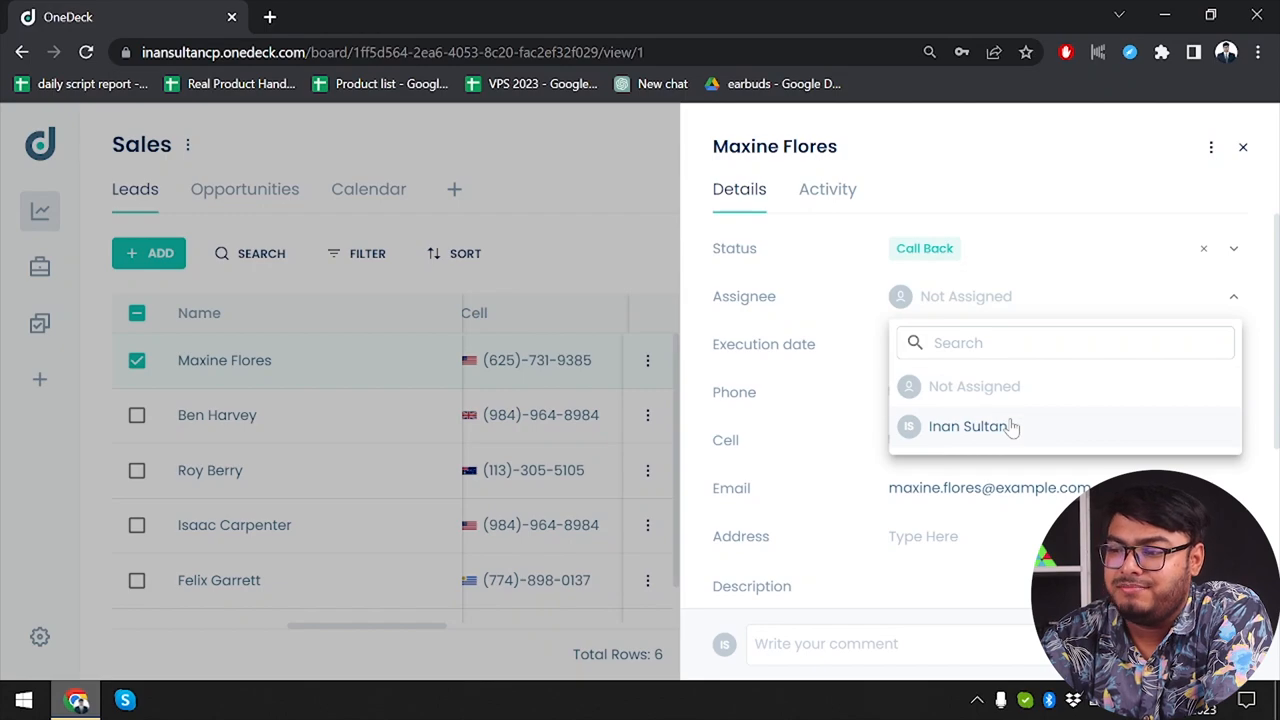
click(967, 426)
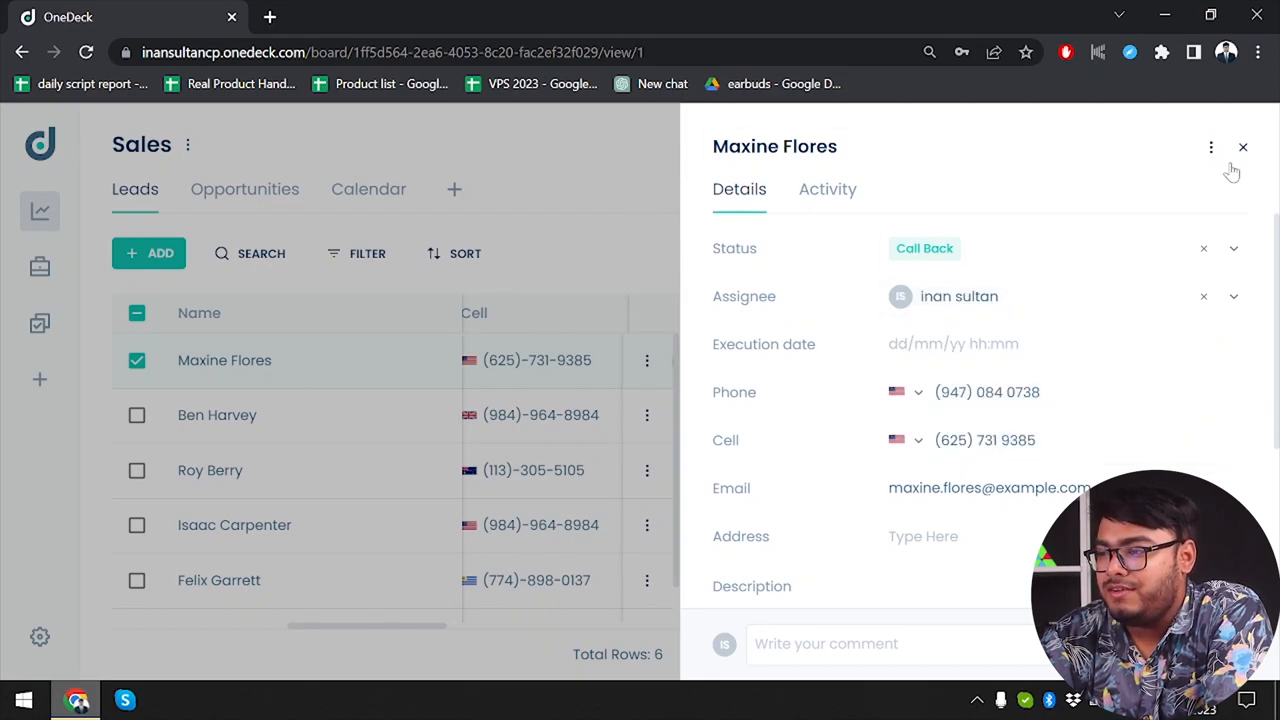
click(1243, 147)
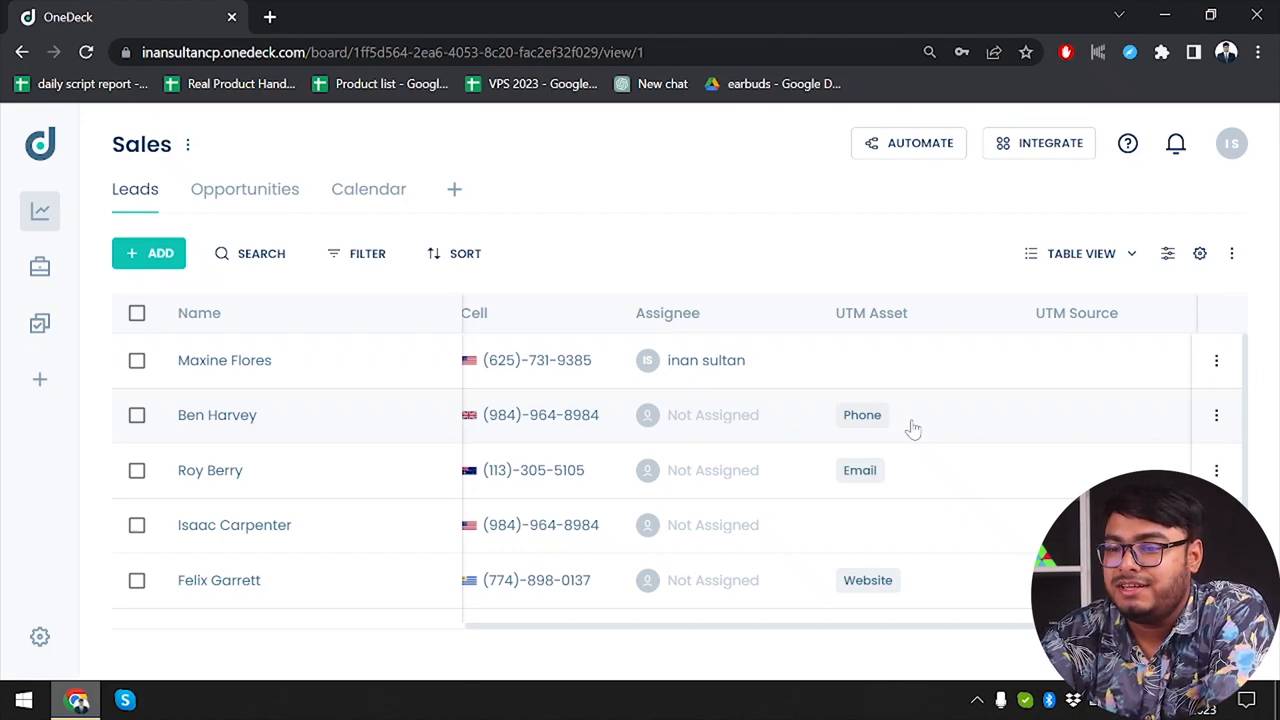
mouse_move(703, 432)
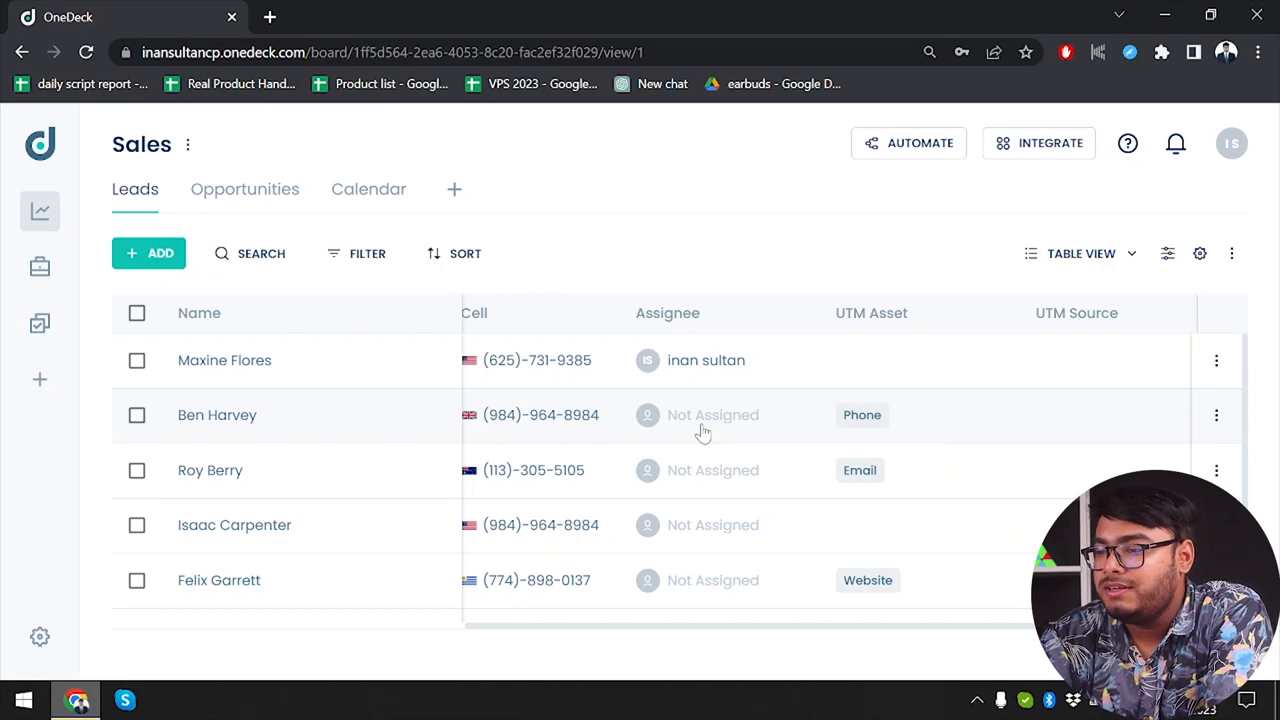
scroll(right, 3)
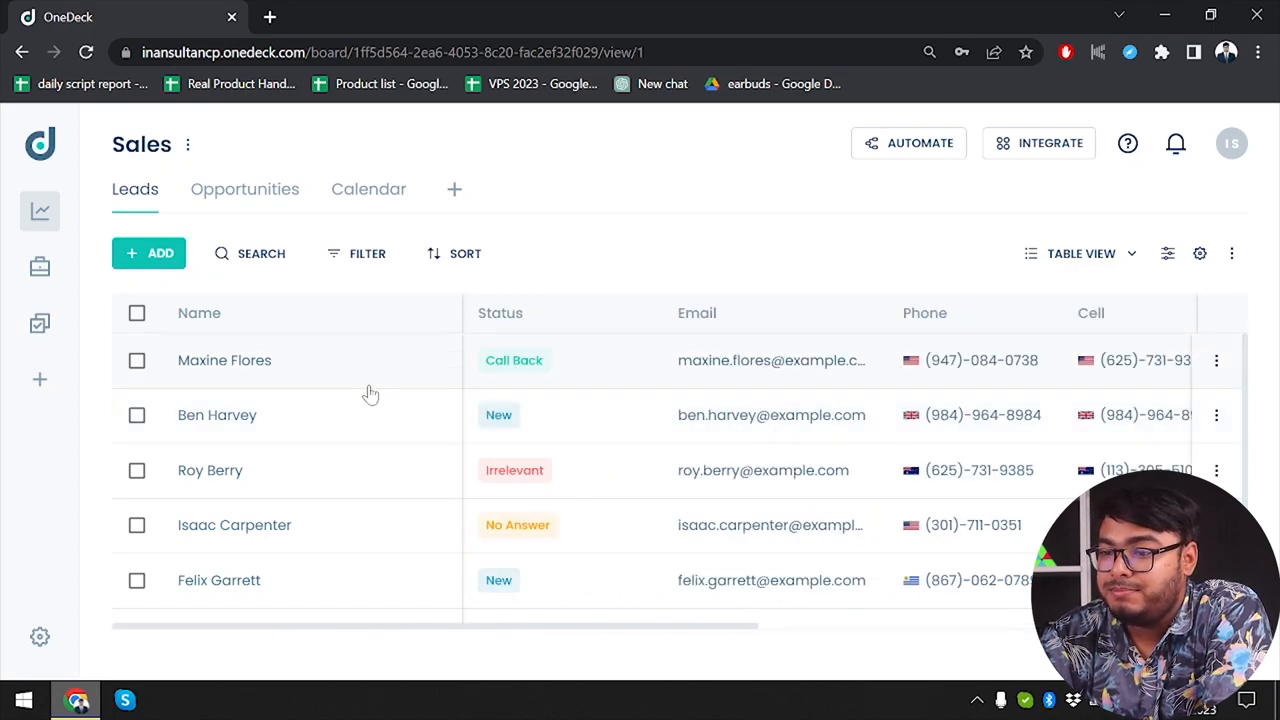
Switch to the Opportunities kanban and expand the Crulirus card to read its details
click(245, 189)
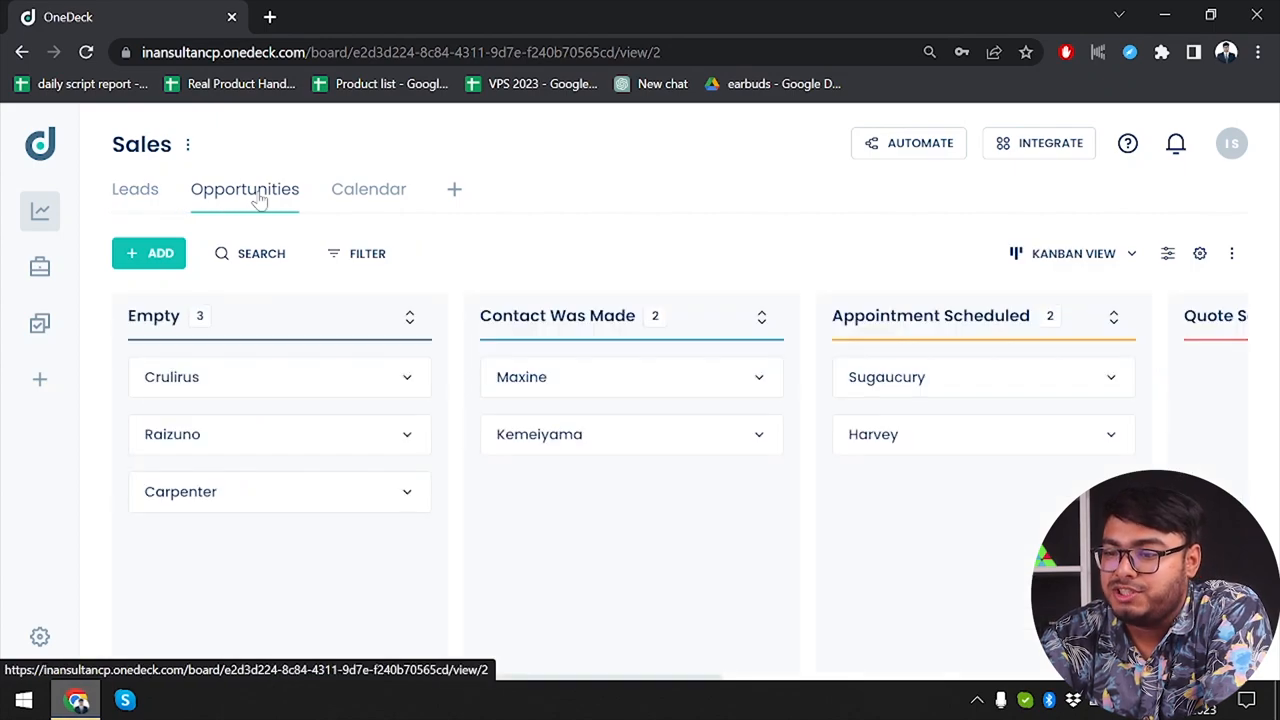
mouse_move(409, 390)
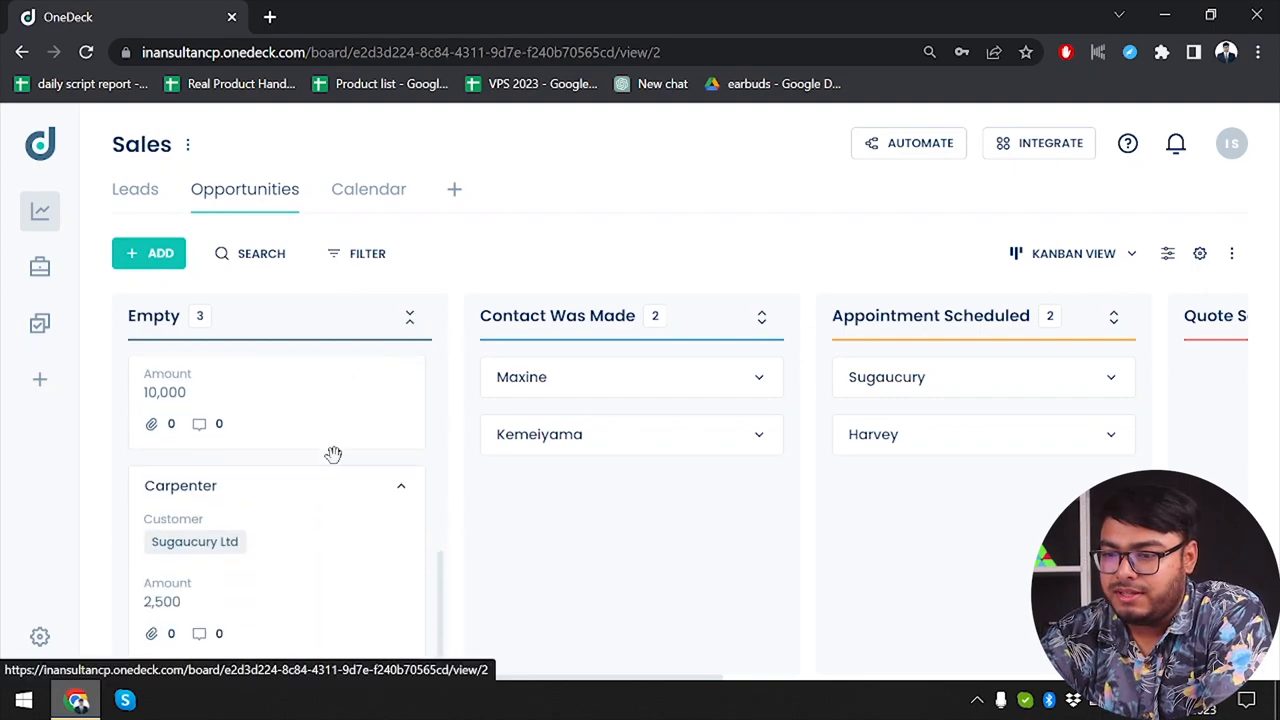
scroll(right, 3)
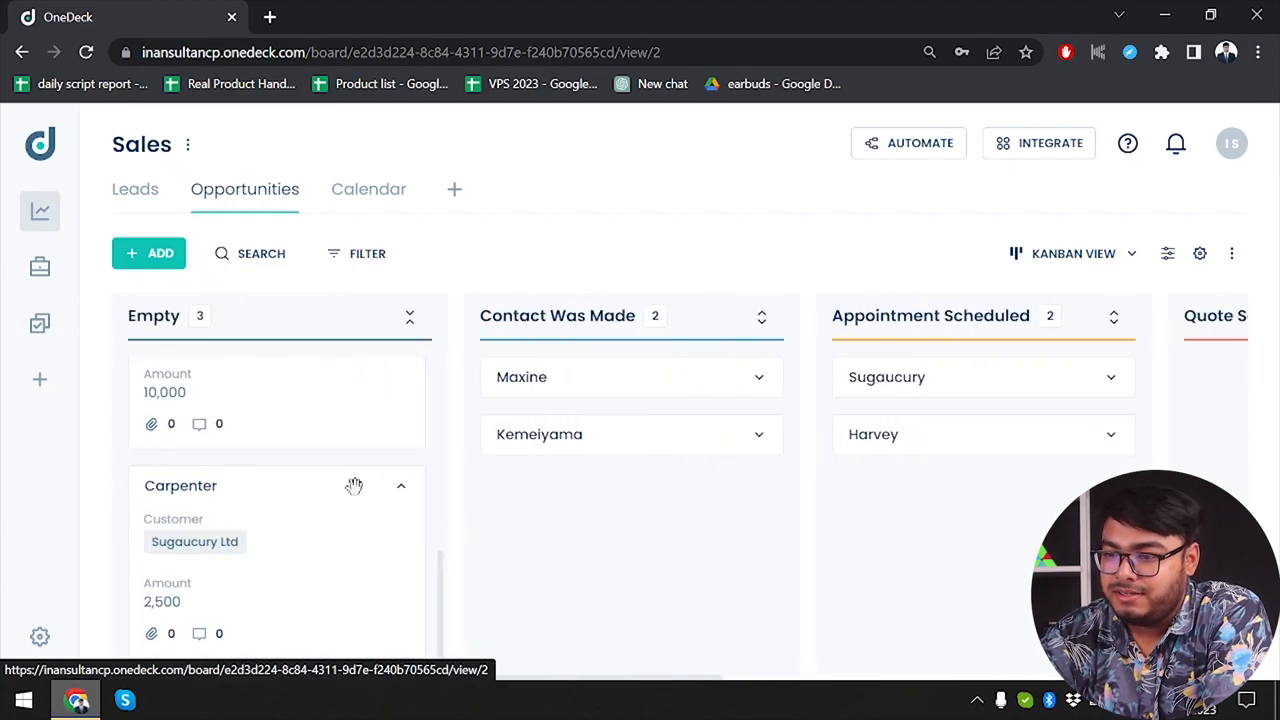
mouse_move(308, 461)
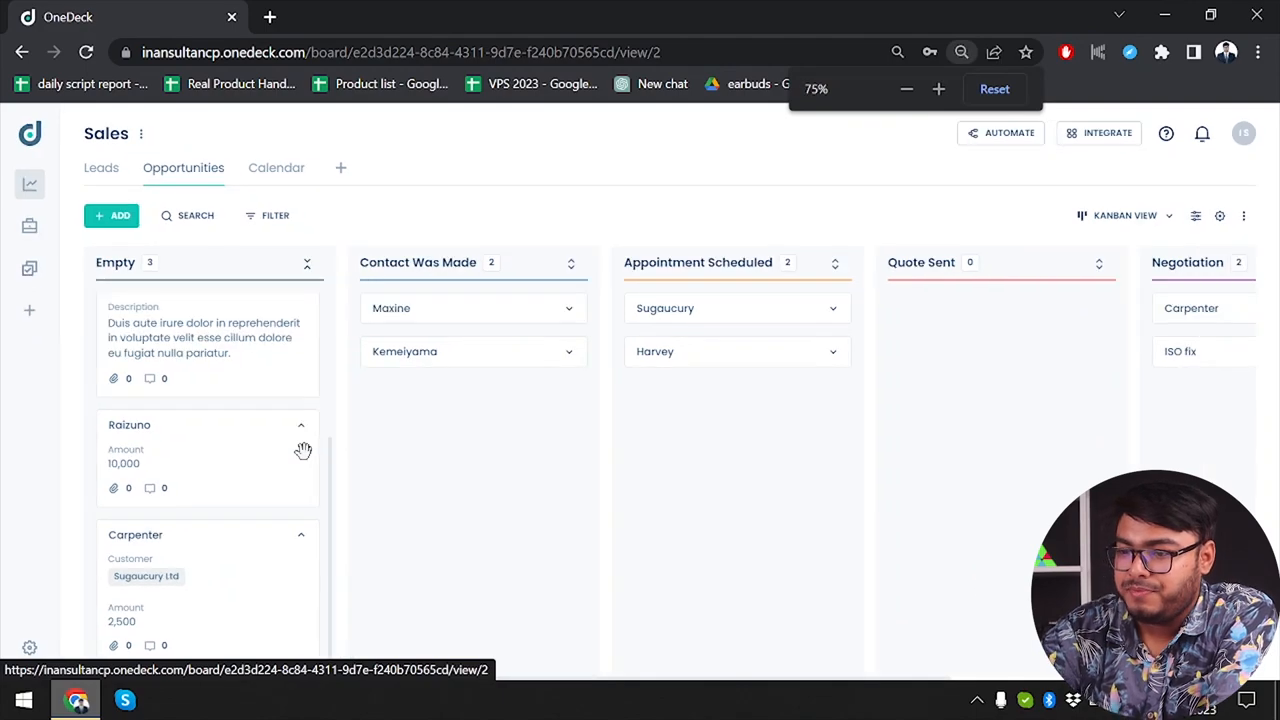
click(906, 89)
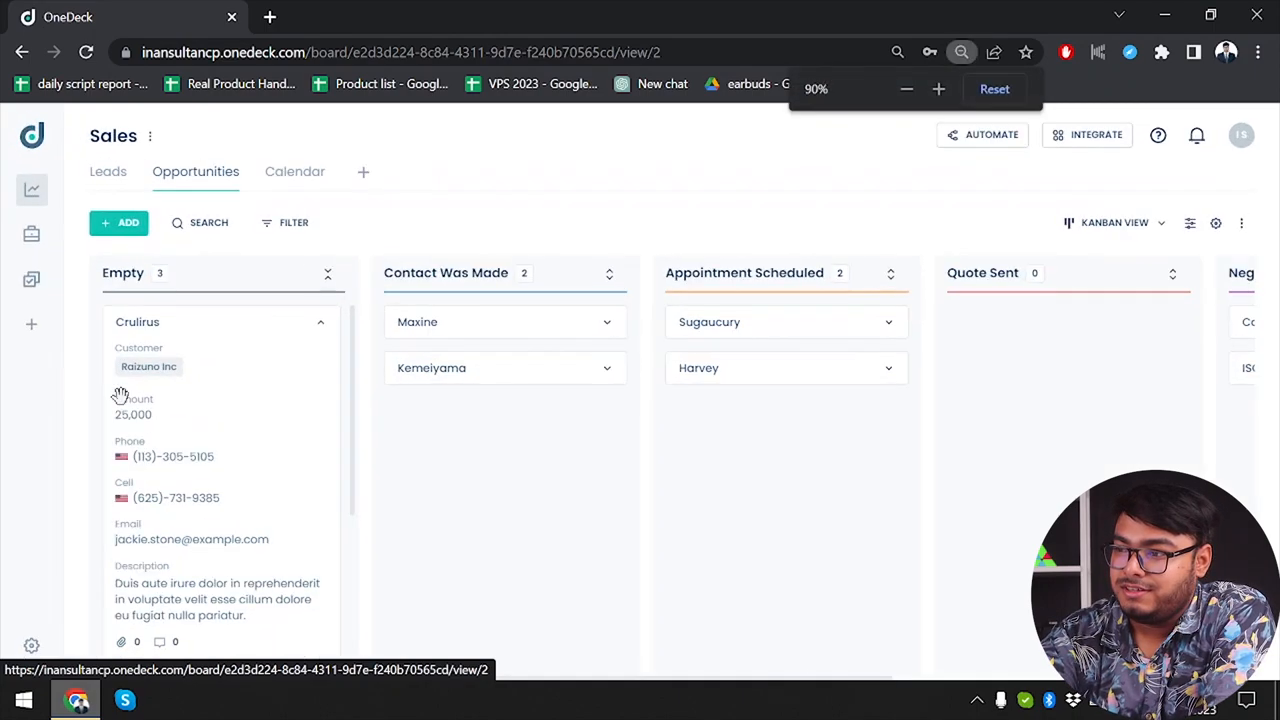
click(938, 89)
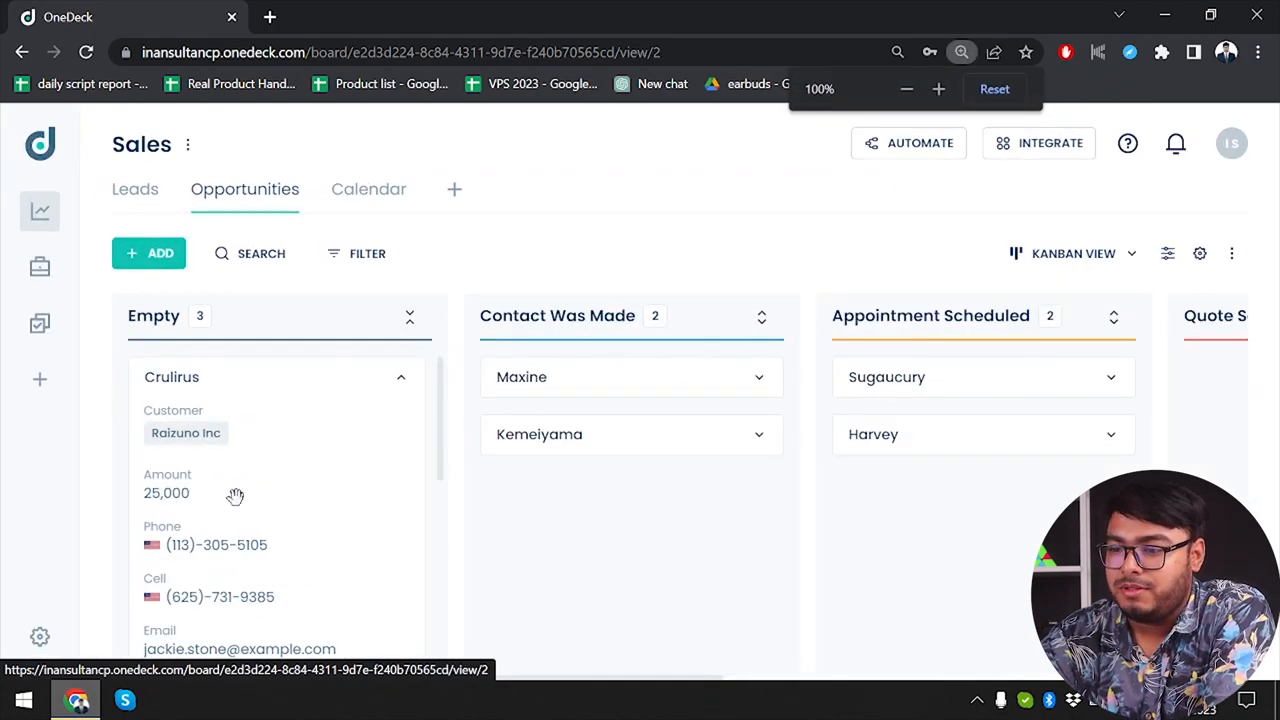
scroll(down, 3)
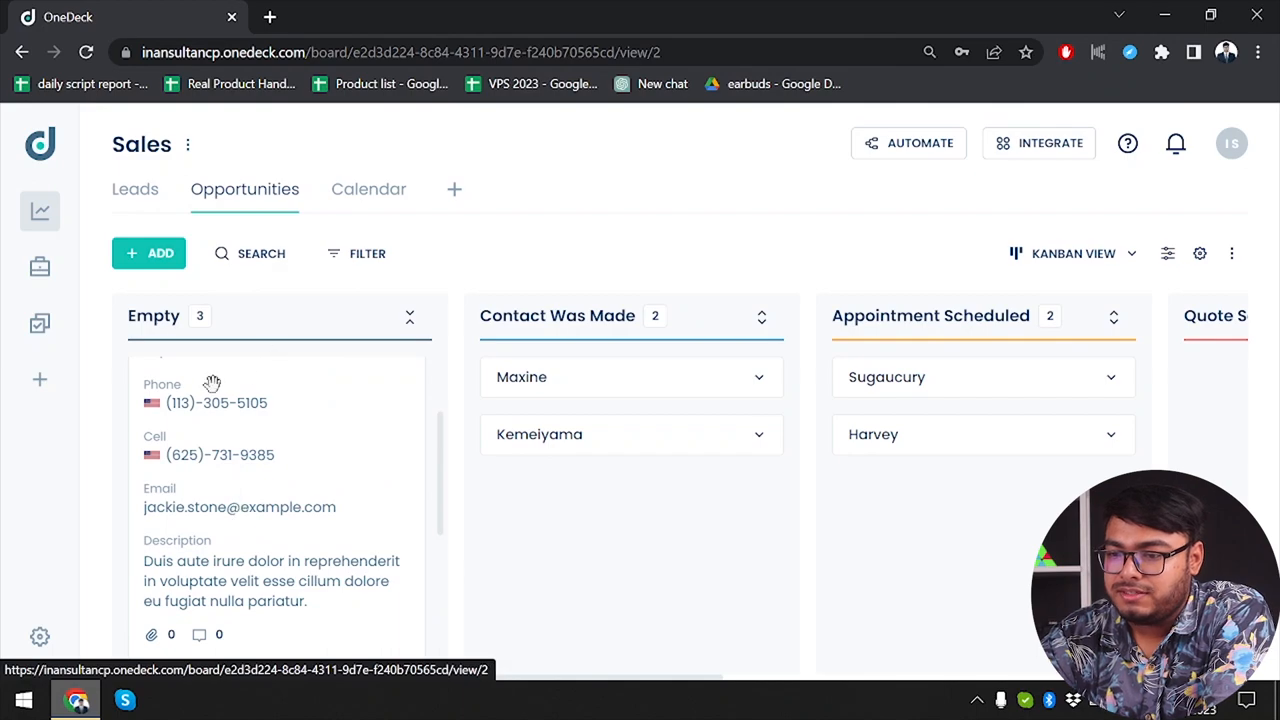
mouse_move(260, 200)
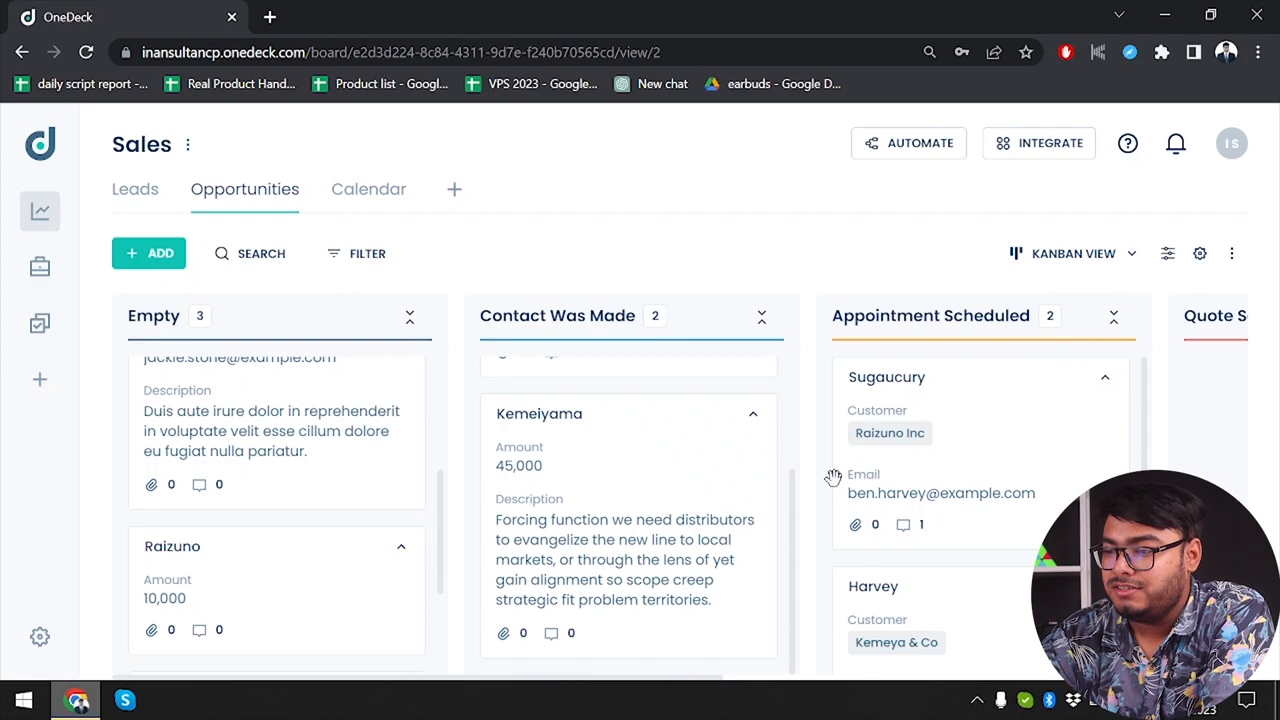
Read Sugaucury's details and comments, then expand the Negotiation deals Carpenter and ISO fix
scroll(right, 3)
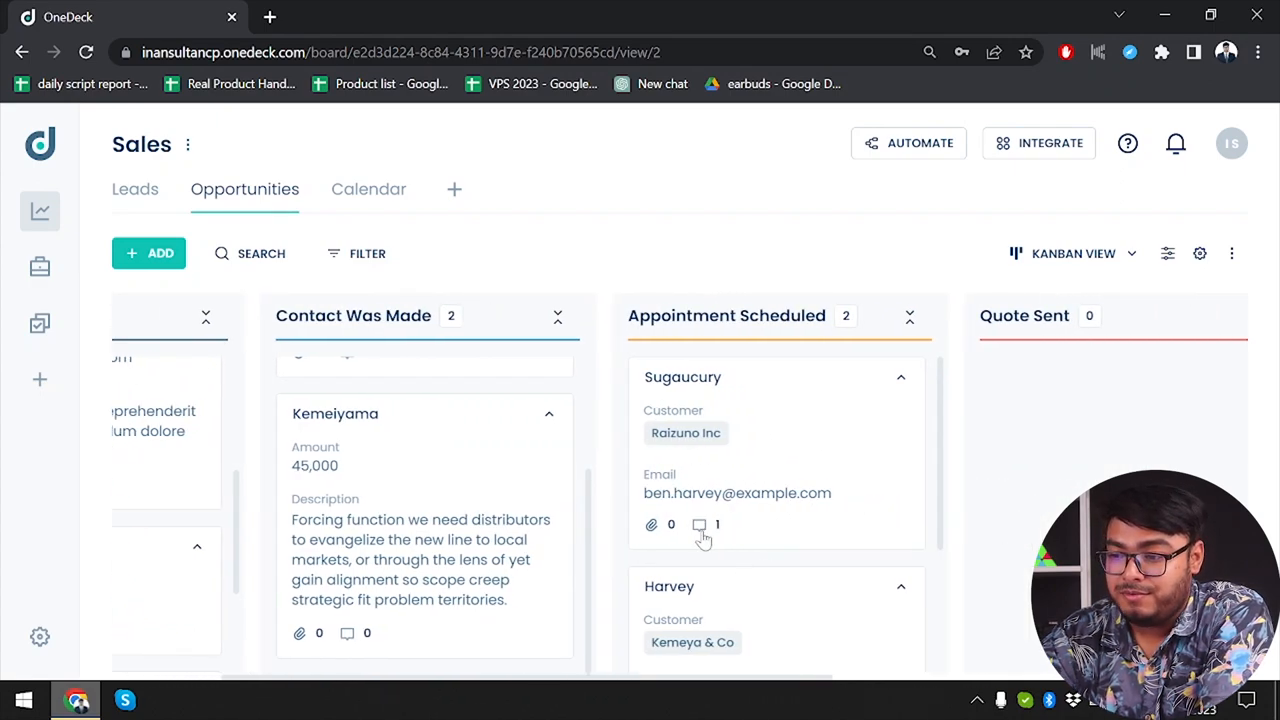
click(682, 377)
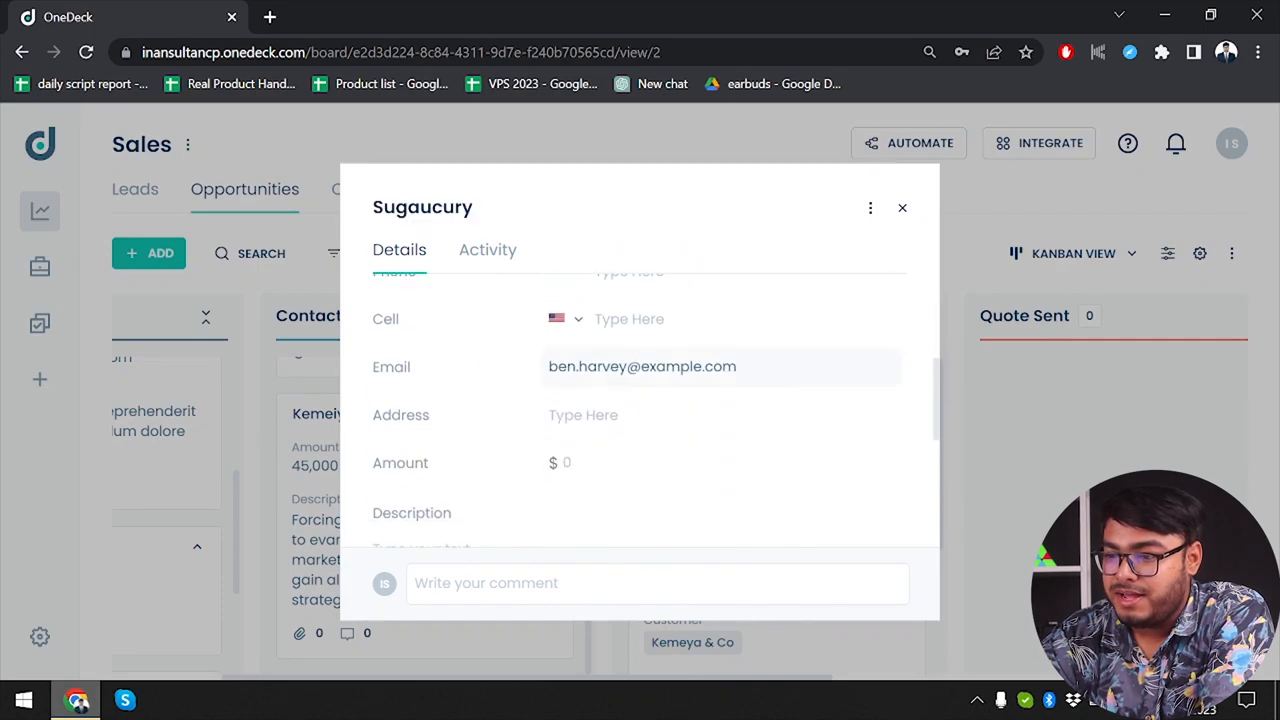
scroll(down, 3)
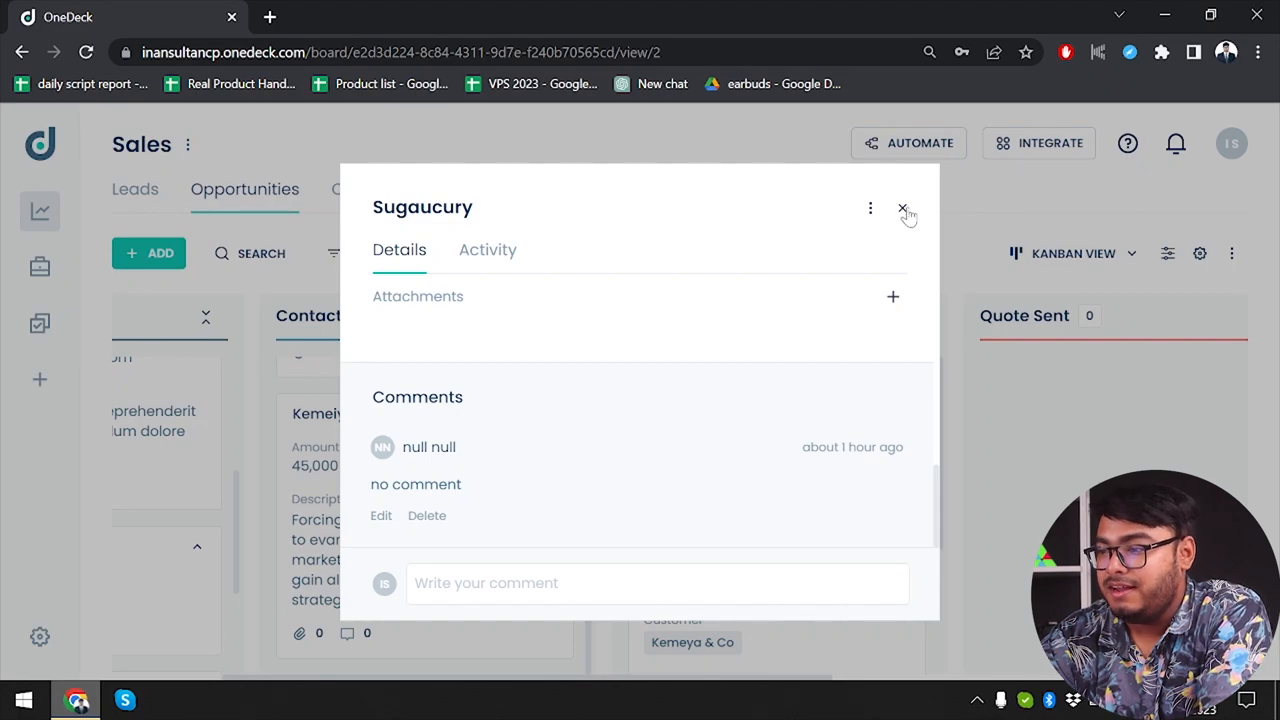
click(902, 208)
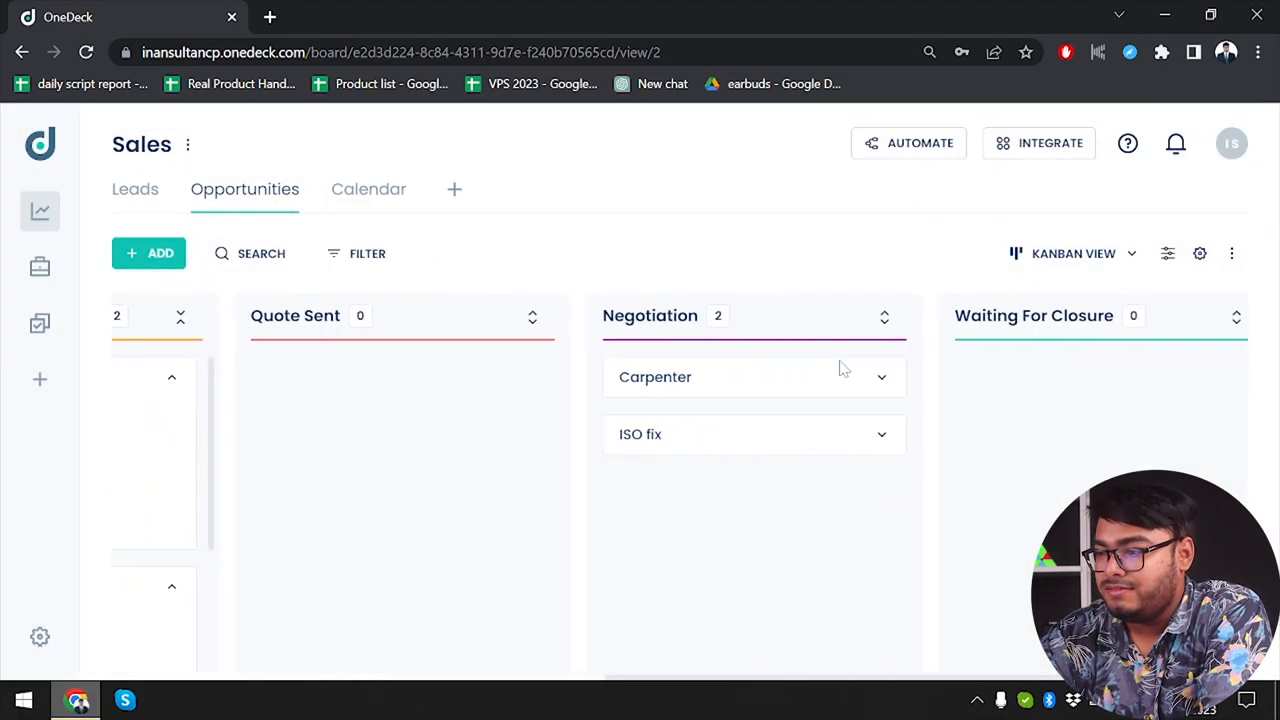
click(881, 377)
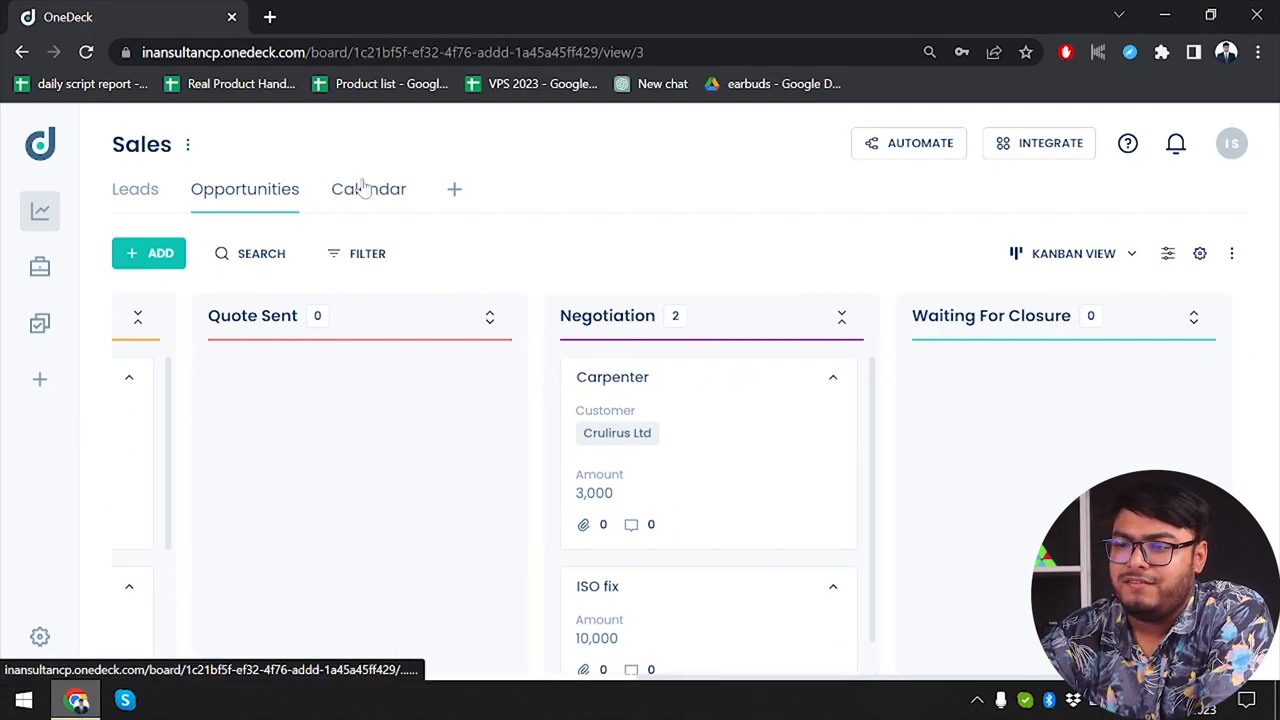
Switch the Sales board to its Calendar tab showing July 2023 events
click(368, 189)
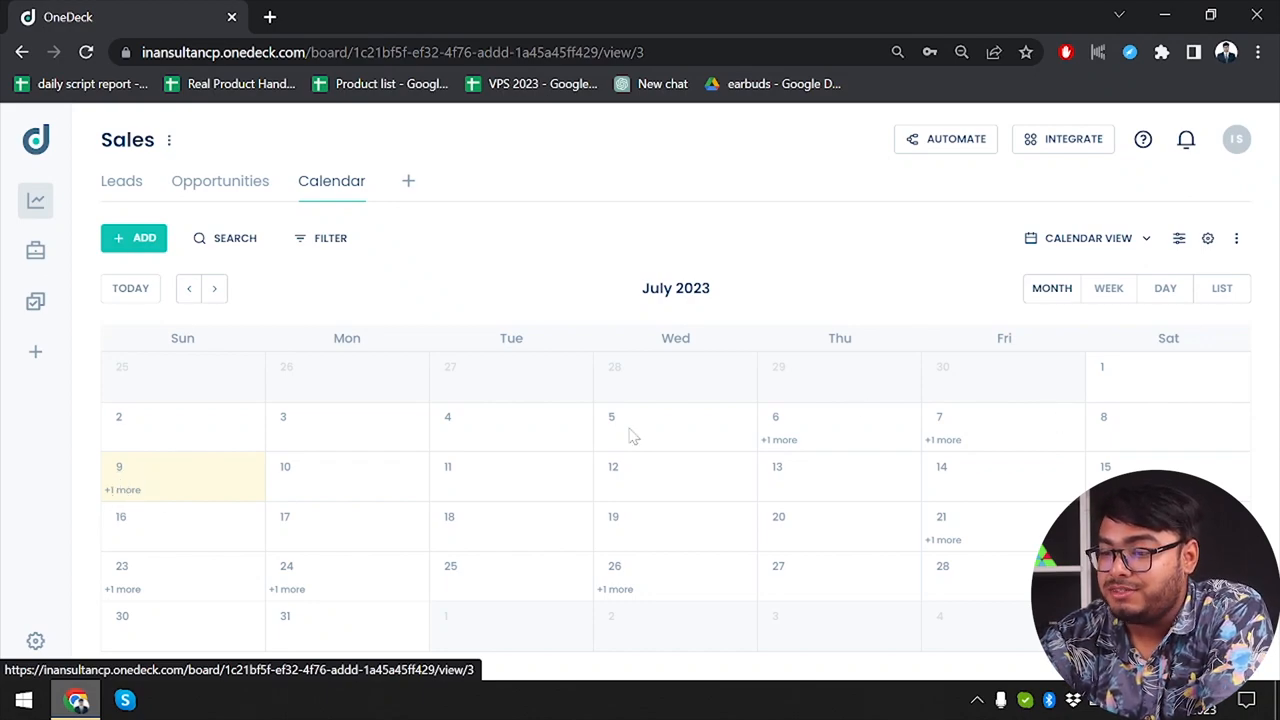
mouse_move(339, 465)
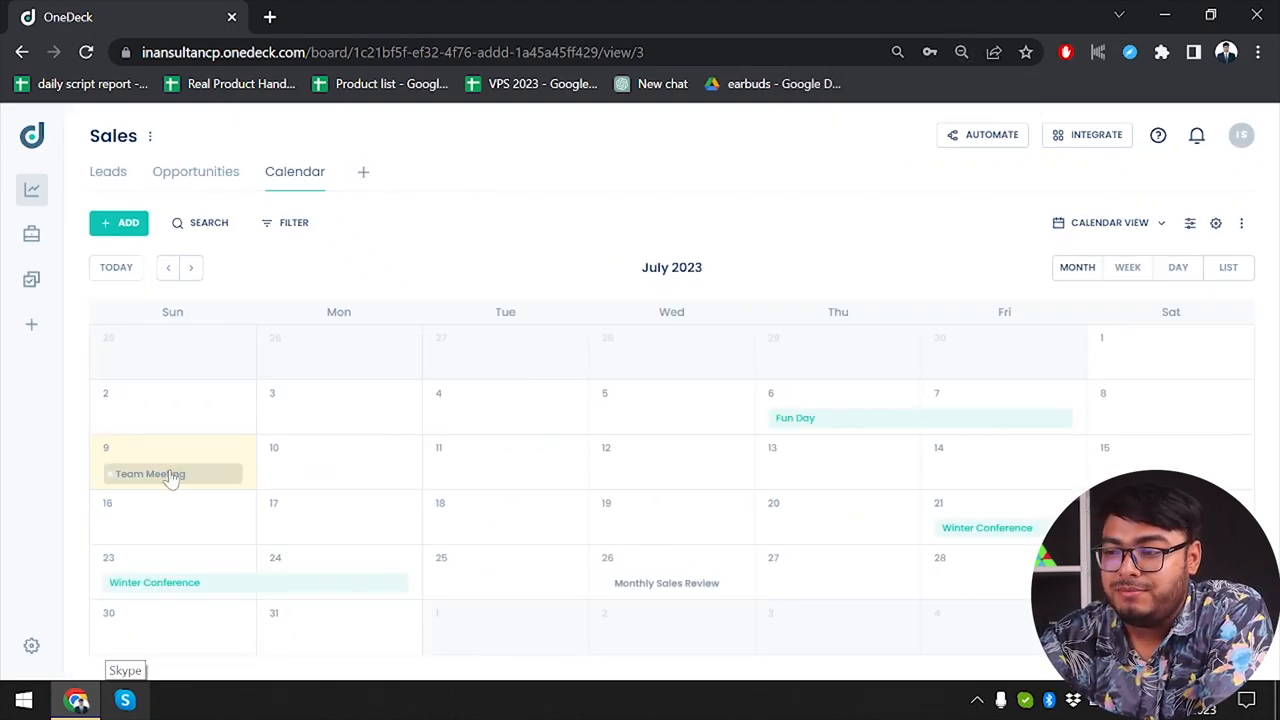
mouse_move(815, 418)
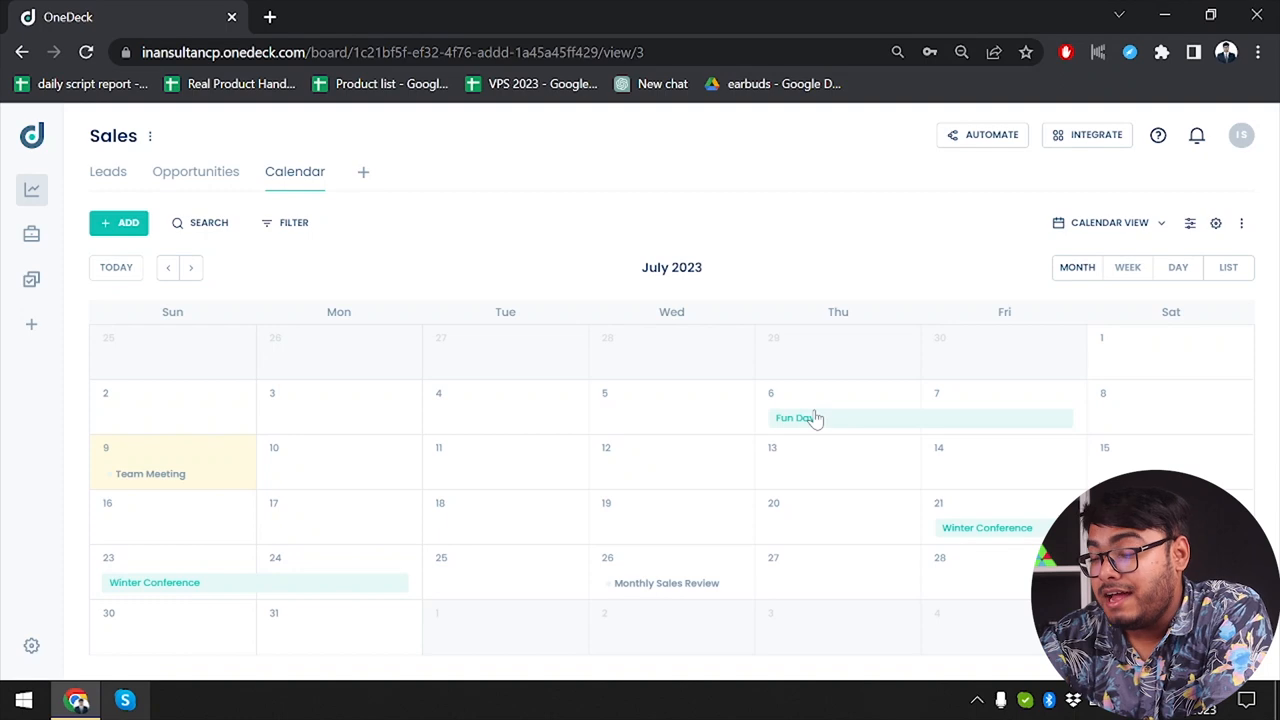
mouse_move(800, 422)
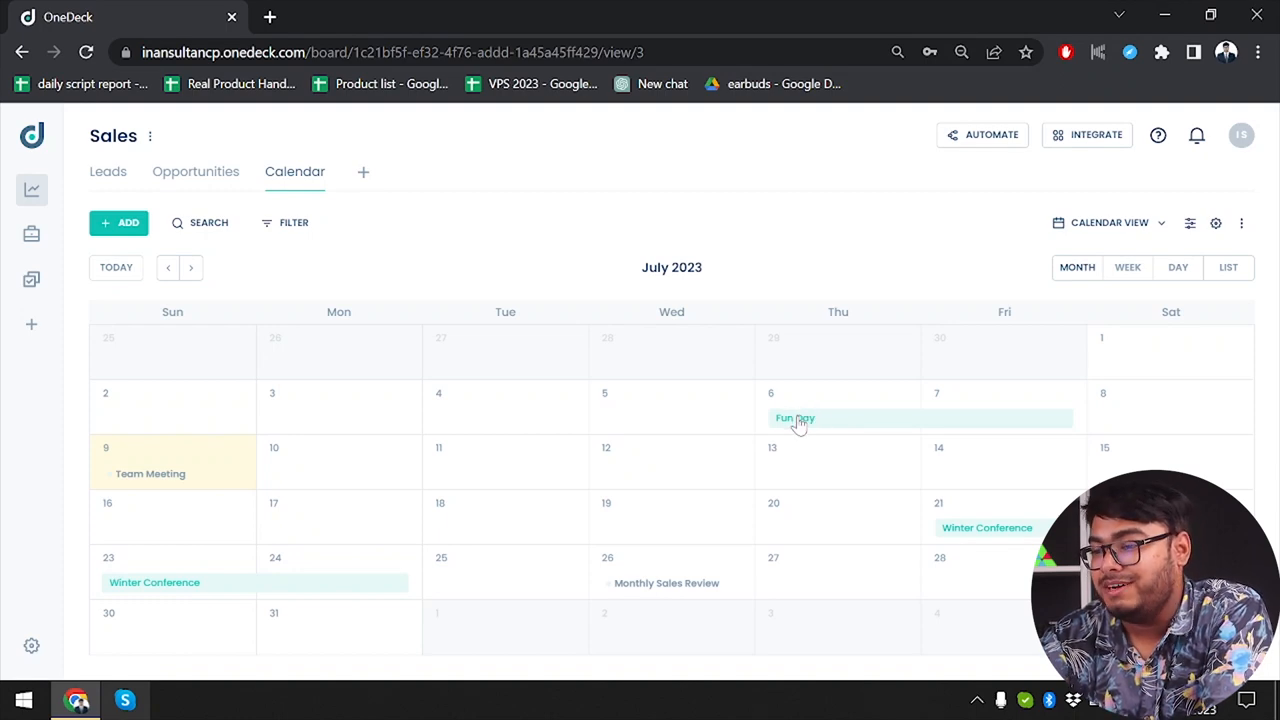
mouse_move(500, 508)
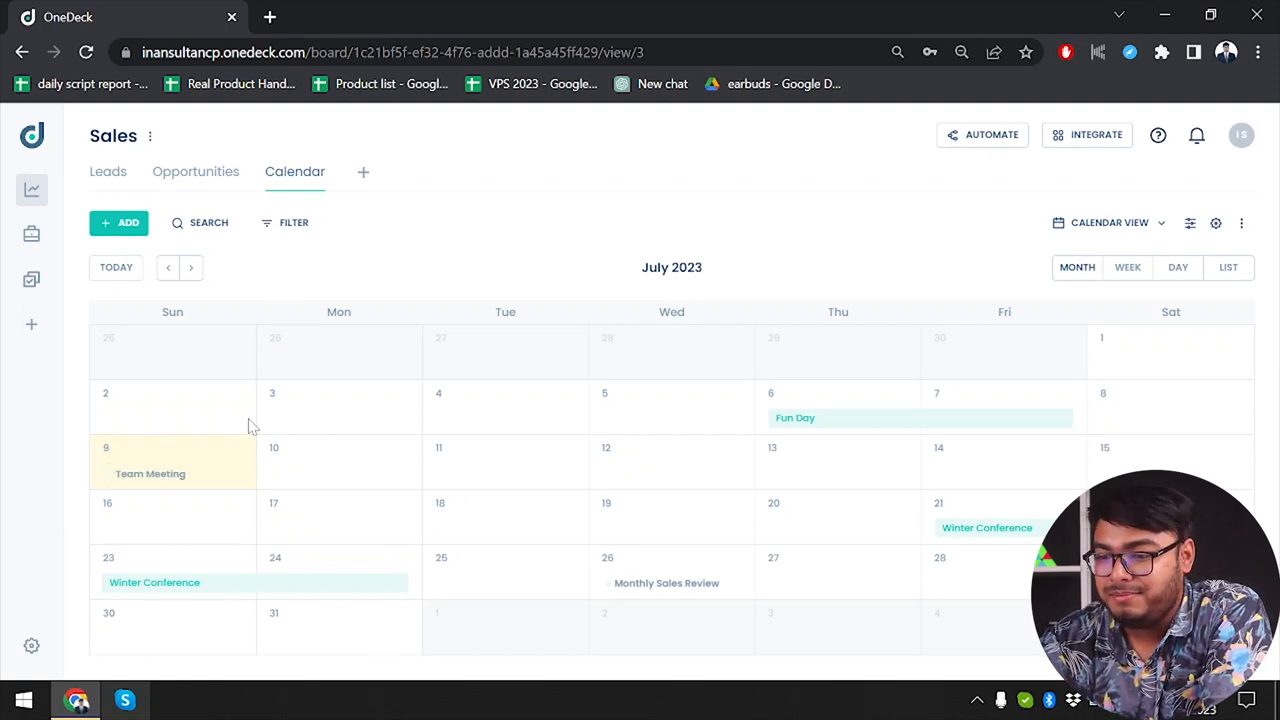
mouse_move(920, 531)
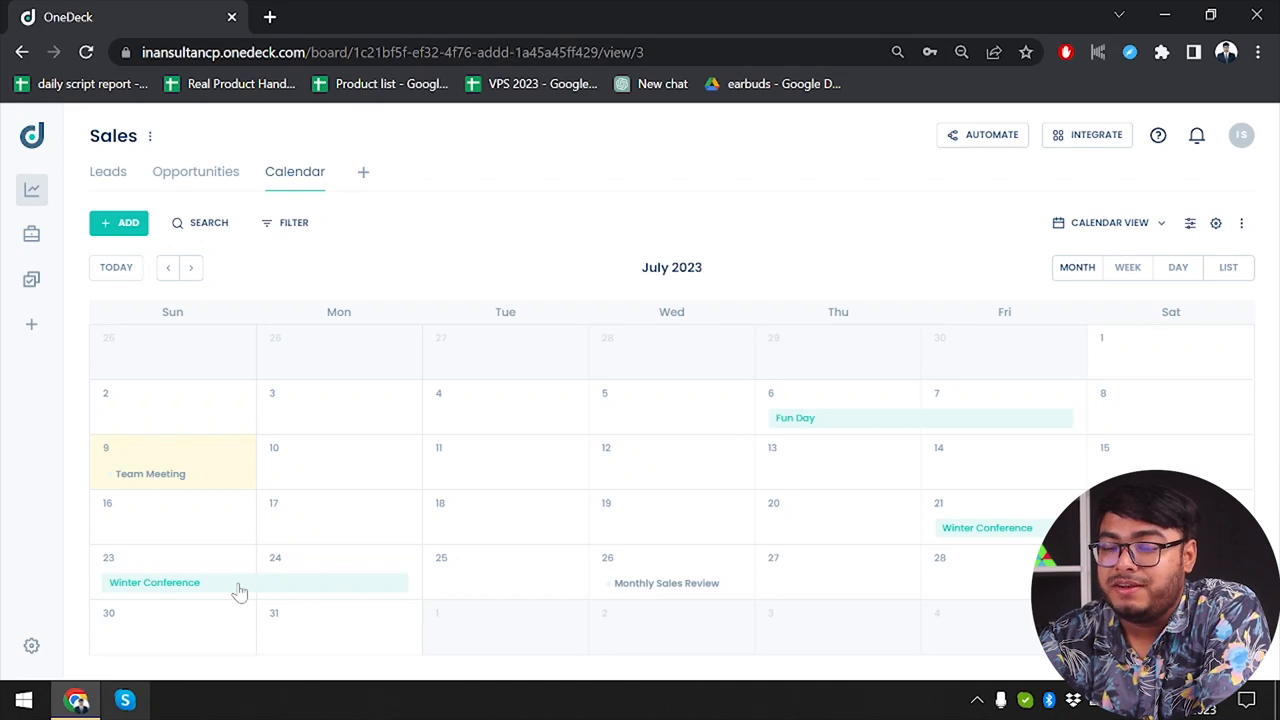
mouse_move(65, 268)
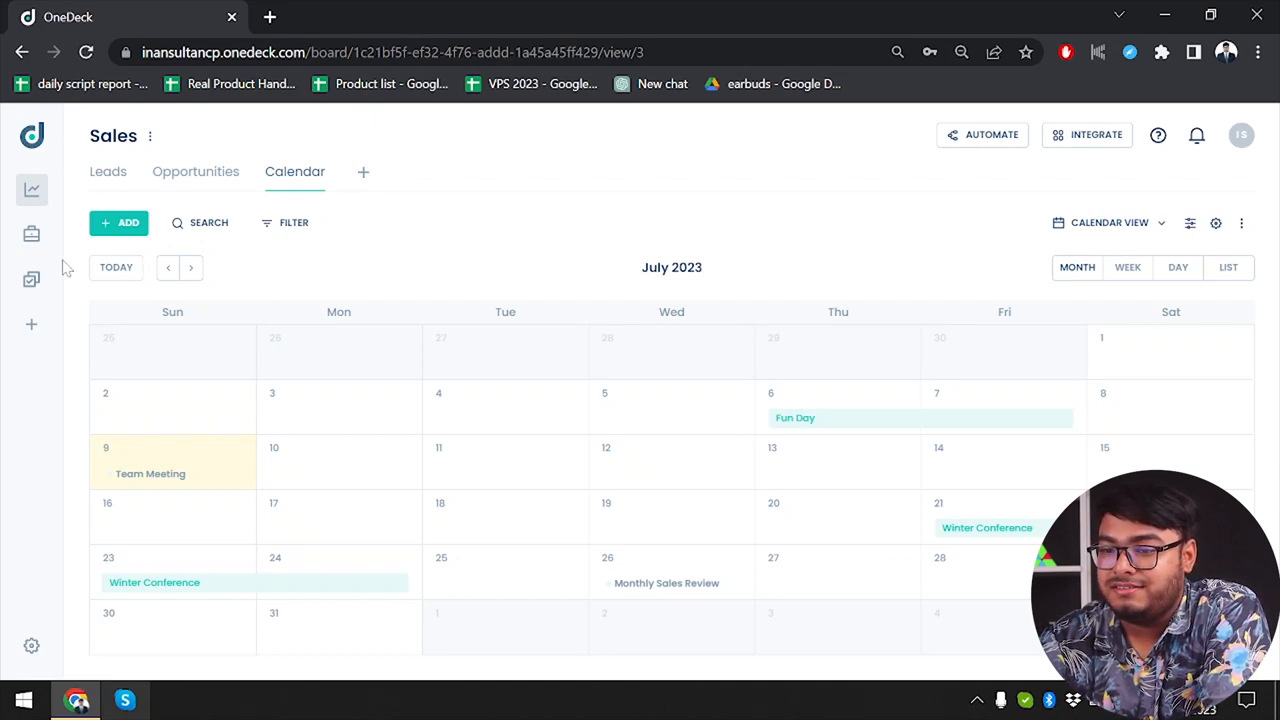
mouse_move(800, 444)
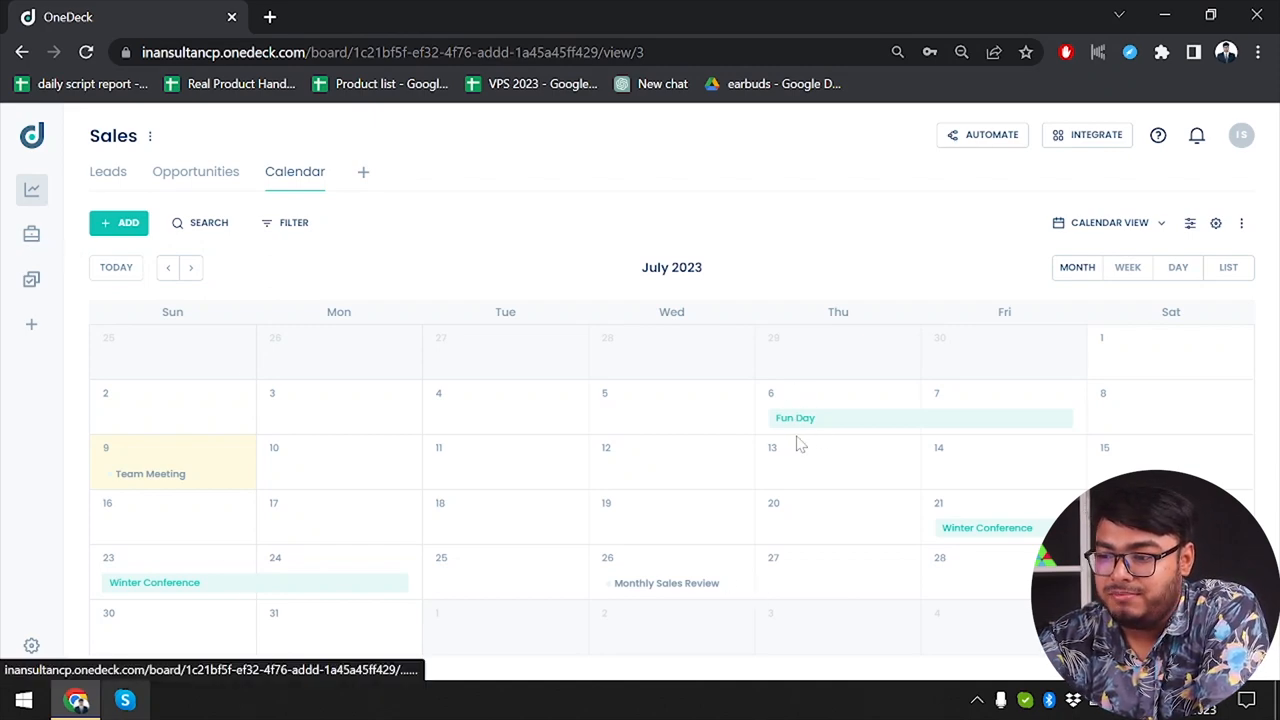
click(795, 417)
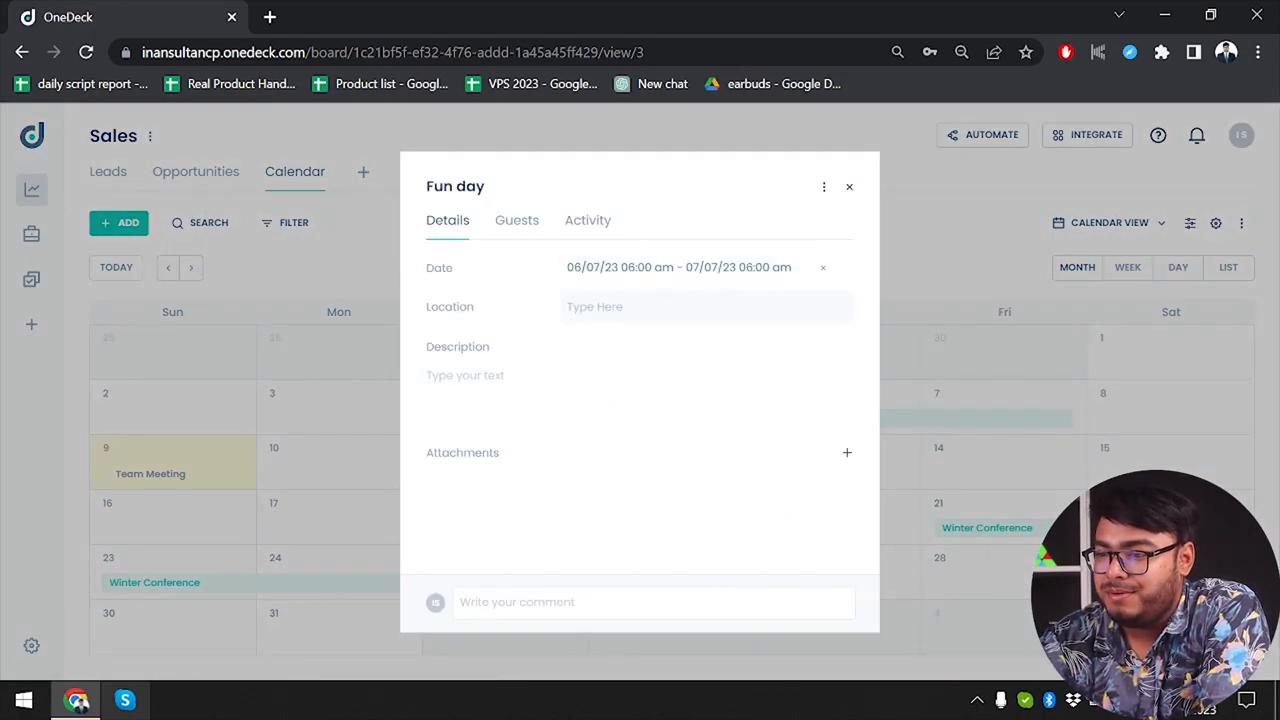
click(707, 306)
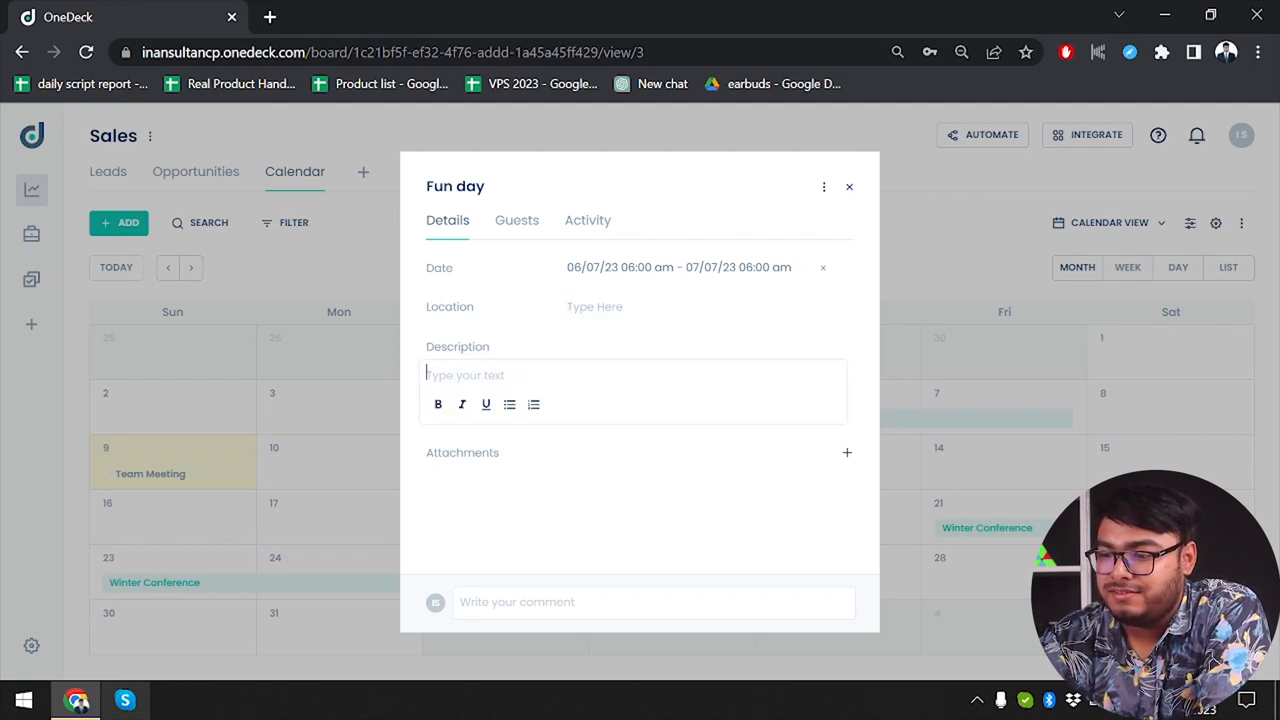
click(517, 220)
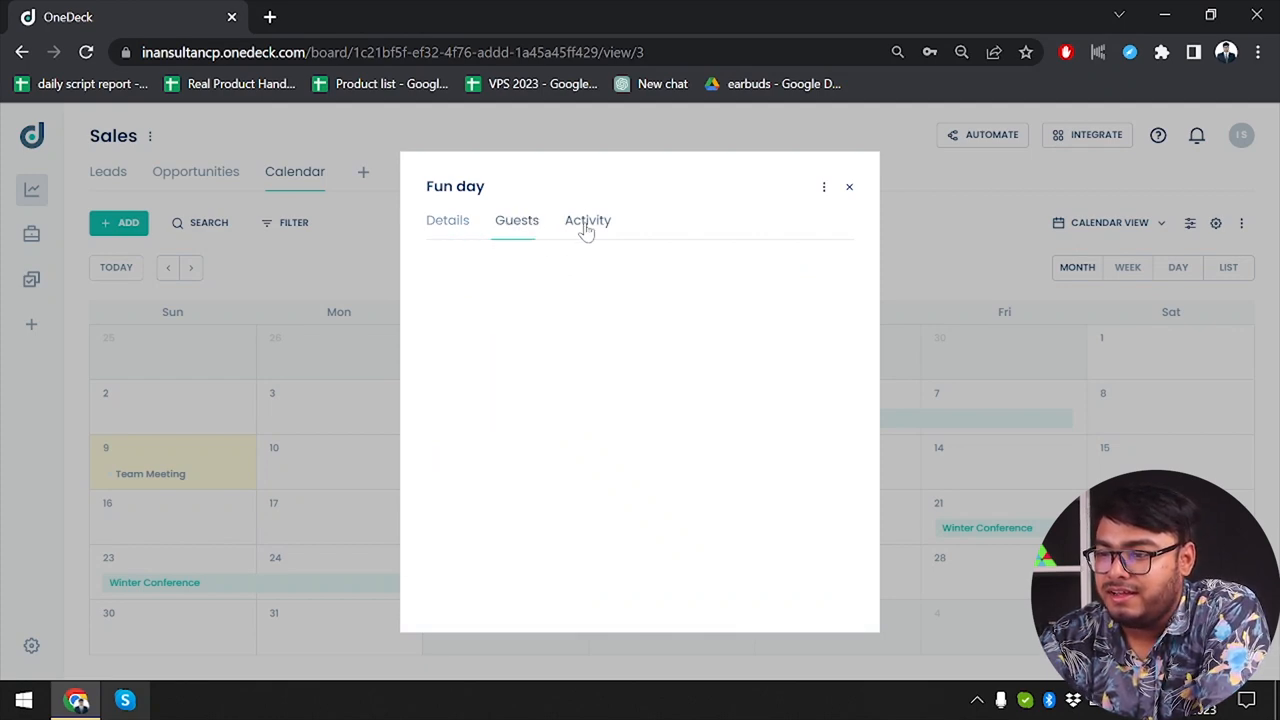
click(517, 220)
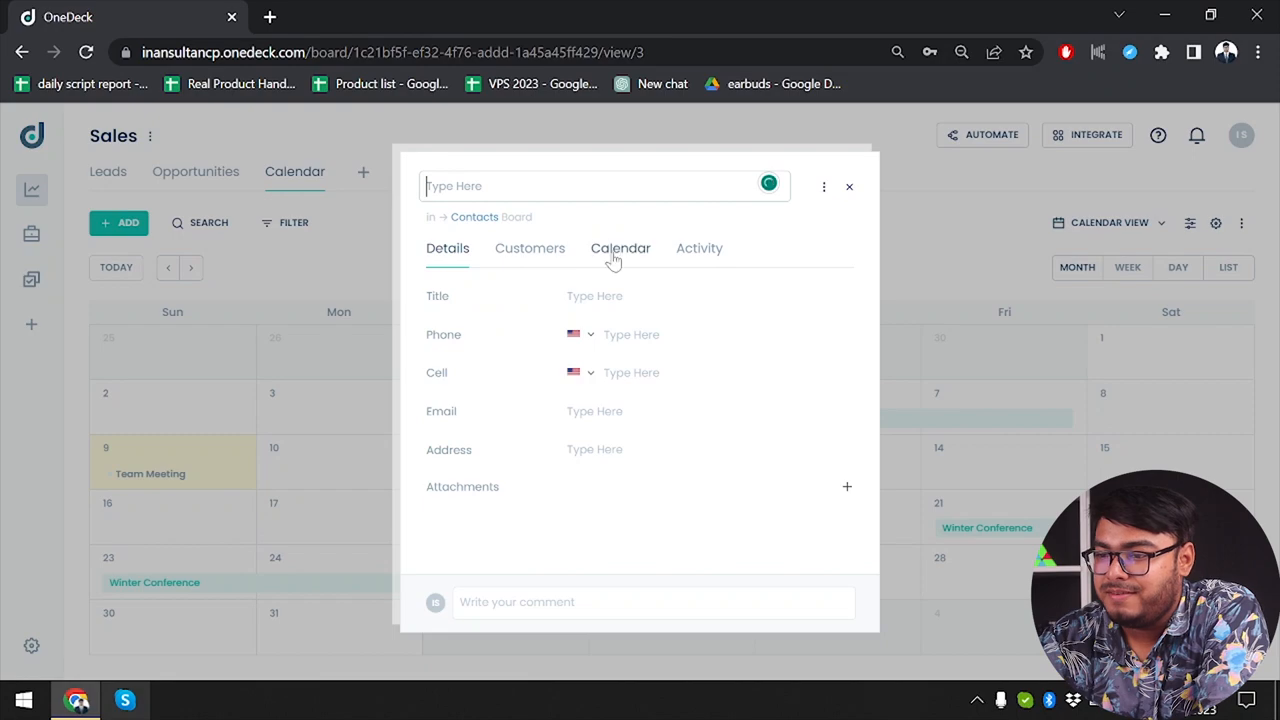
click(699, 248)
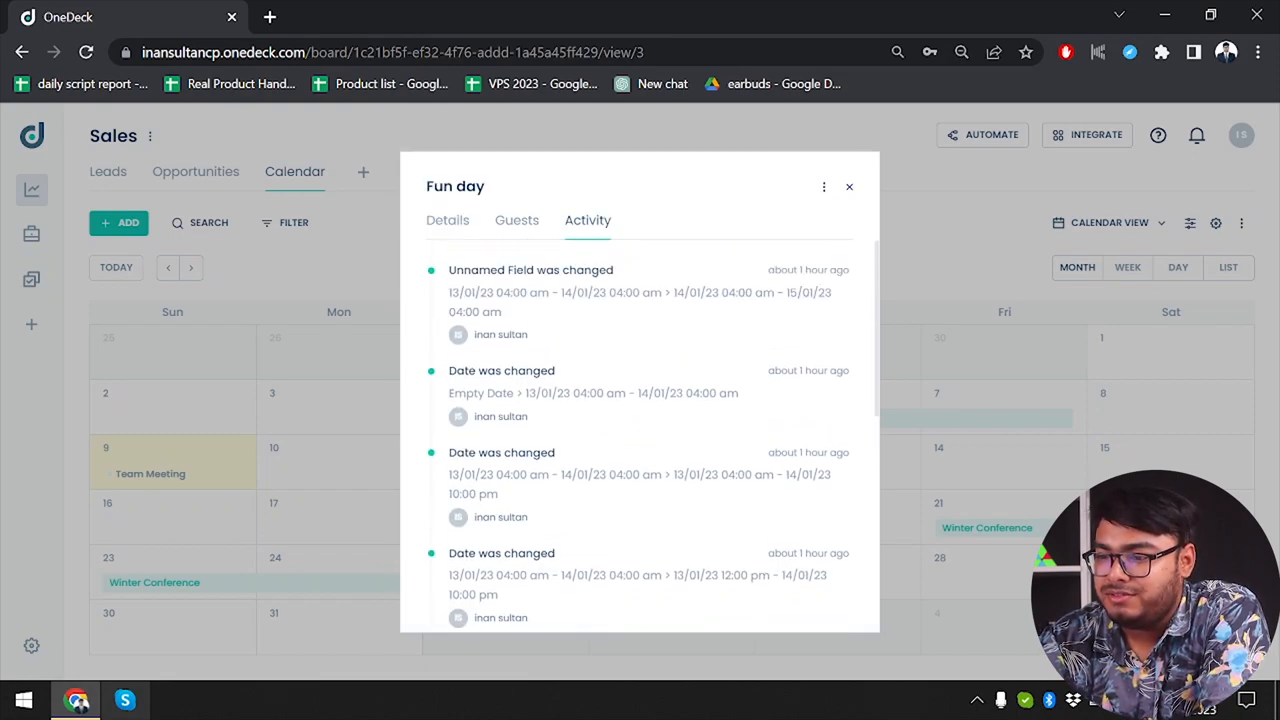
scroll(down, 3)
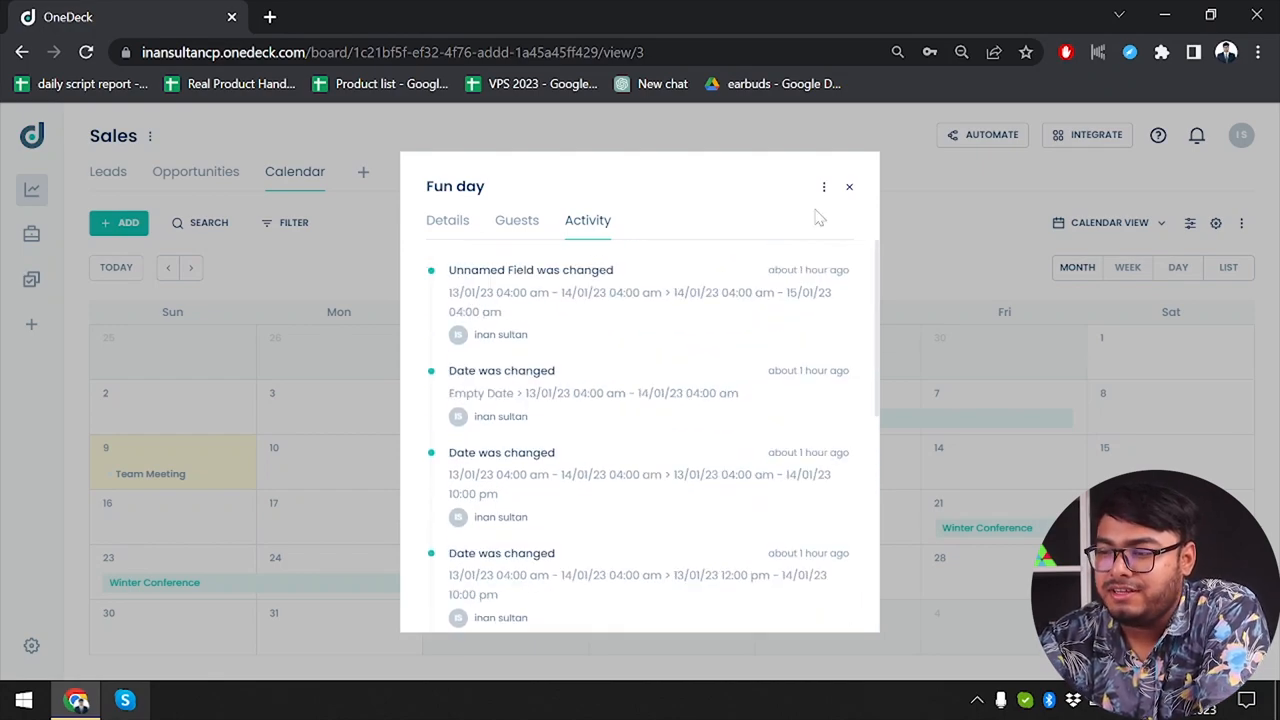
click(849, 187)
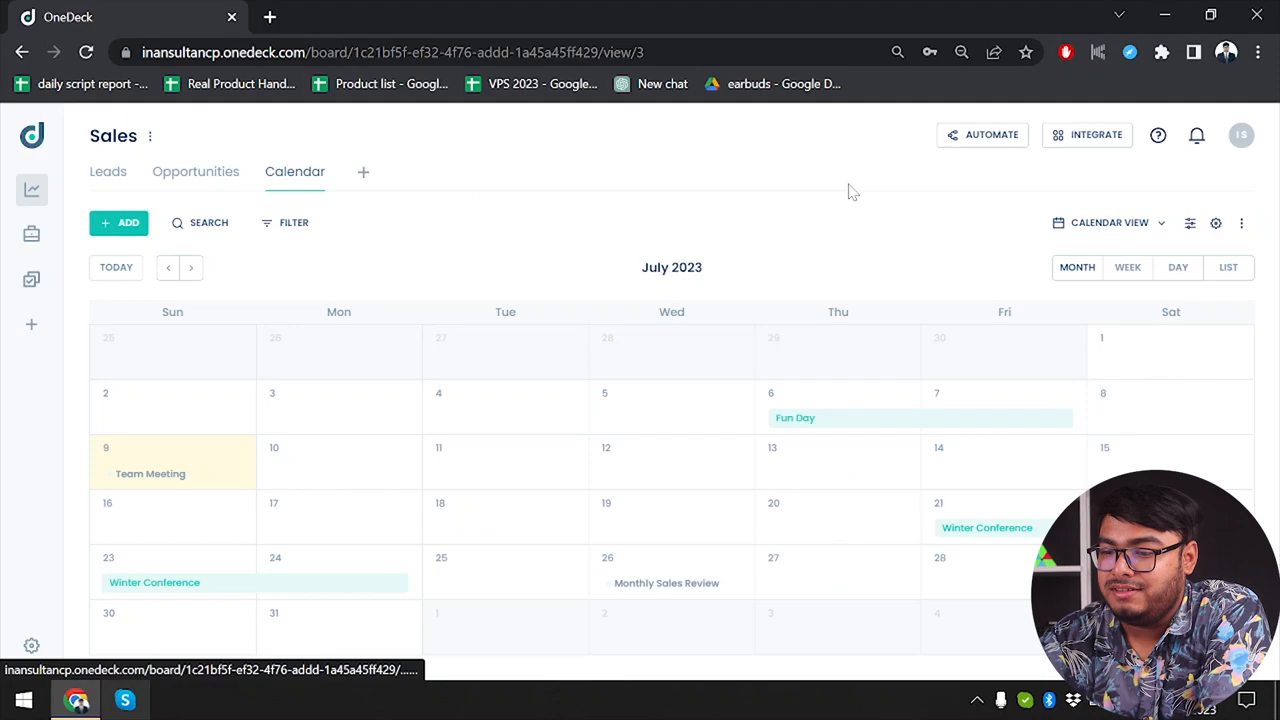
mouse_move(31, 234)
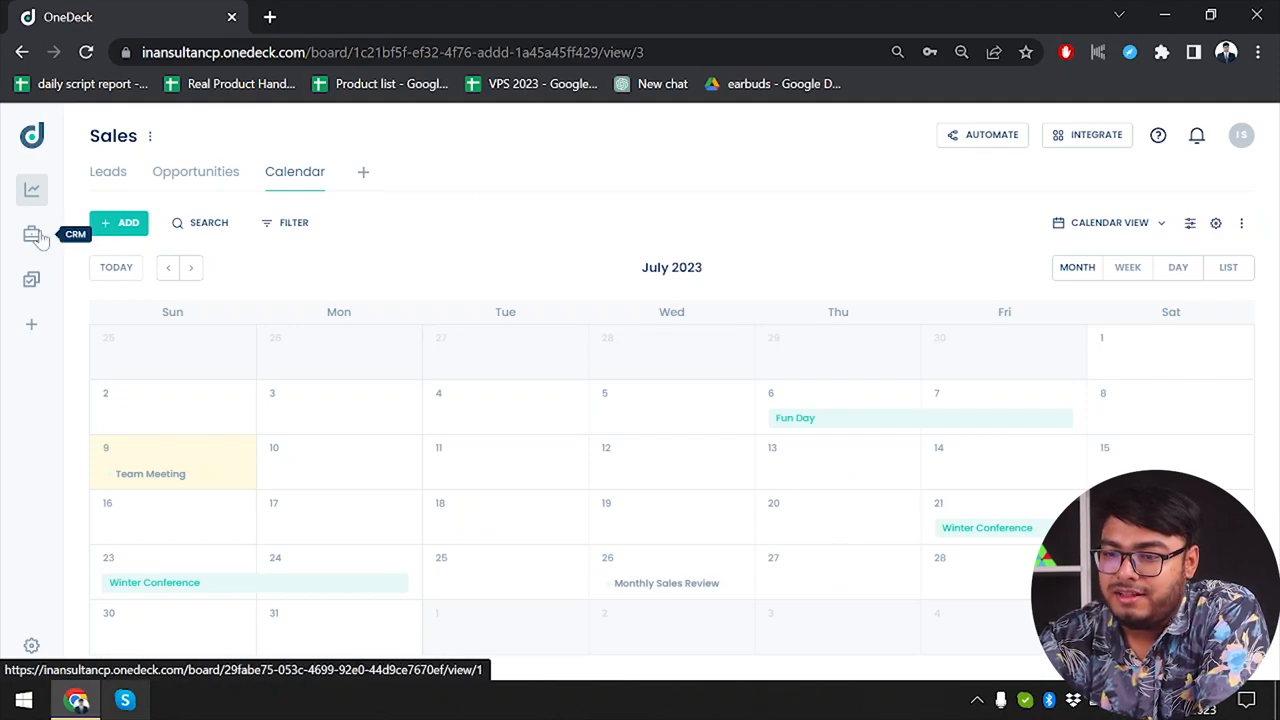
Open the CRM workspace from the sidebar to show the Customers table
click(31, 234)
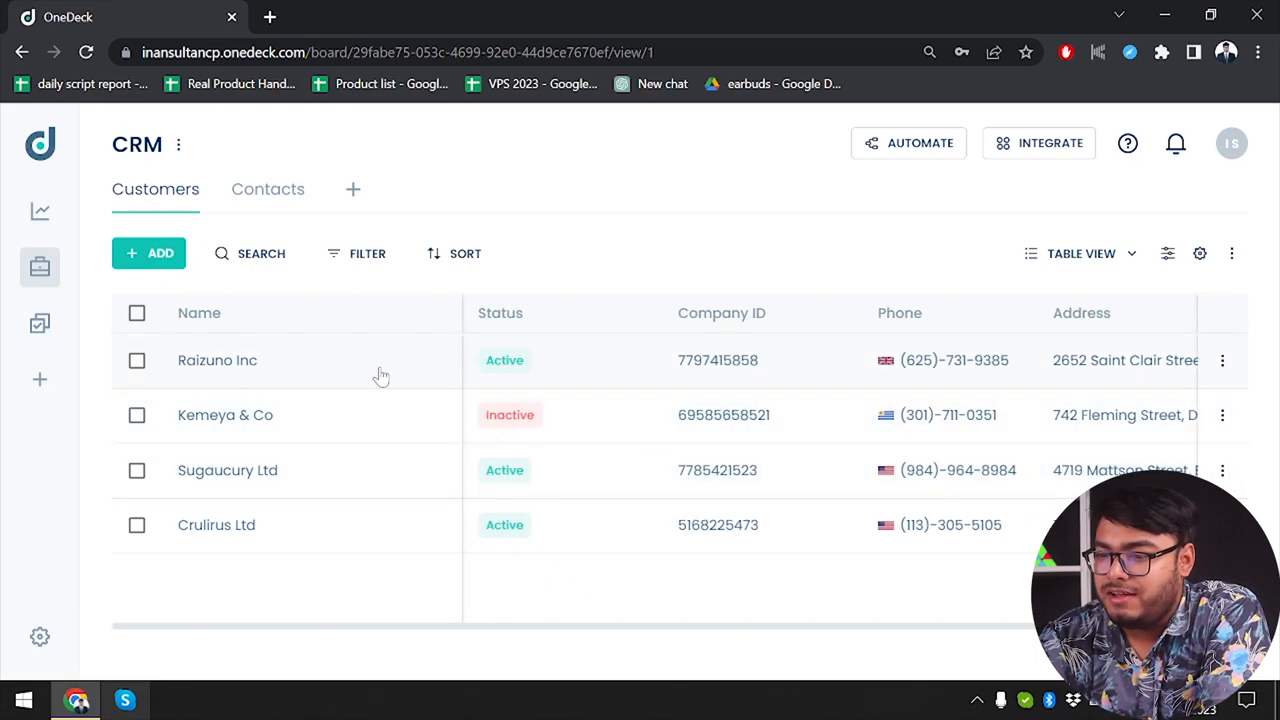
mouse_move(504, 372)
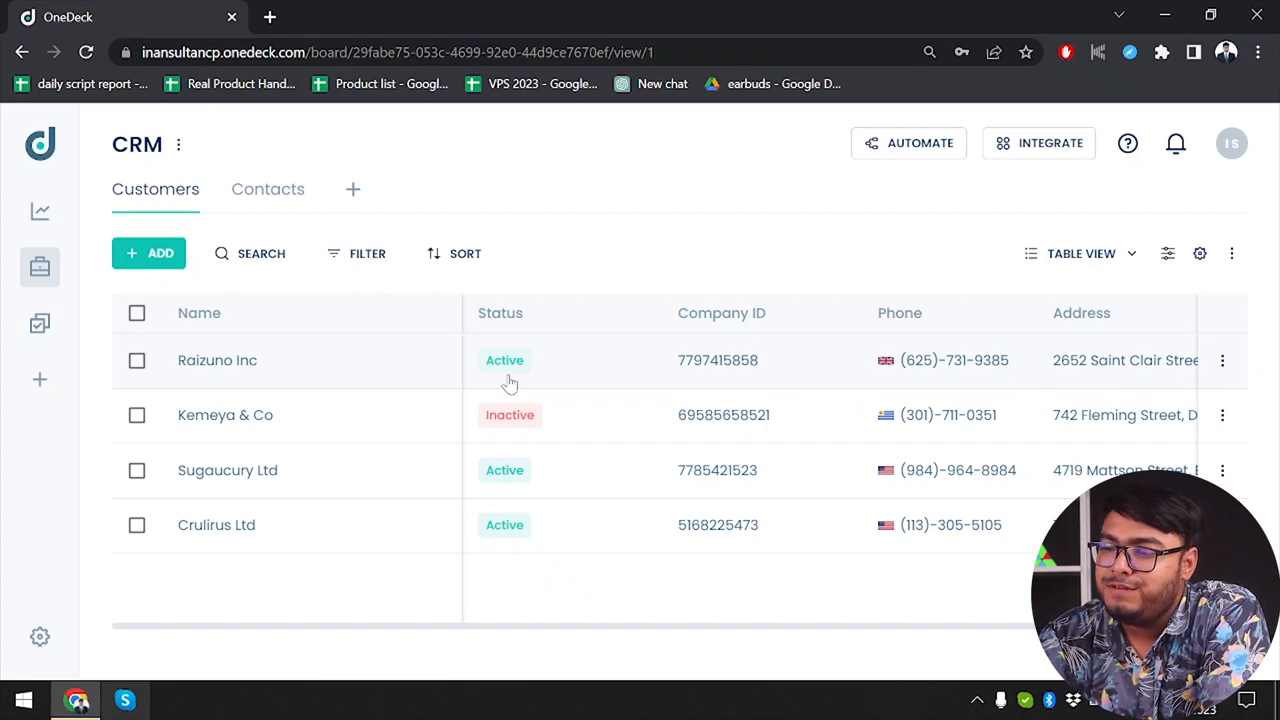
mouse_move(510, 415)
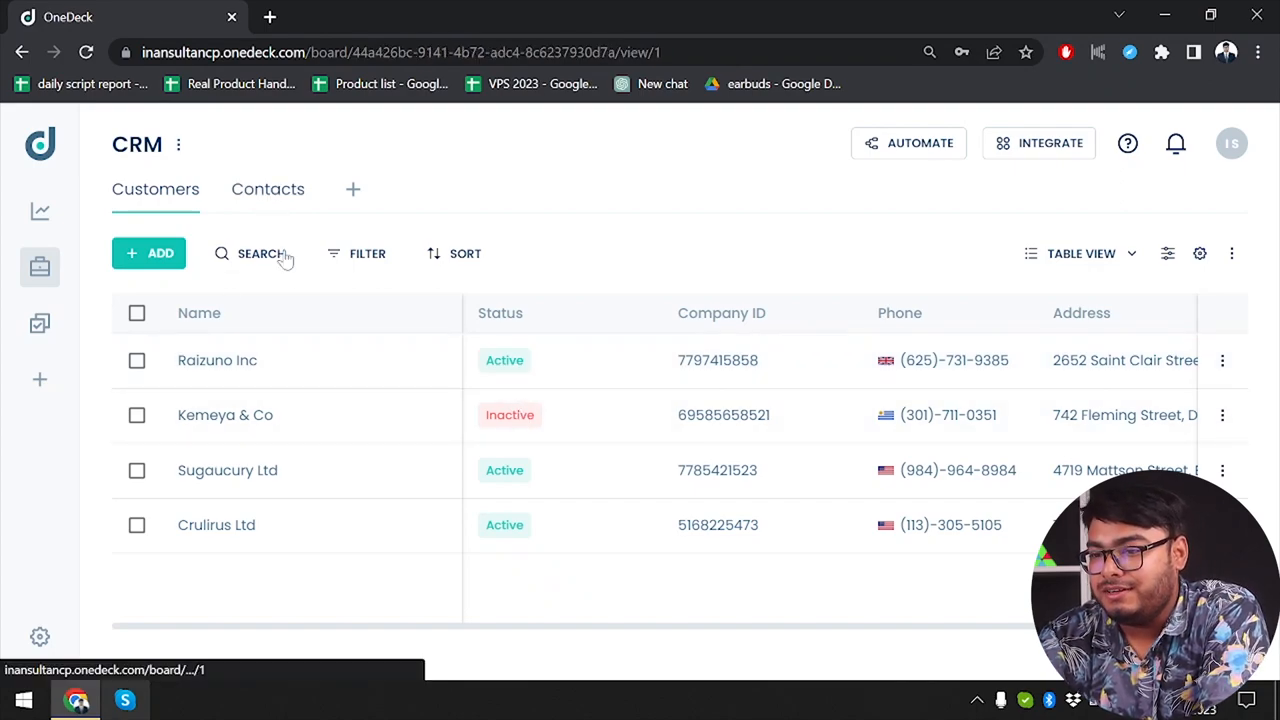
Browse the CRM Contacts table and a blank contact, then open the Operation workspace
click(268, 189)
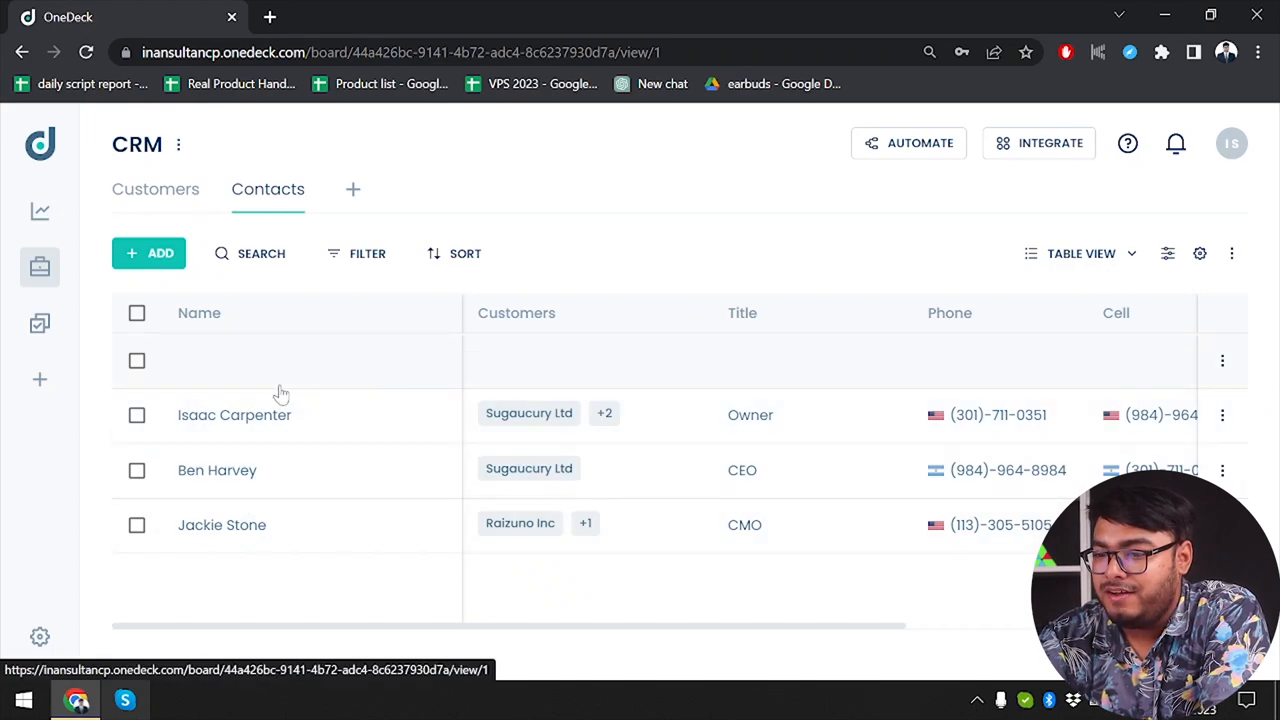
click(136, 360)
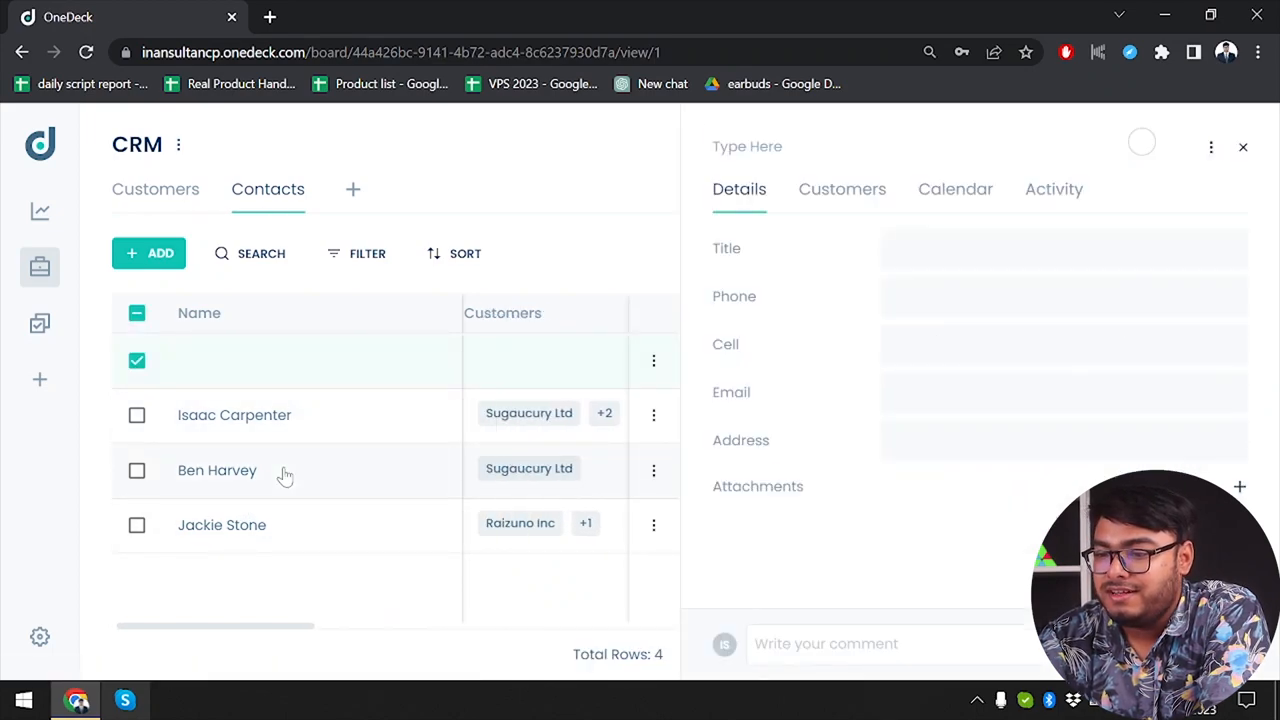
click(1243, 147)
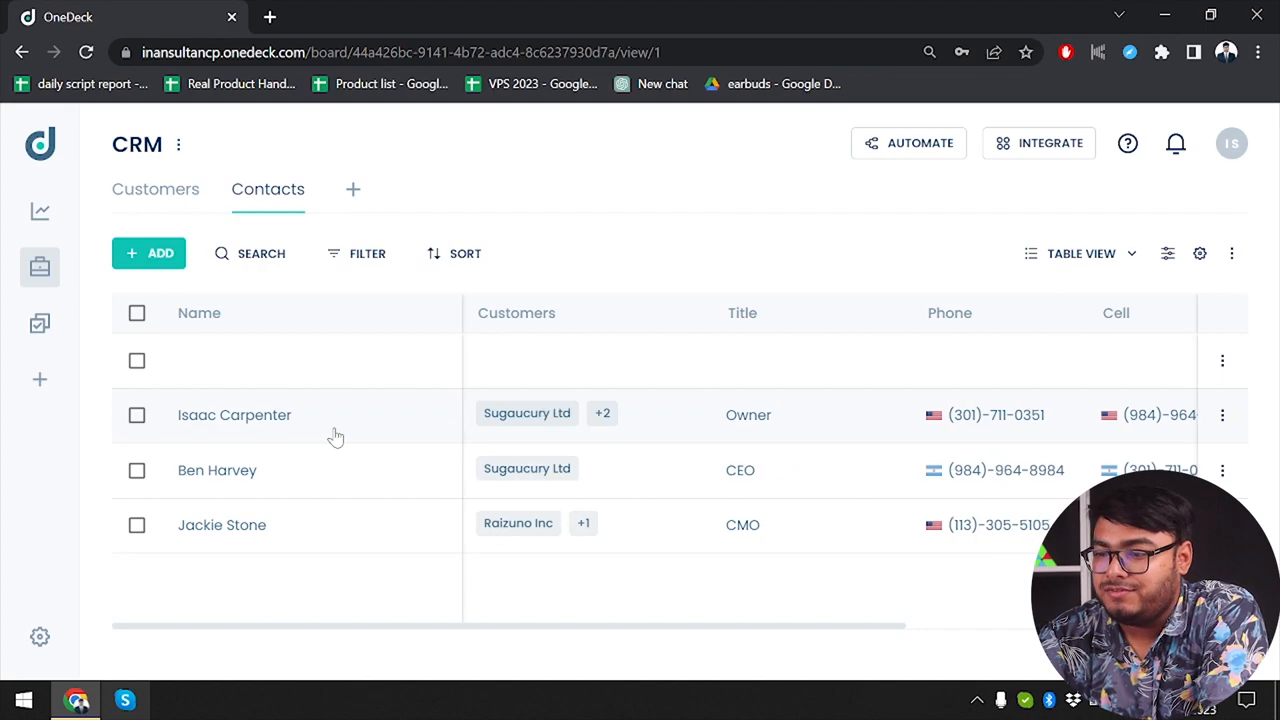
click(155, 189)
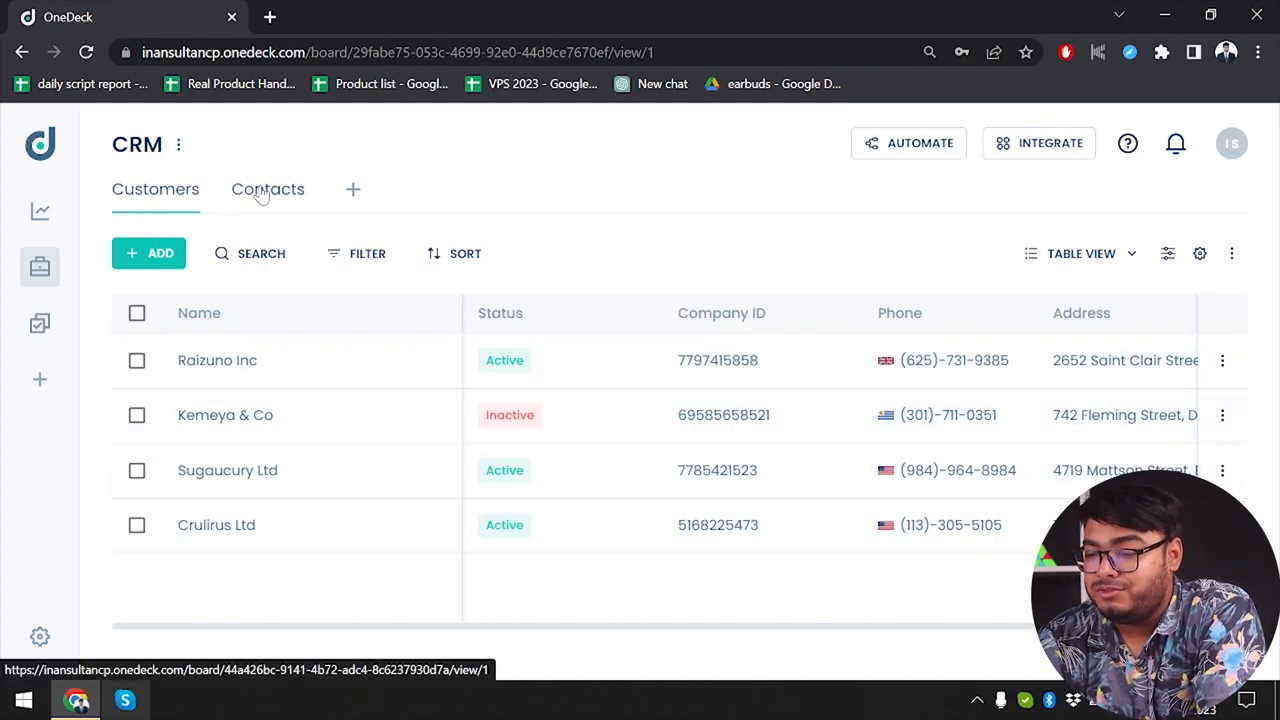
click(267, 189)
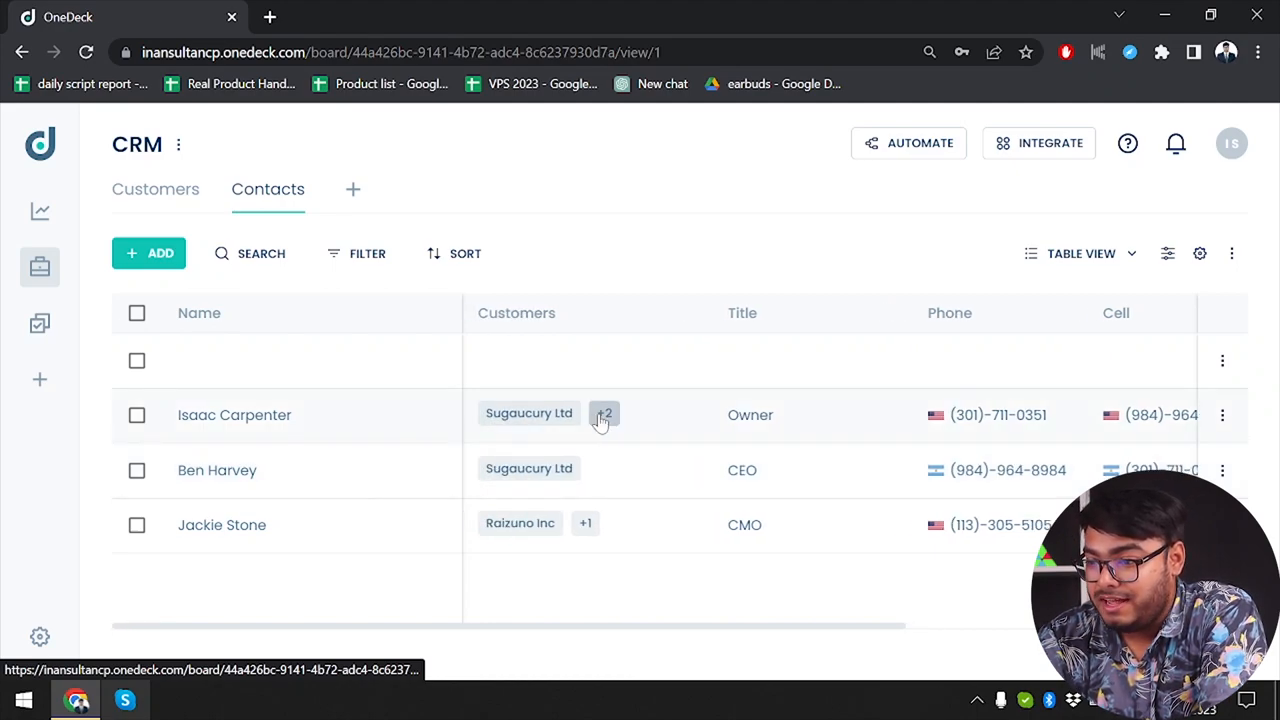
click(604, 413)
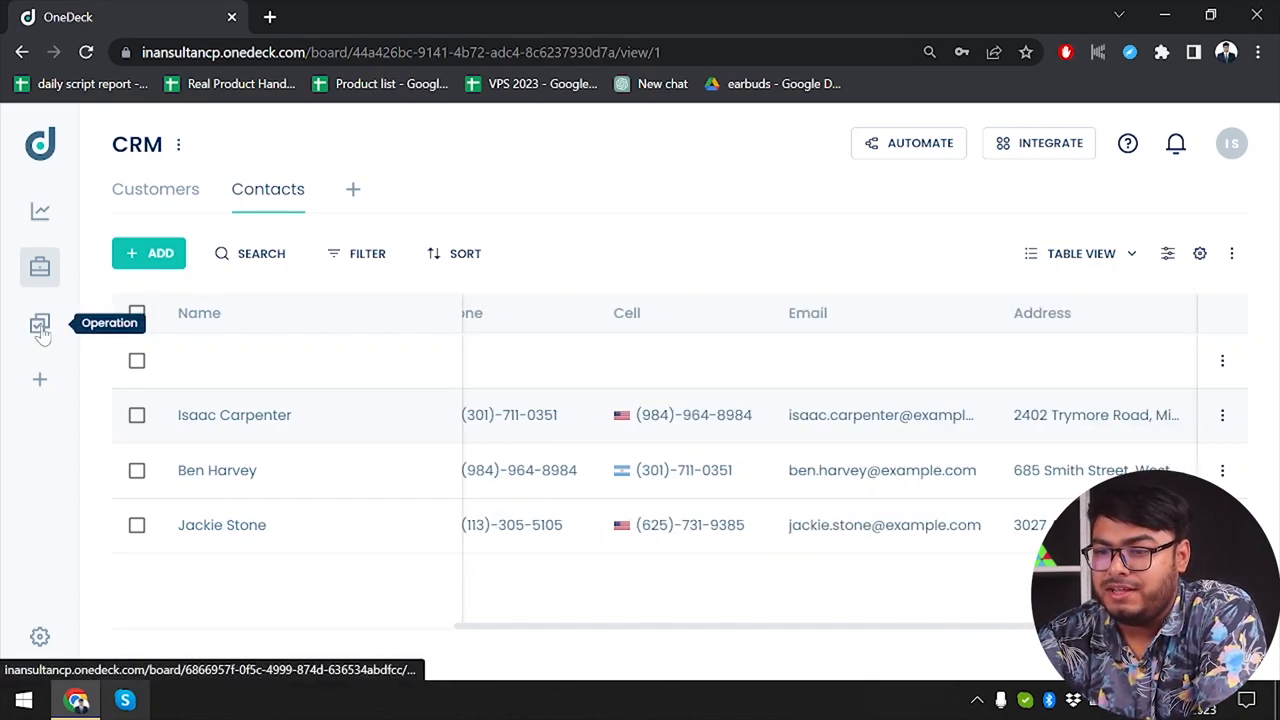
click(40, 323)
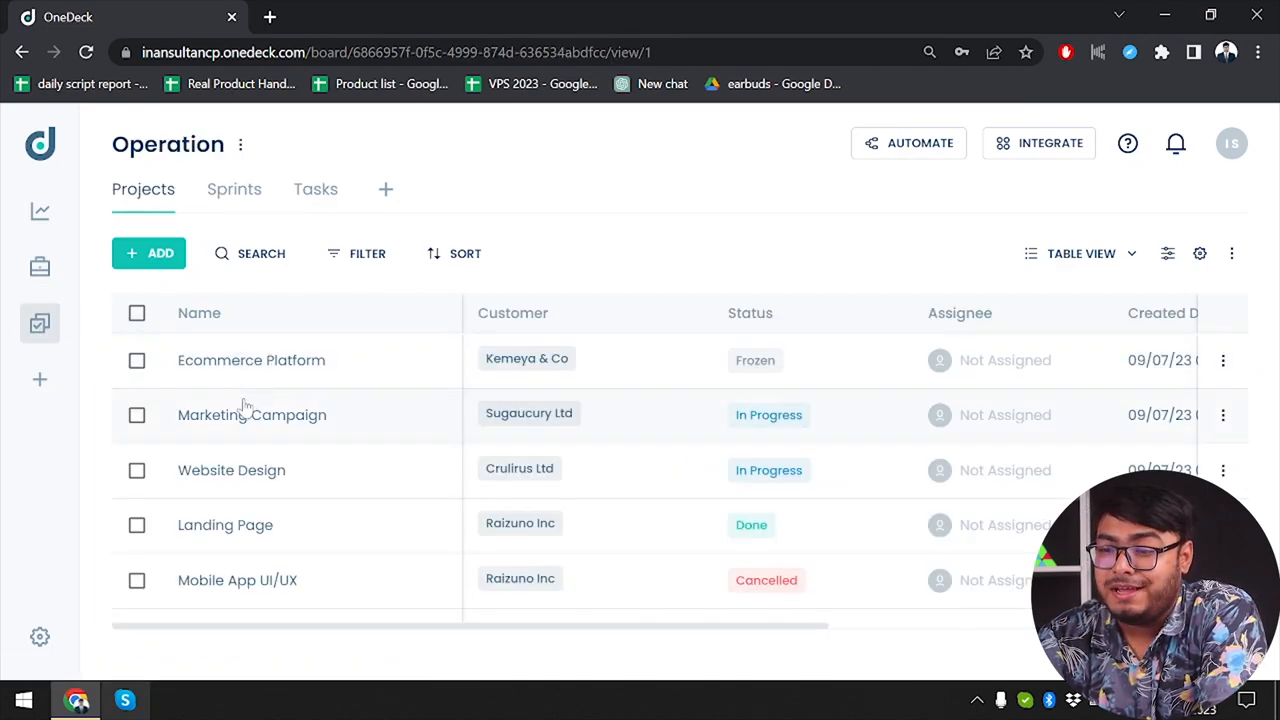
mouse_move(320, 388)
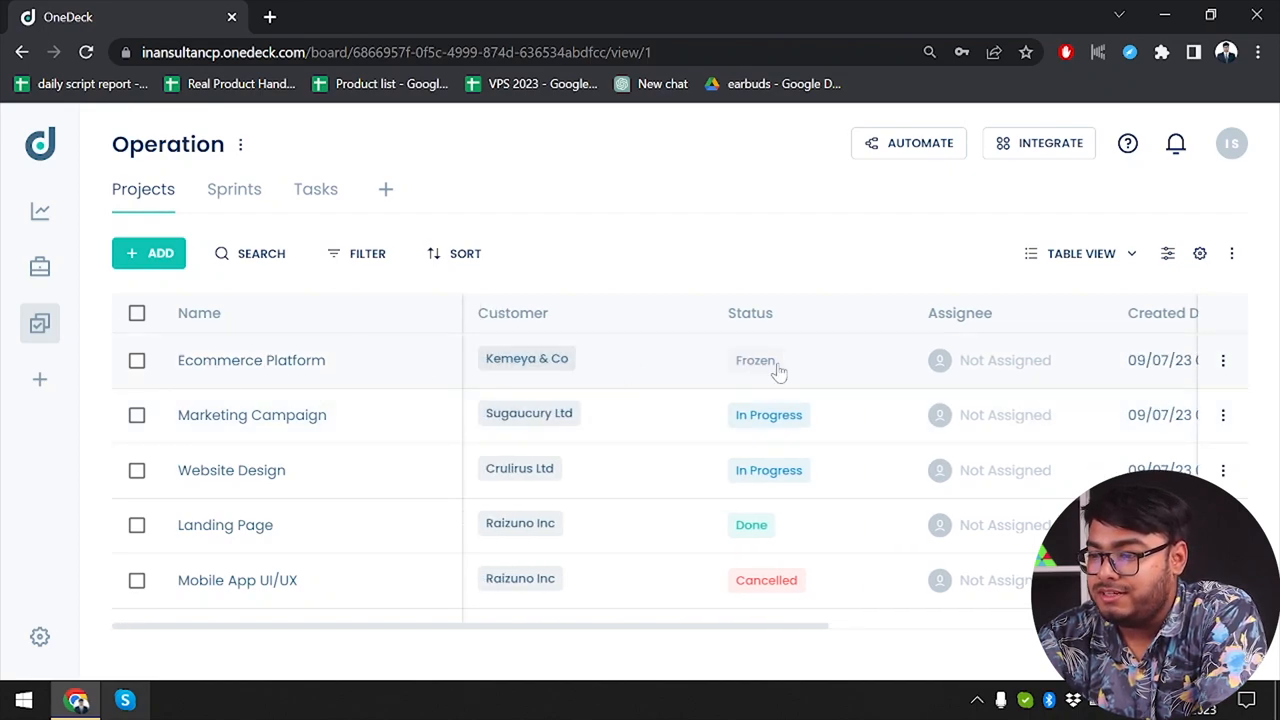
mouse_move(768, 373)
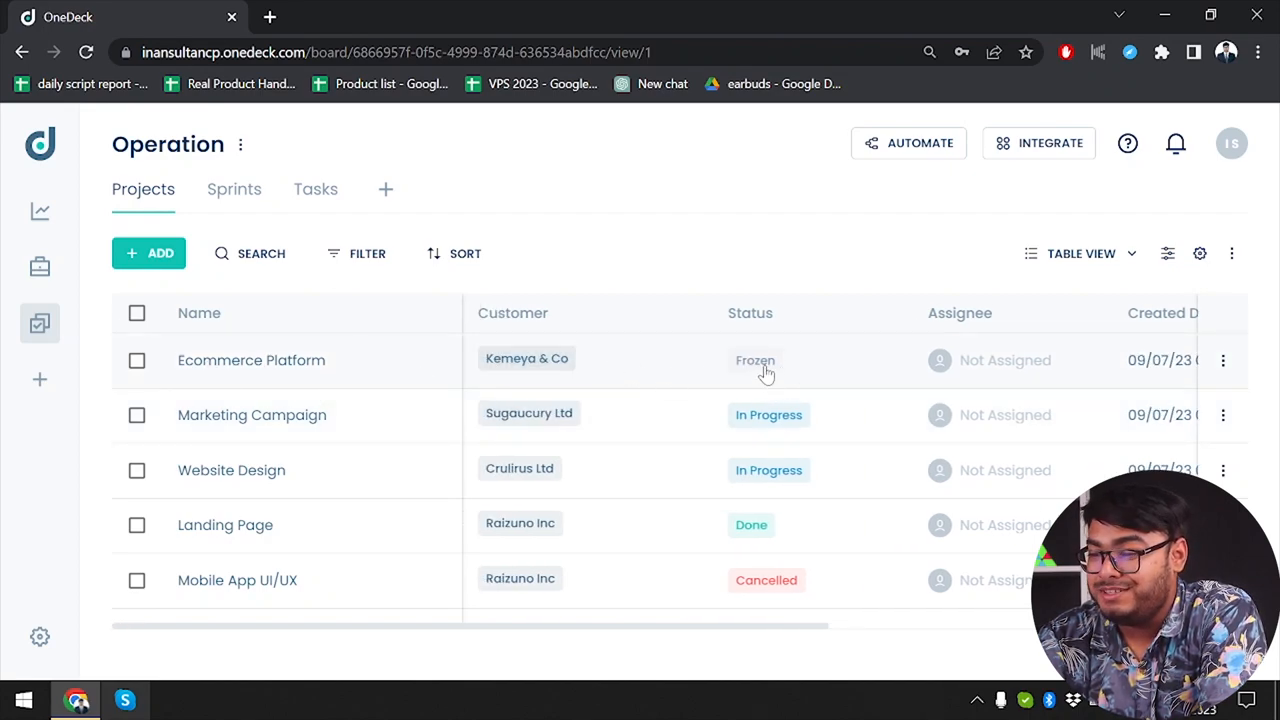
mouse_move(765, 398)
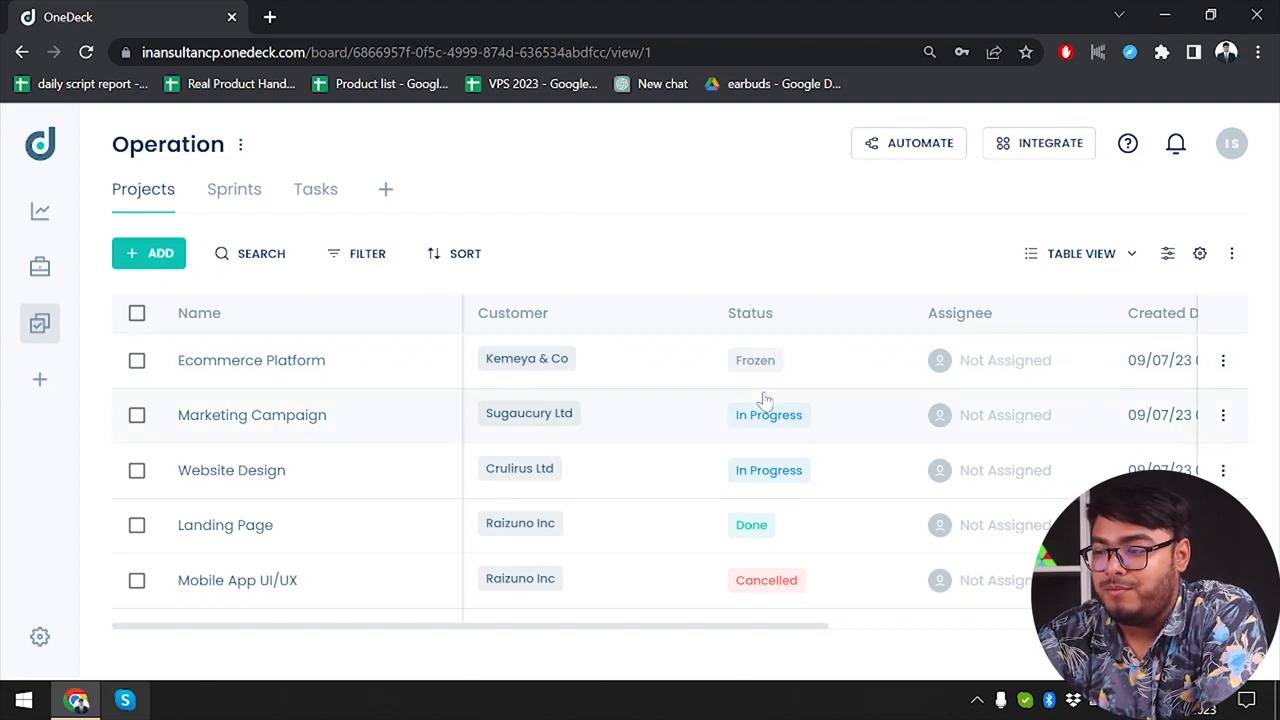
mouse_move(762, 500)
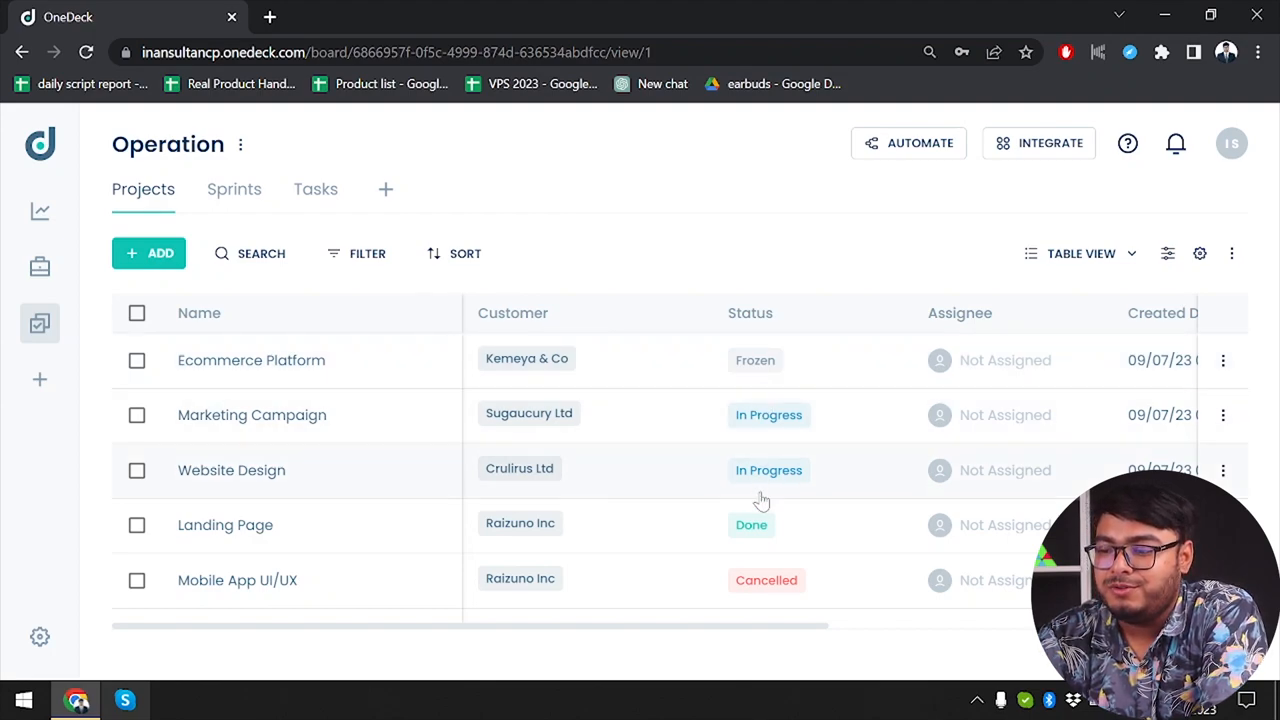
mouse_move(770, 605)
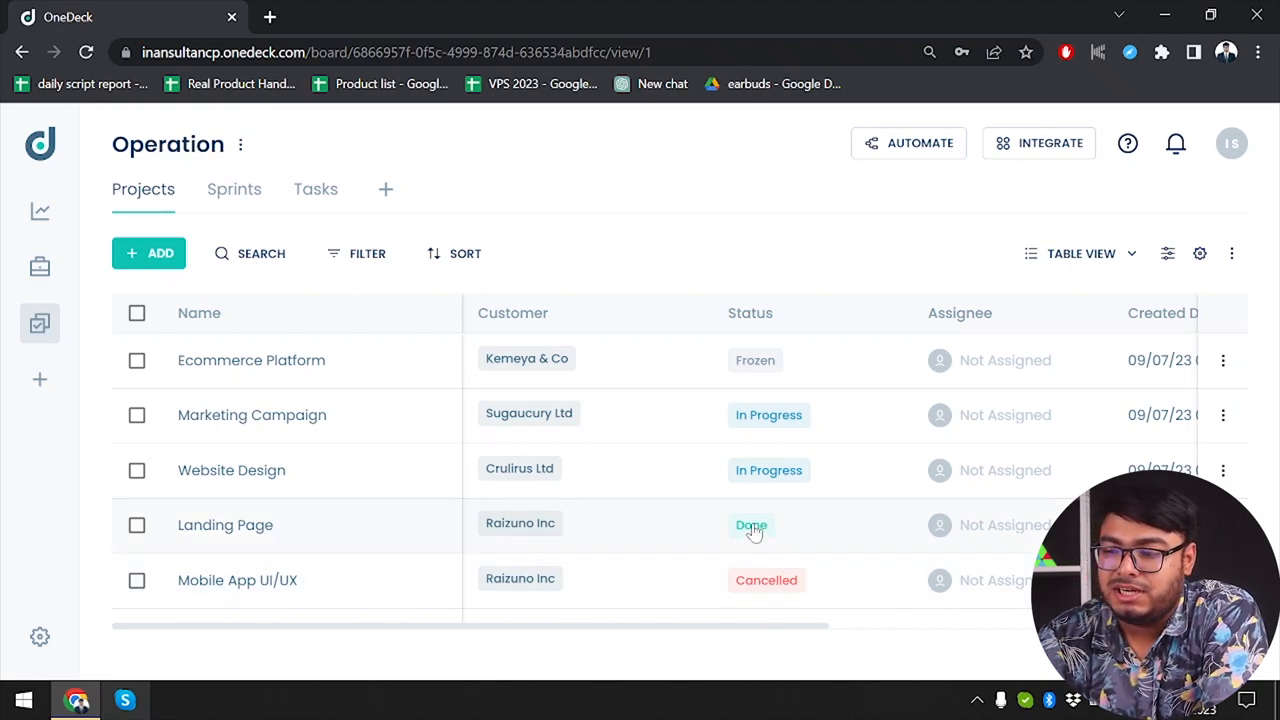
mouse_move(755, 360)
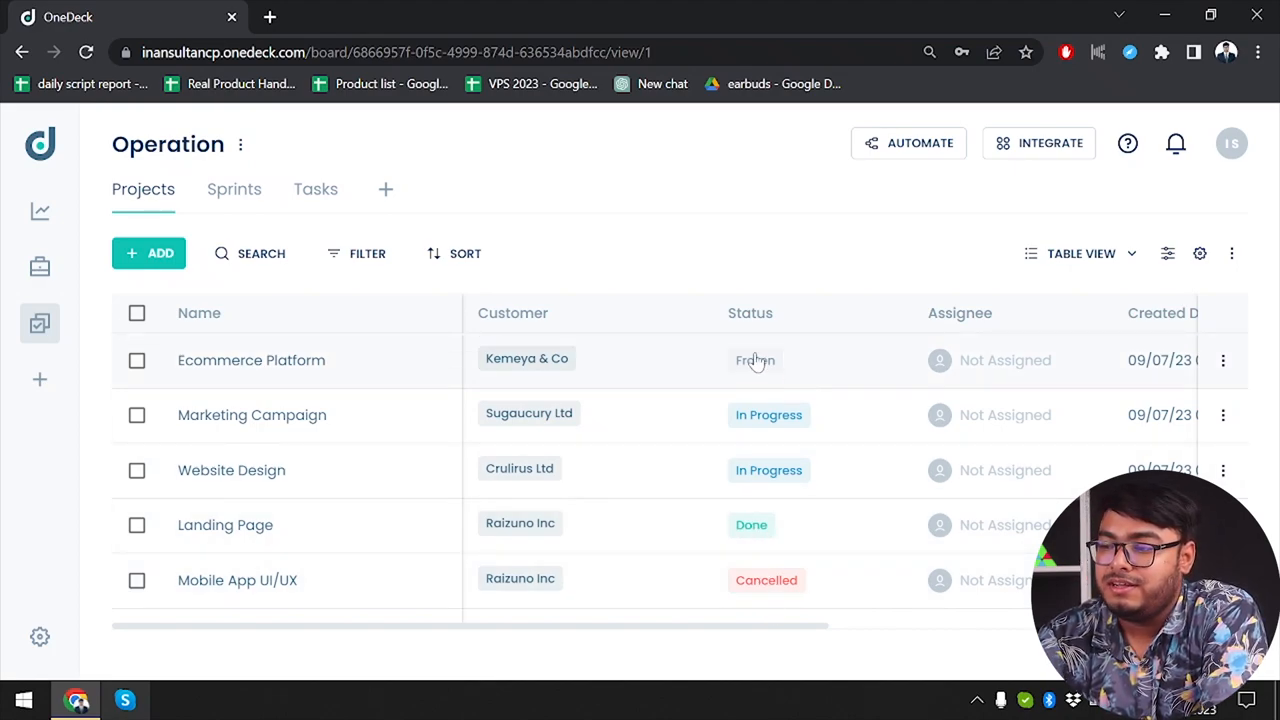
Change Ecommerce Platform's status from Frozen to Done in its details panel
click(251, 360)
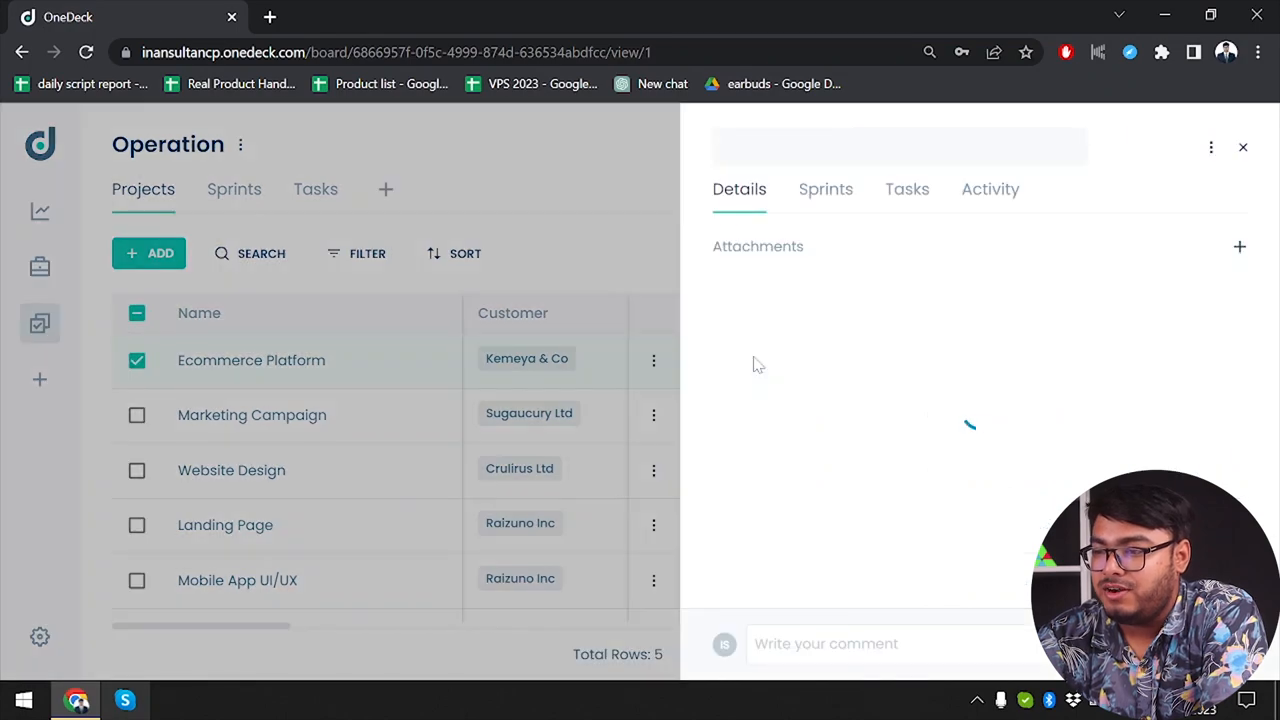
click(916, 248)
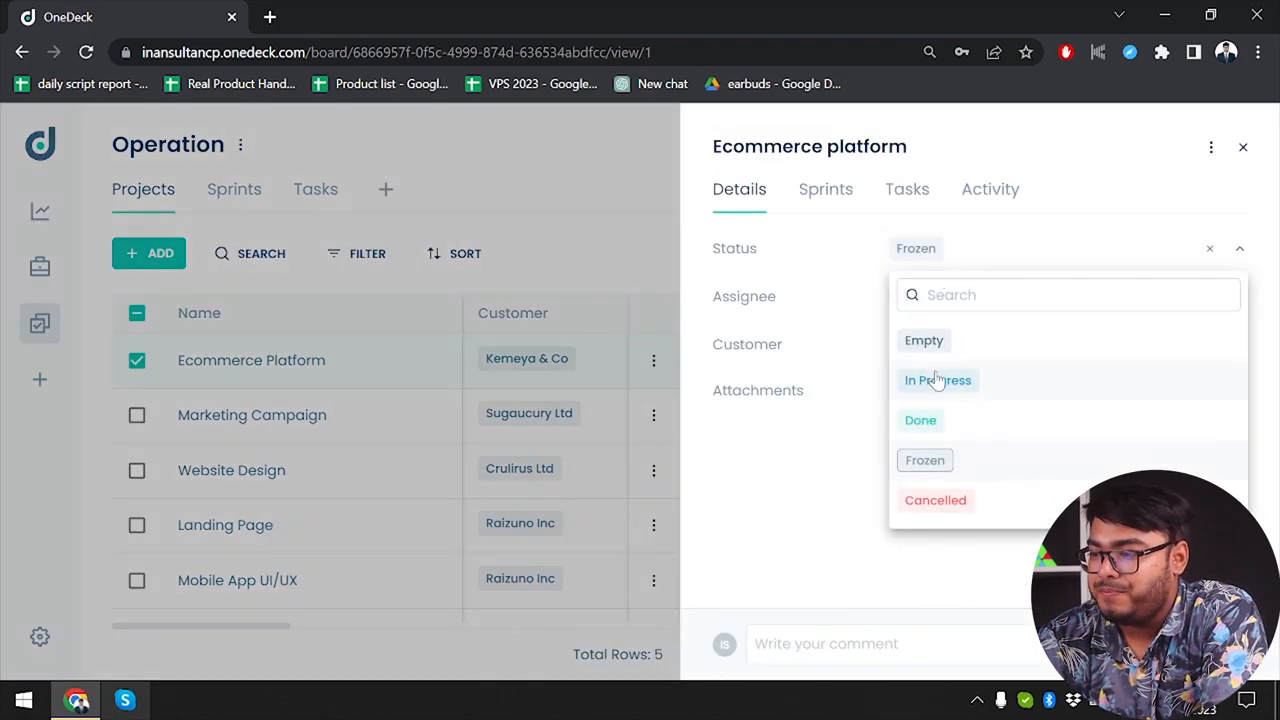
click(920, 420)
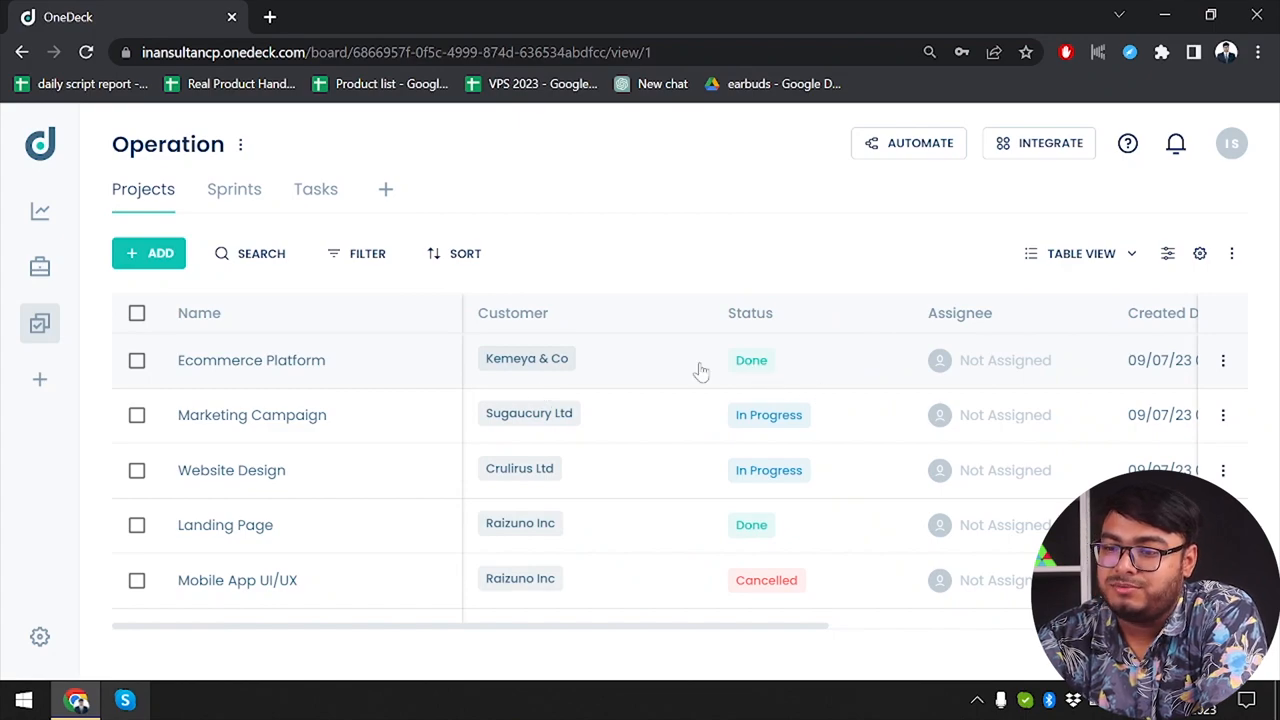
mouse_move(612, 343)
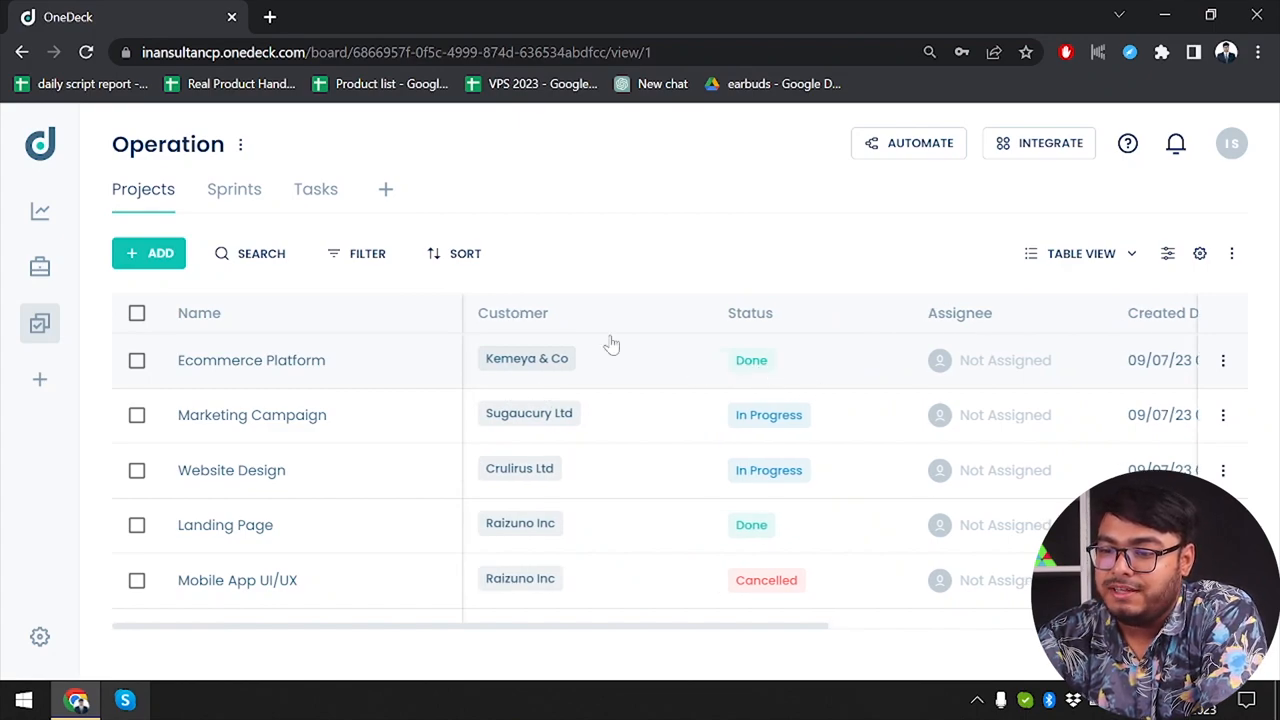
mouse_move(540, 387)
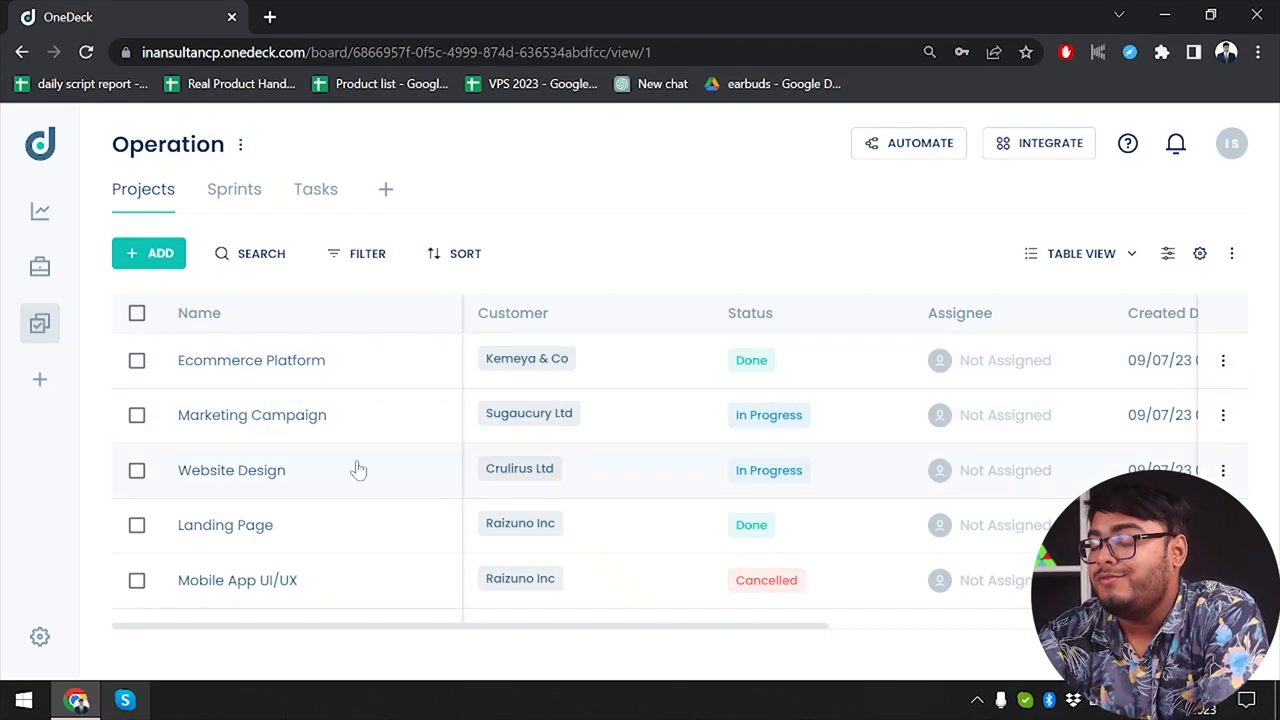
mouse_move(636, 485)
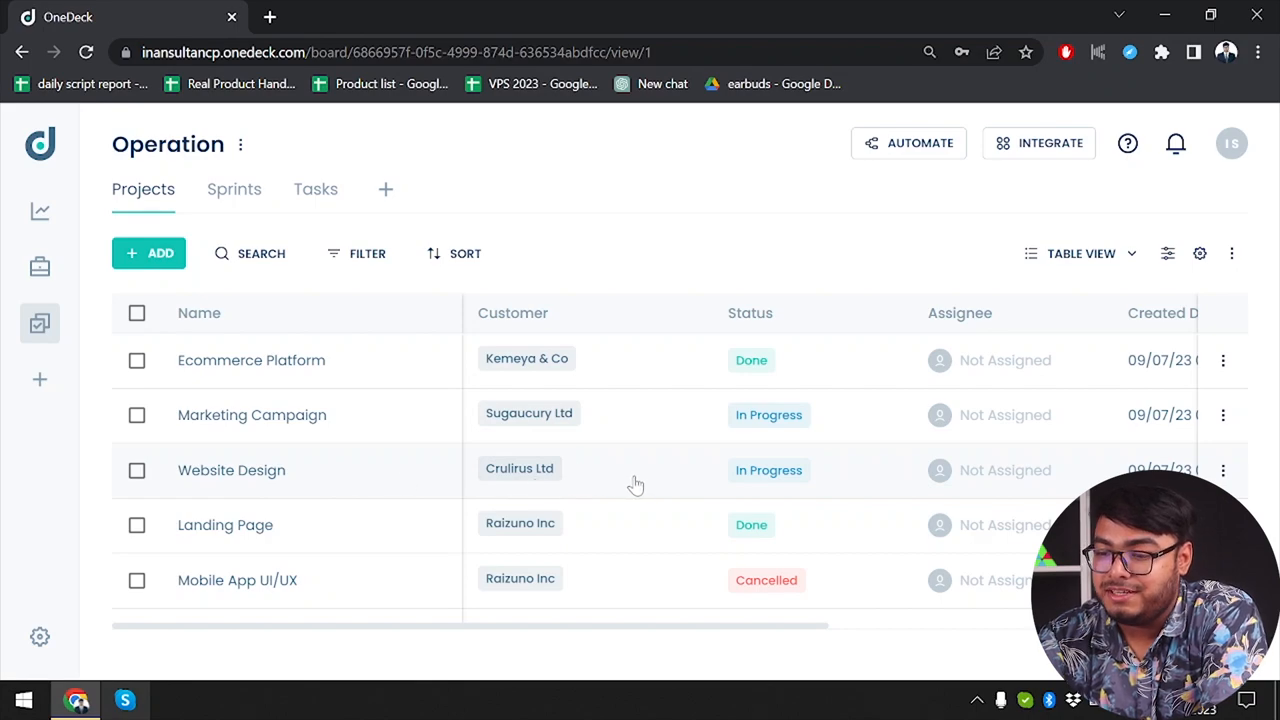
mouse_move(541, 547)
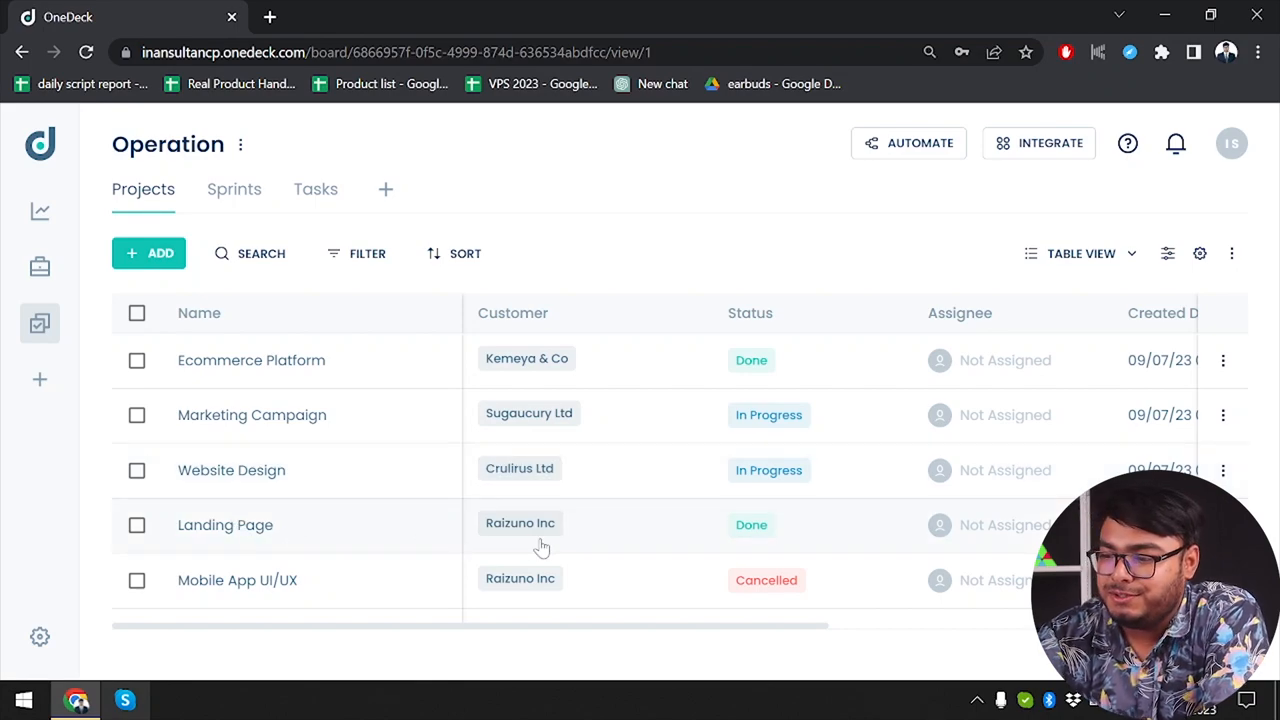
mouse_move(603, 480)
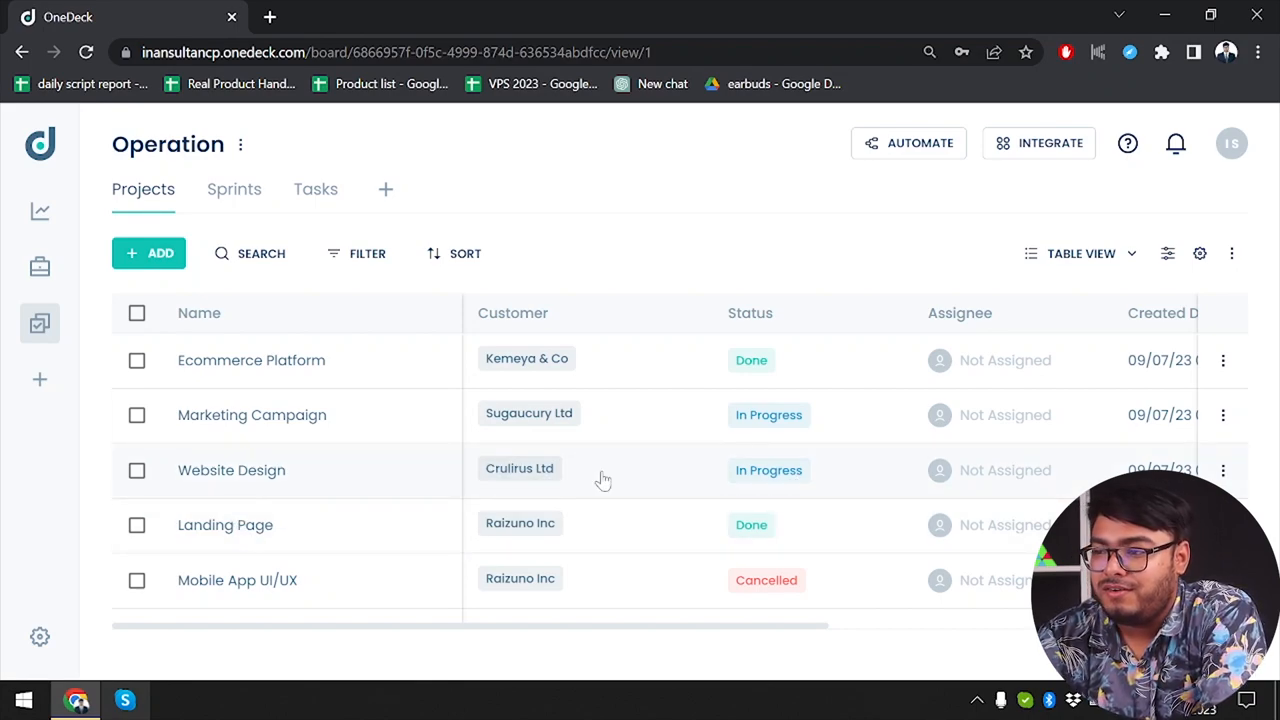
mouse_move(475, 446)
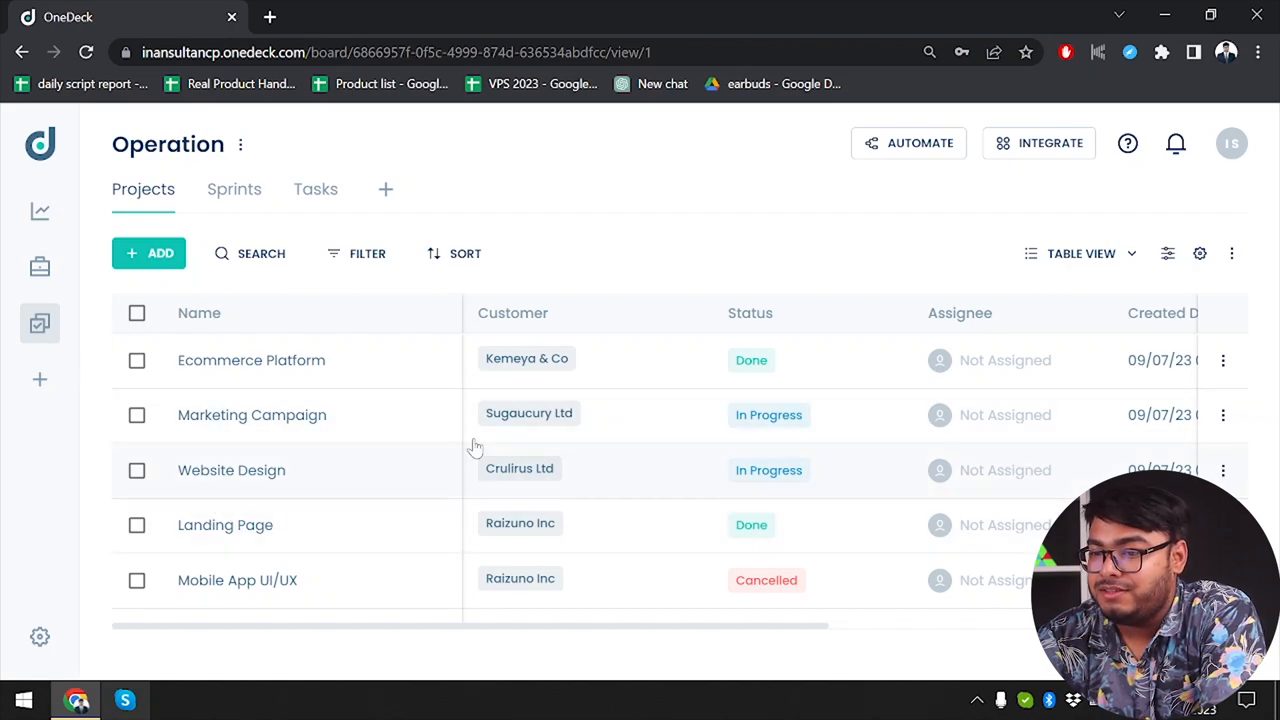
Show the Operation Sprints tab with the July 2023 UI/UX, Design and R&D sprints
click(234, 189)
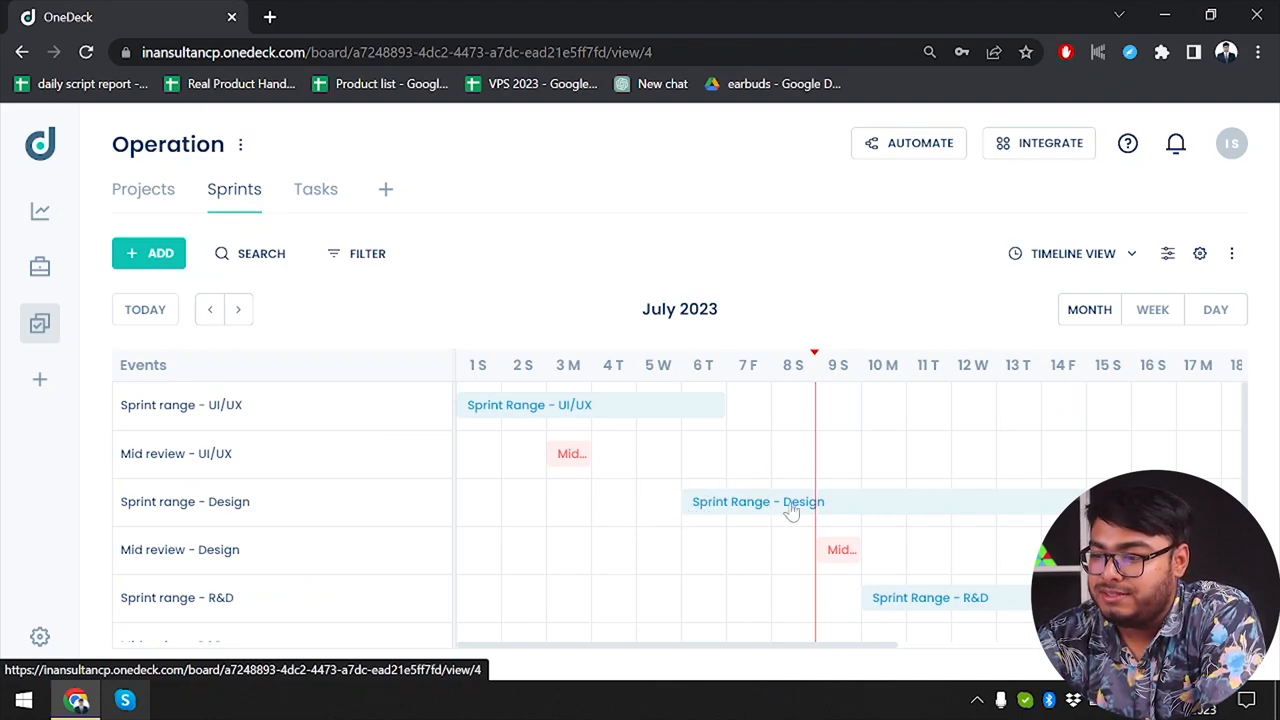
mouse_move(849, 506)
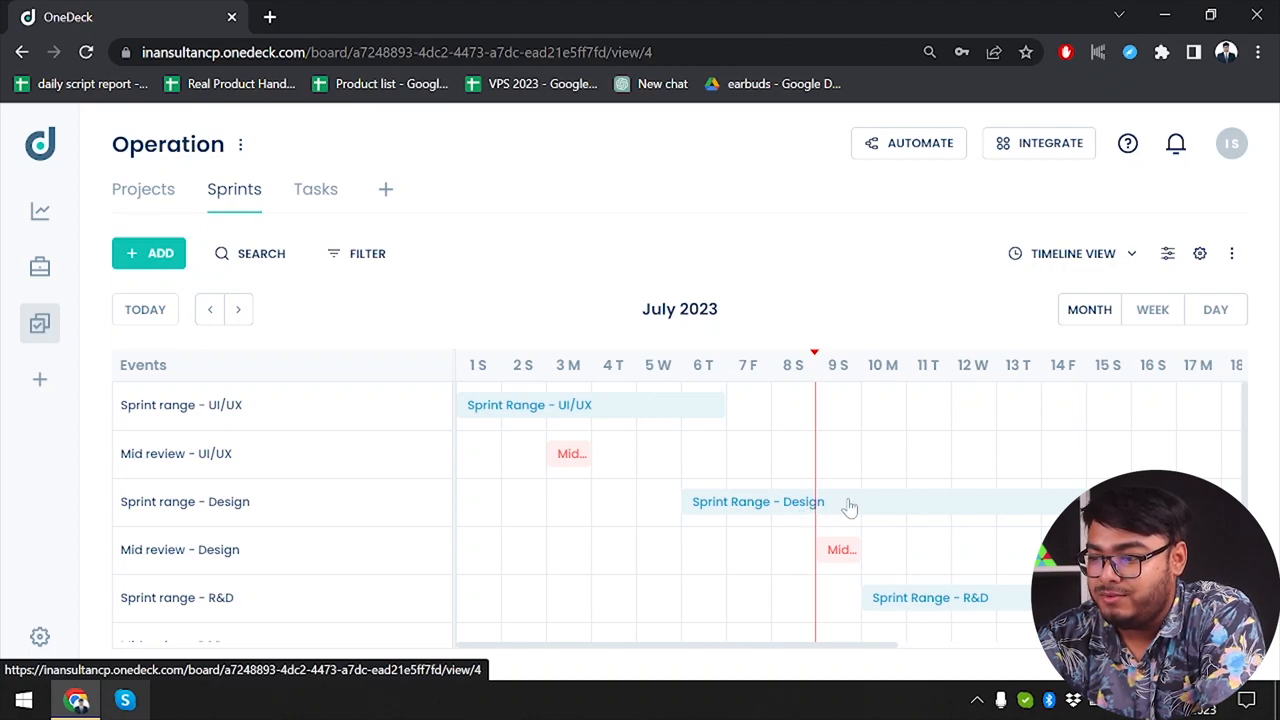
mouse_move(893, 537)
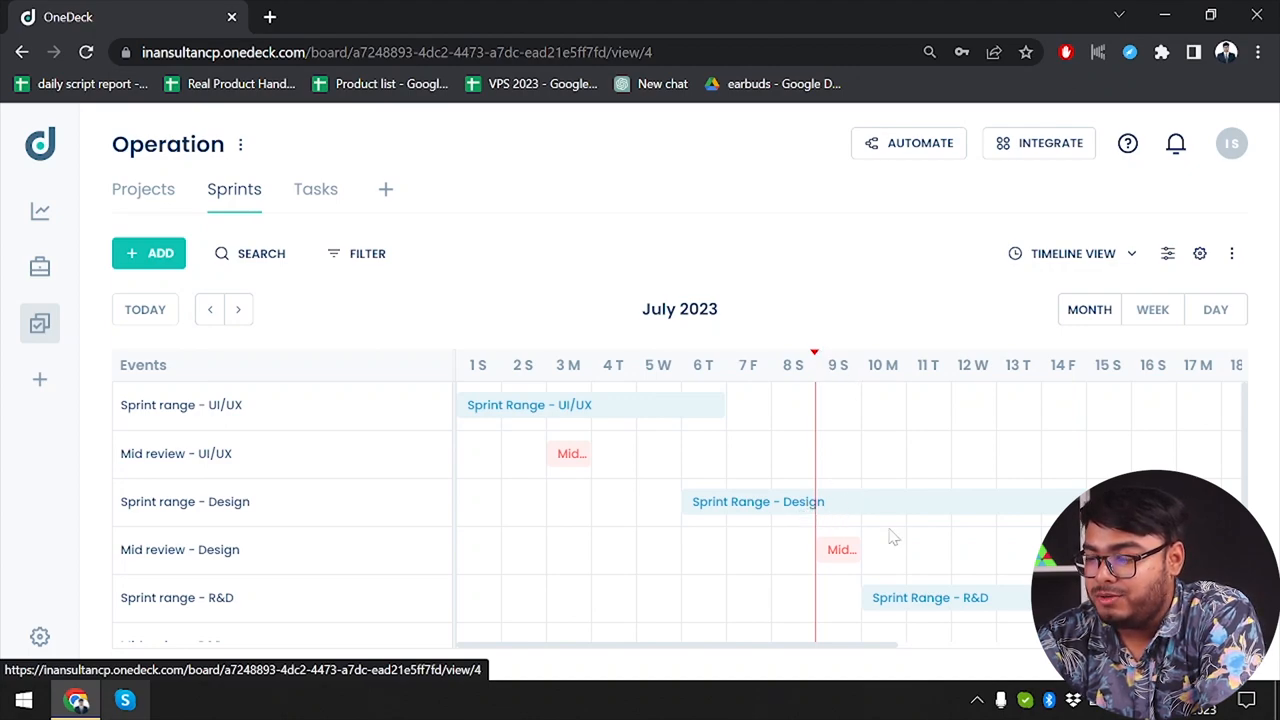
mouse_move(1025, 505)
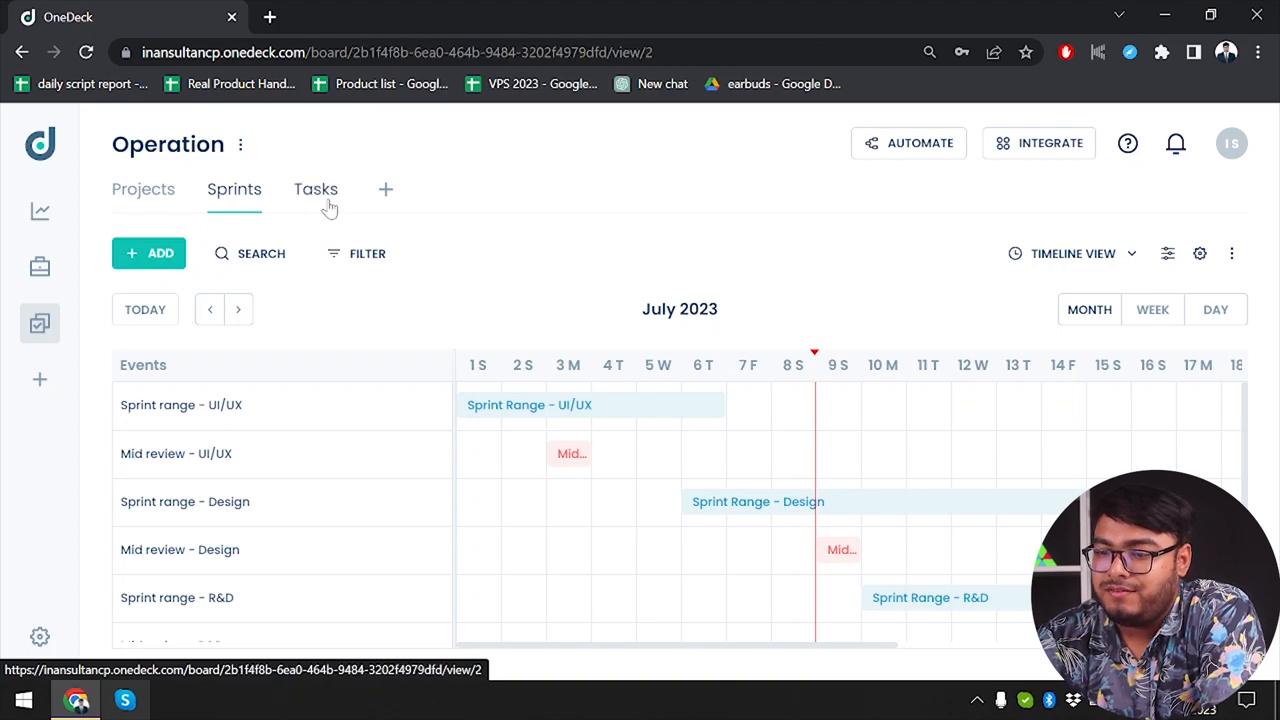
Switch from the sprint timeline to the Operation Tasks kanban board
click(316, 189)
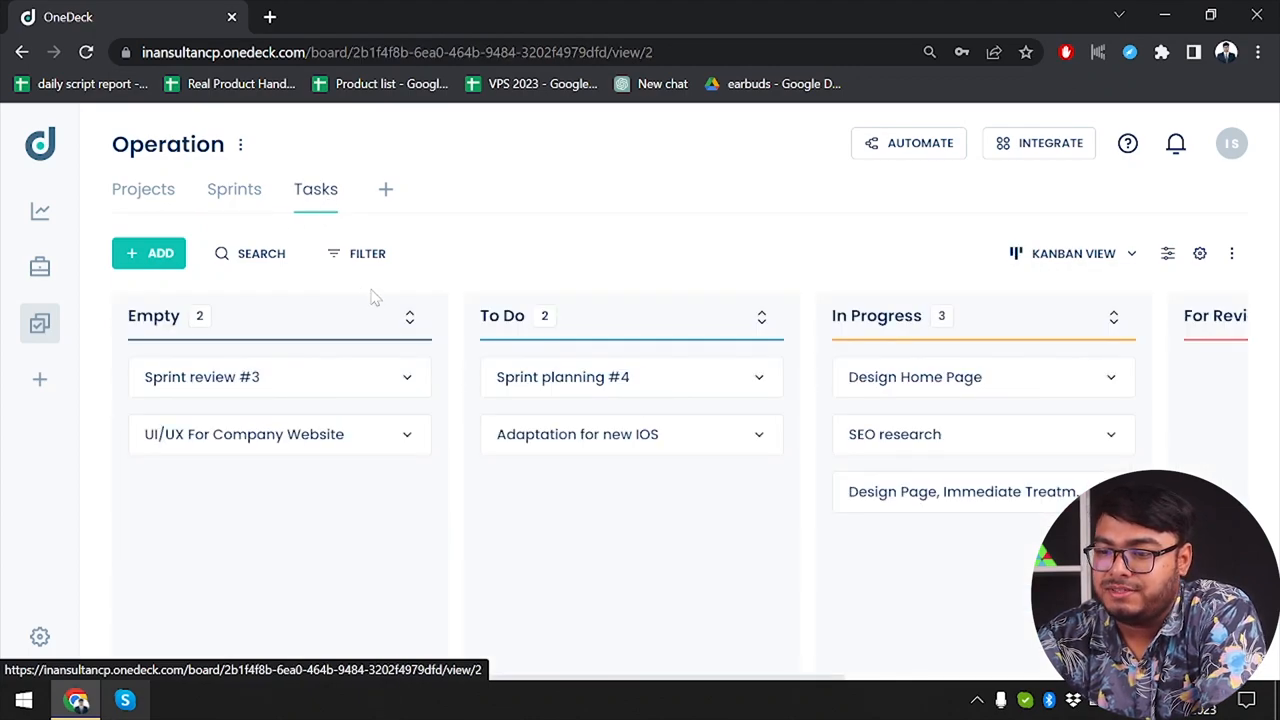
Expand the kanban cards and scroll through the To Do and In Progress task details
click(409, 317)
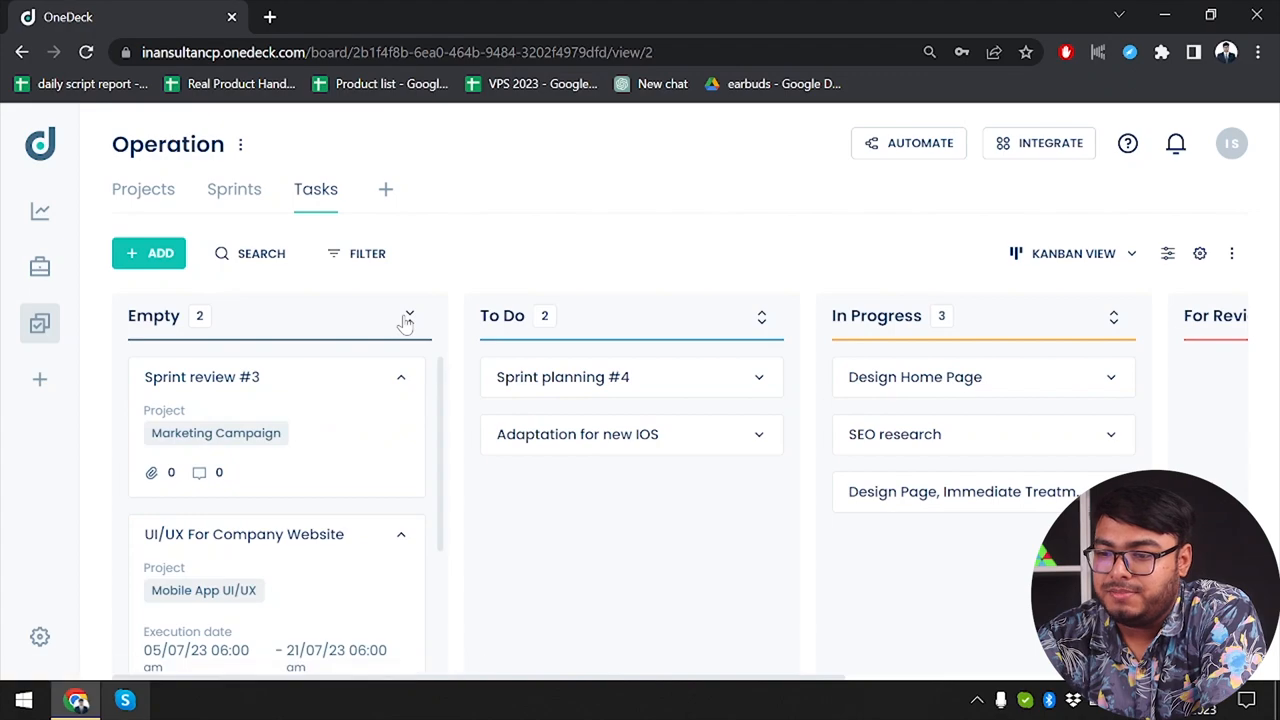
mouse_move(407, 322)
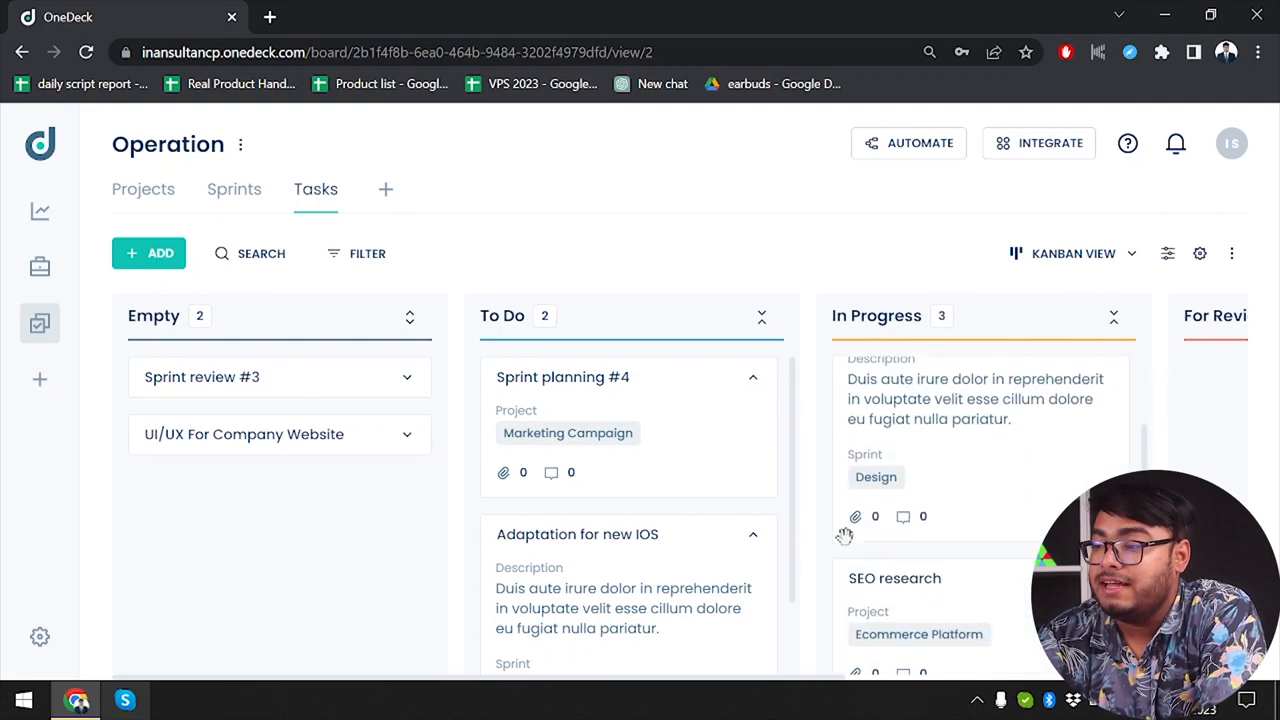
scroll(down, 3)
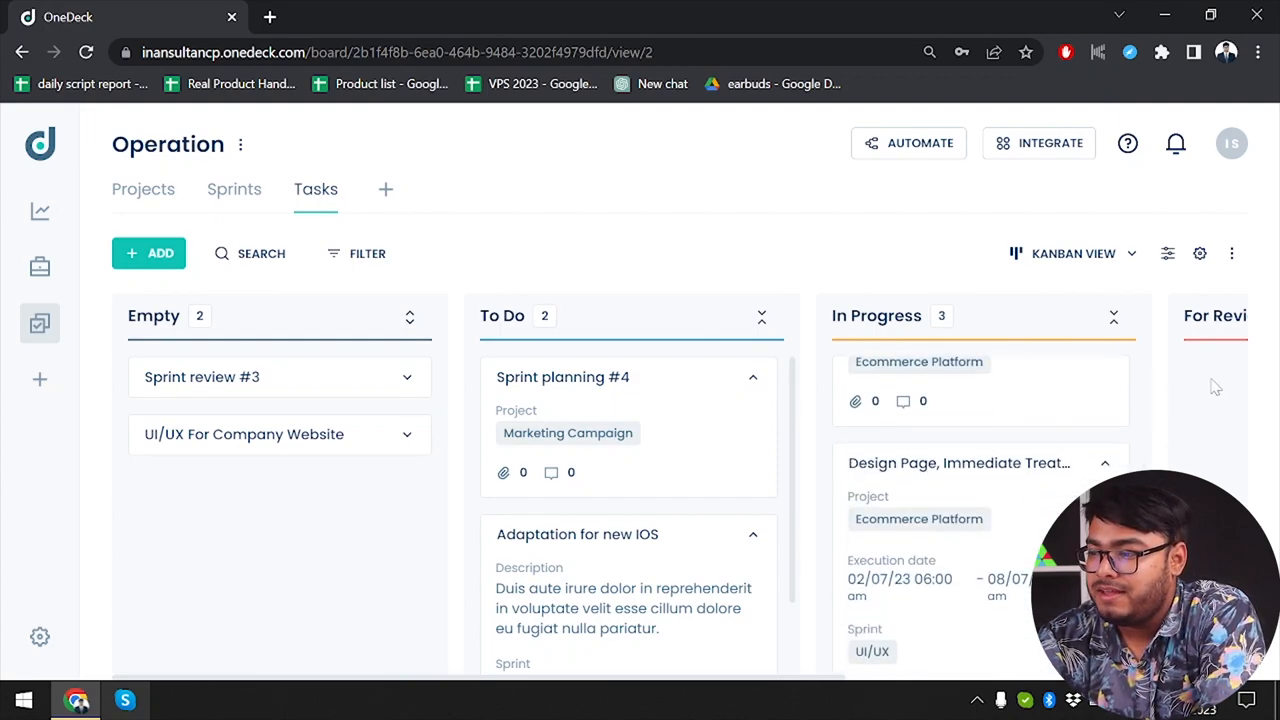
scroll(right, 3)
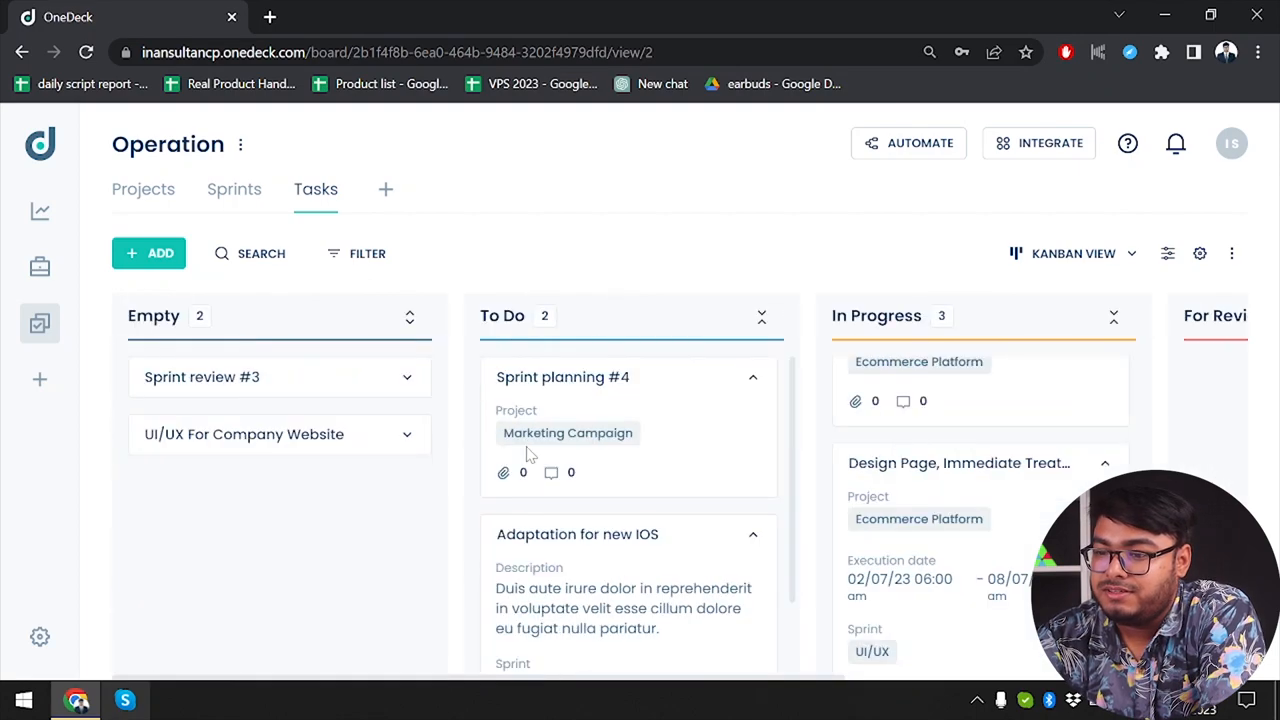
mouse_move(245, 365)
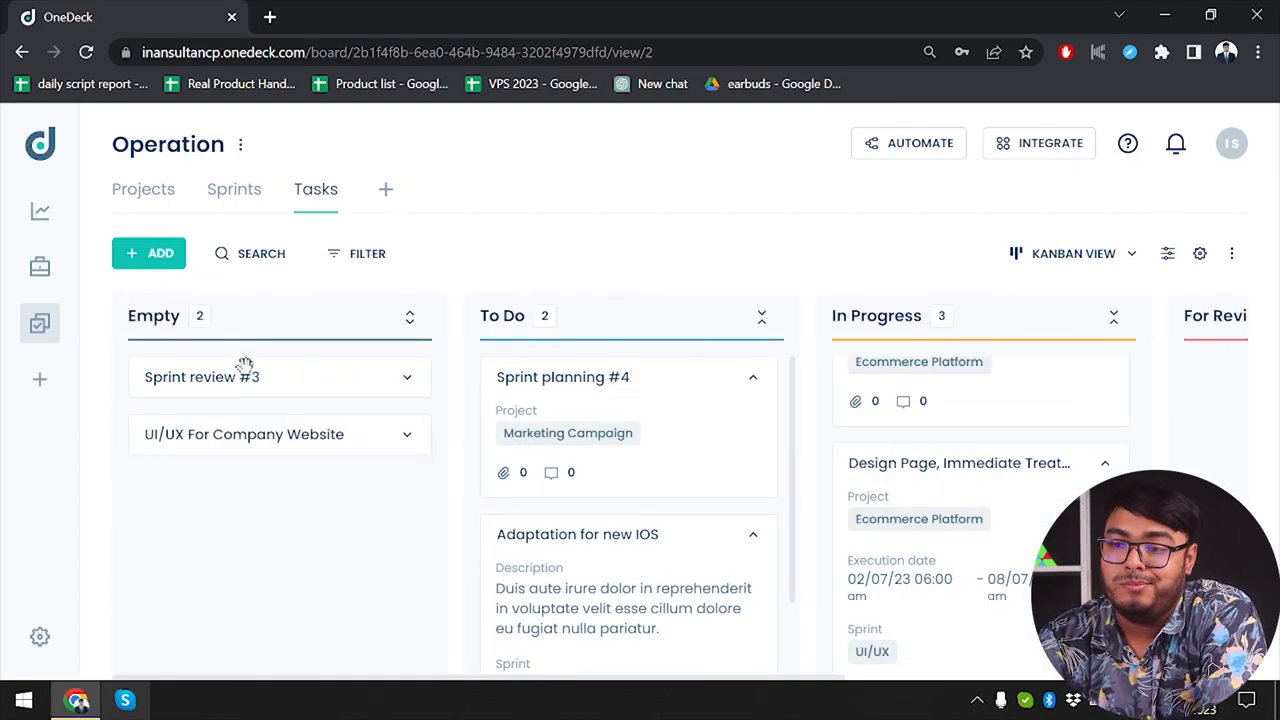
mouse_move(40, 380)
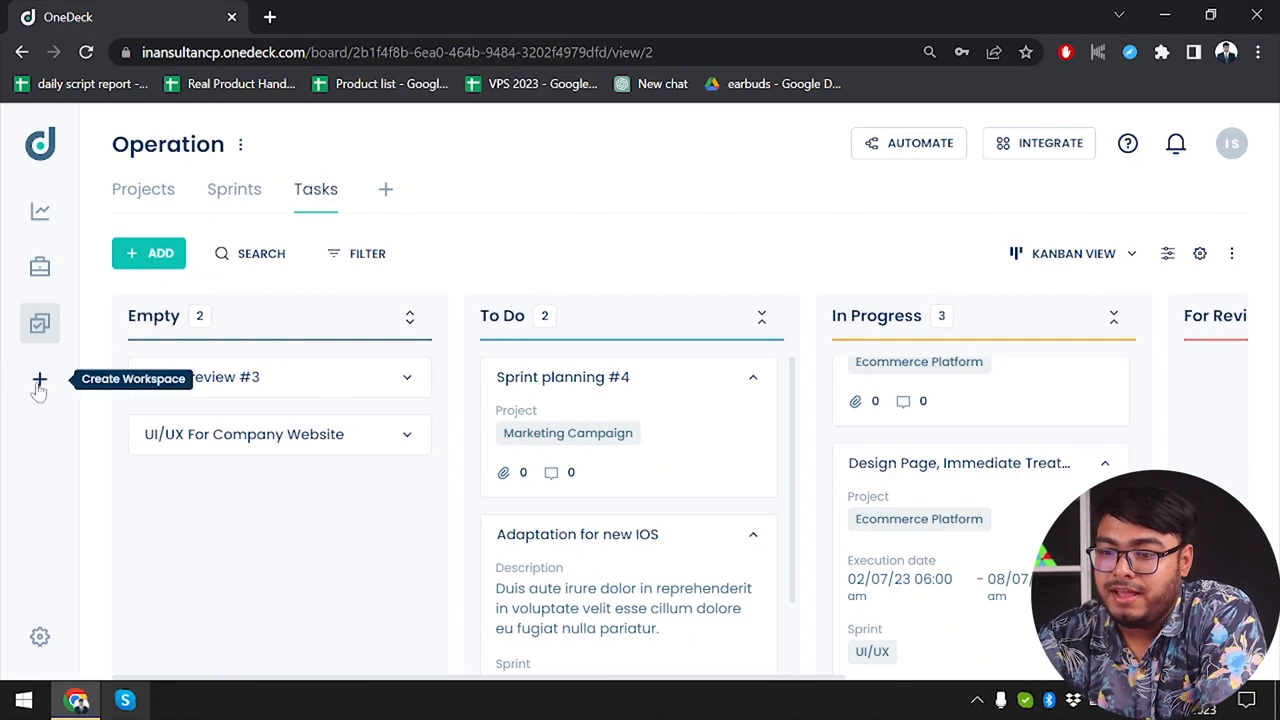
Create a new workspace named 'test'
click(40, 378)
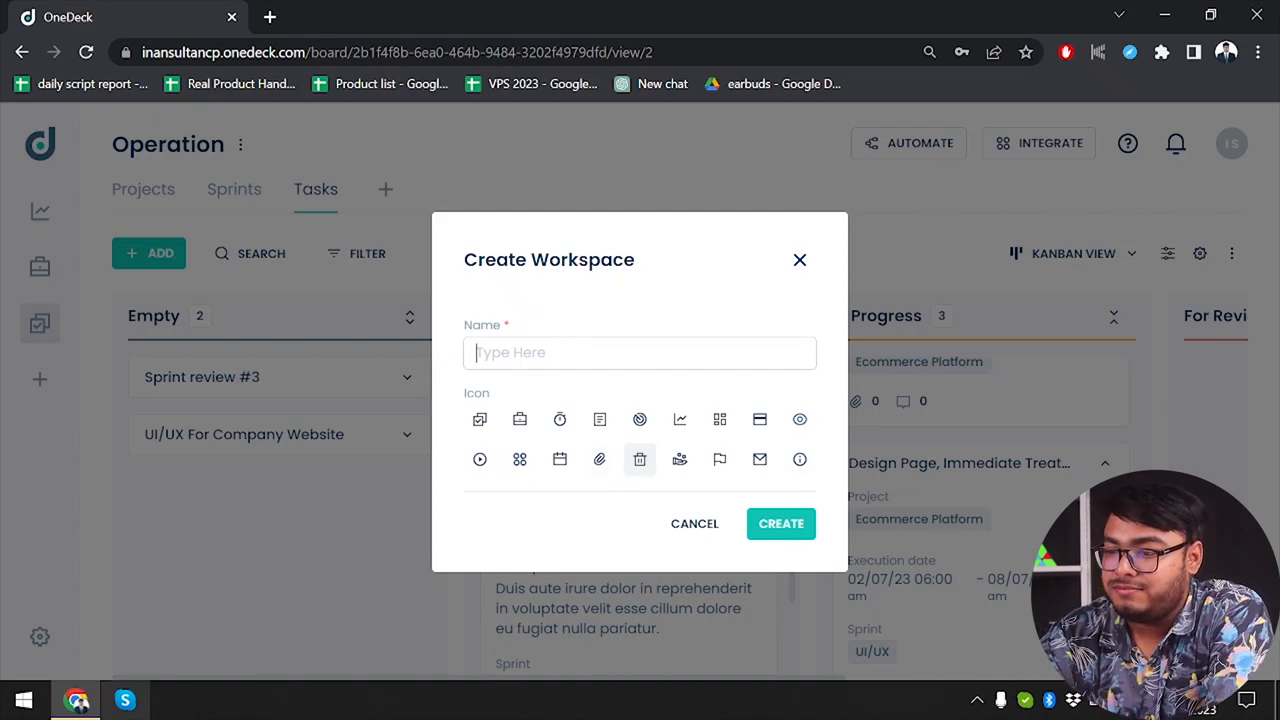
text(test)
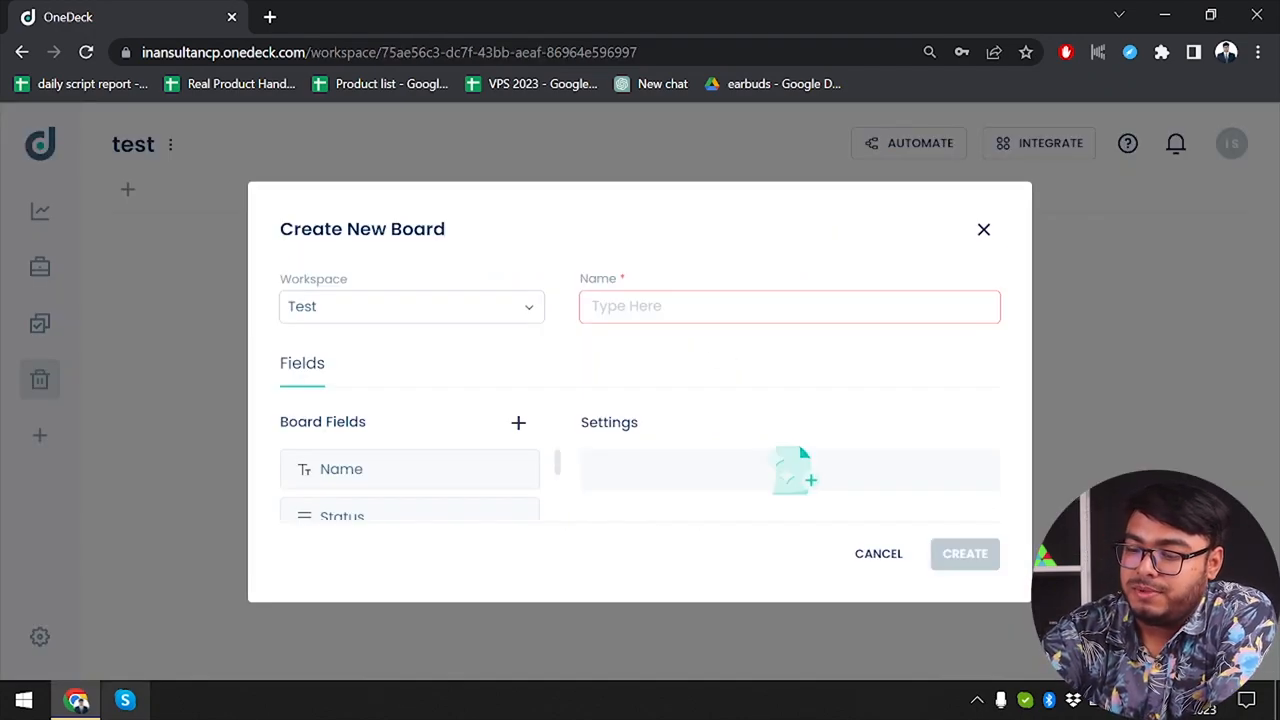
Create 'test board' with the Date field removed, leaving Name, Status and Assignee
text(test b)
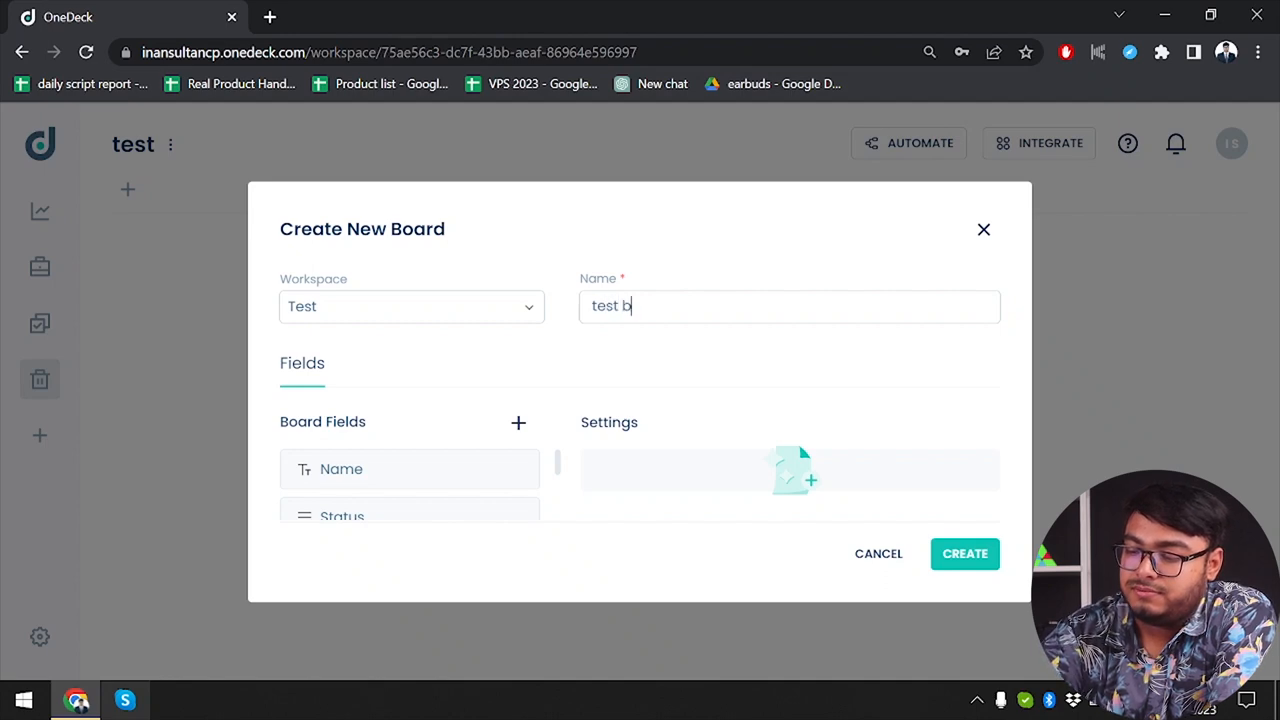
text(oard)
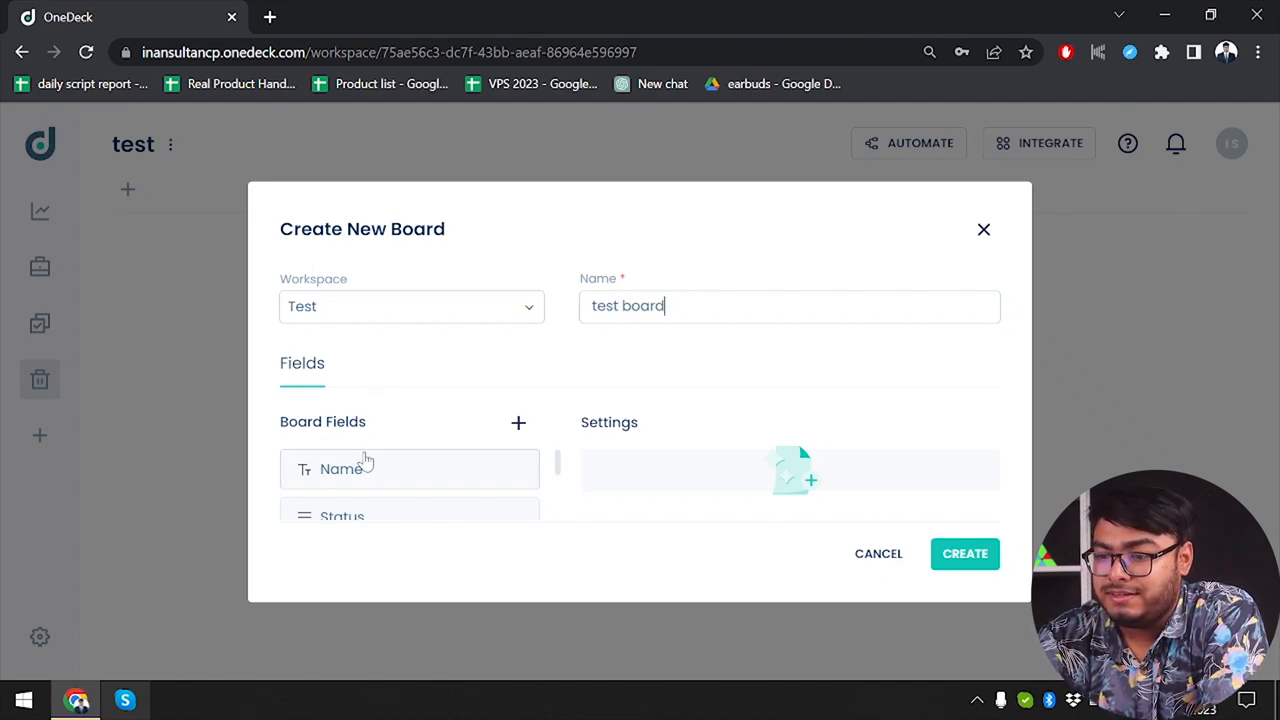
scroll(down, 3)
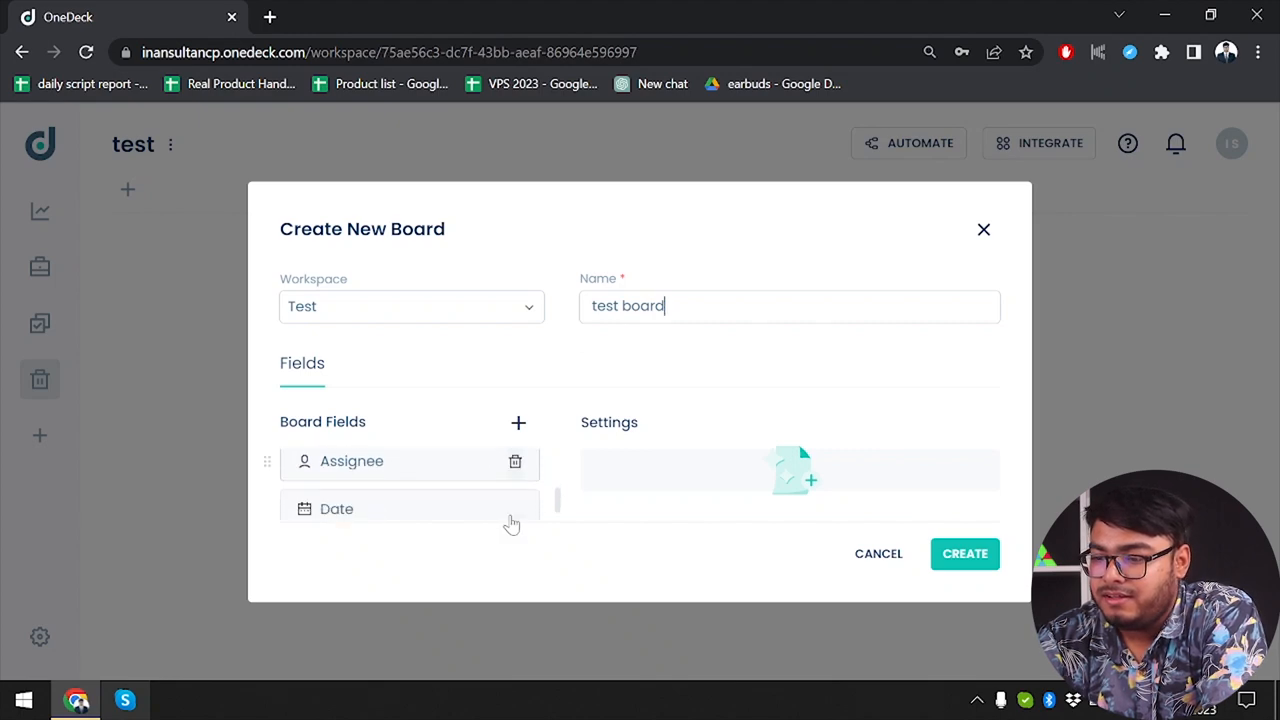
click(351, 461)
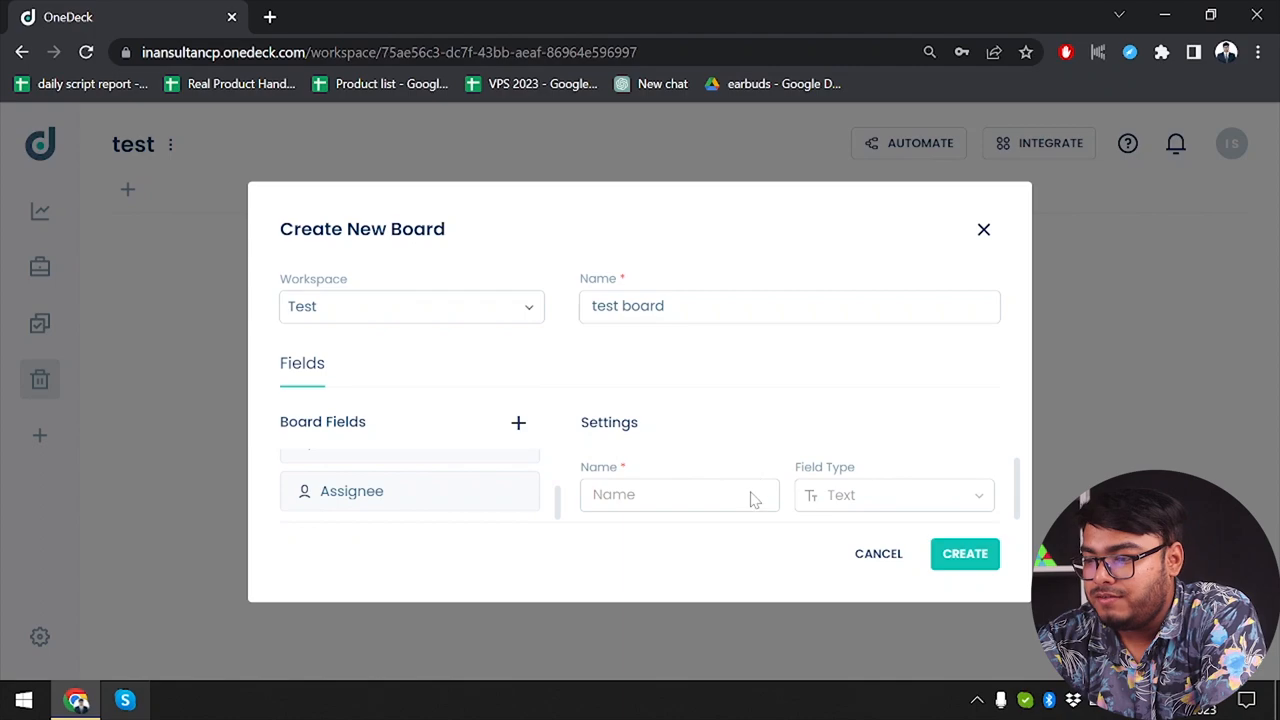
click(964, 553)
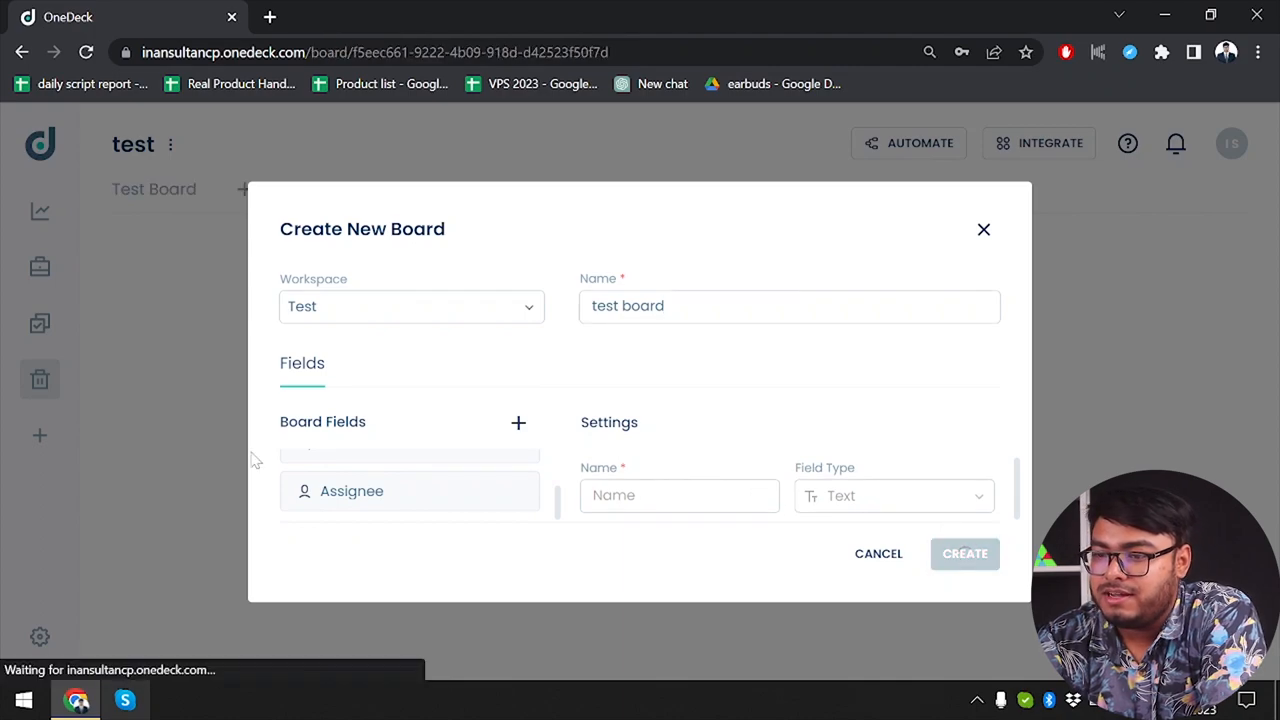
click(963, 553)
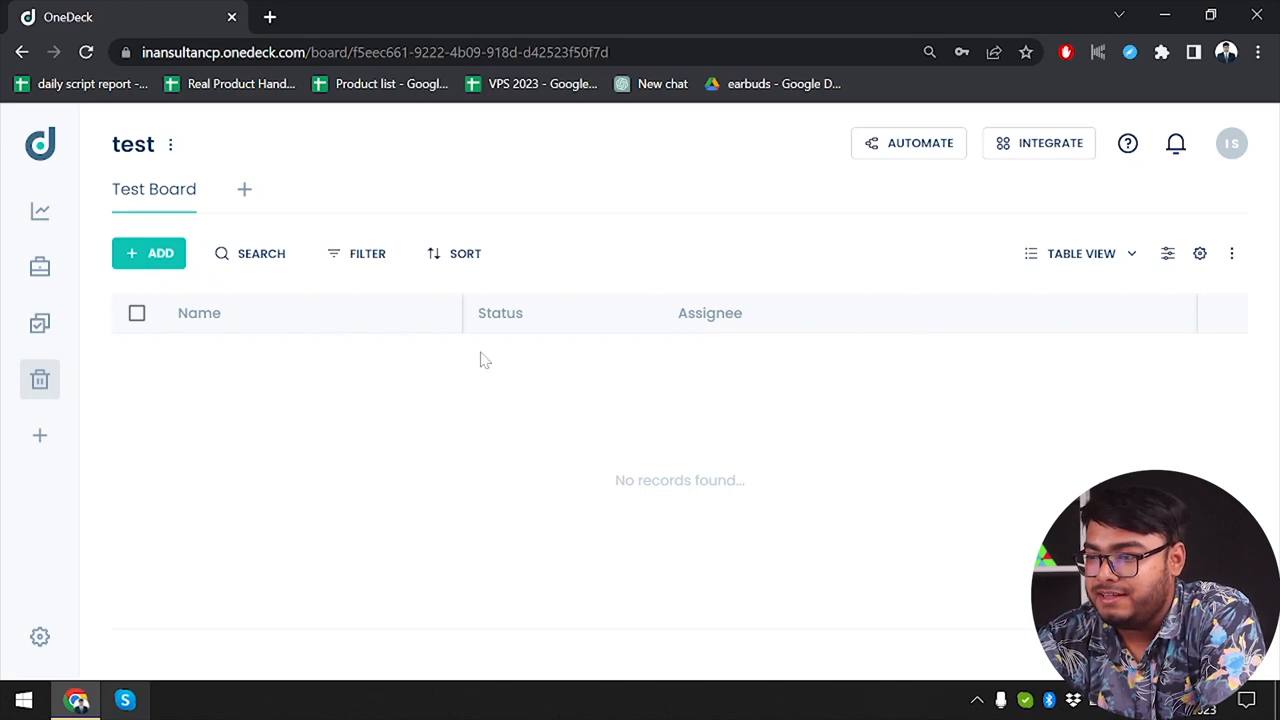
Check the Table View options, then add a blank record to Test Board
click(1081, 253)
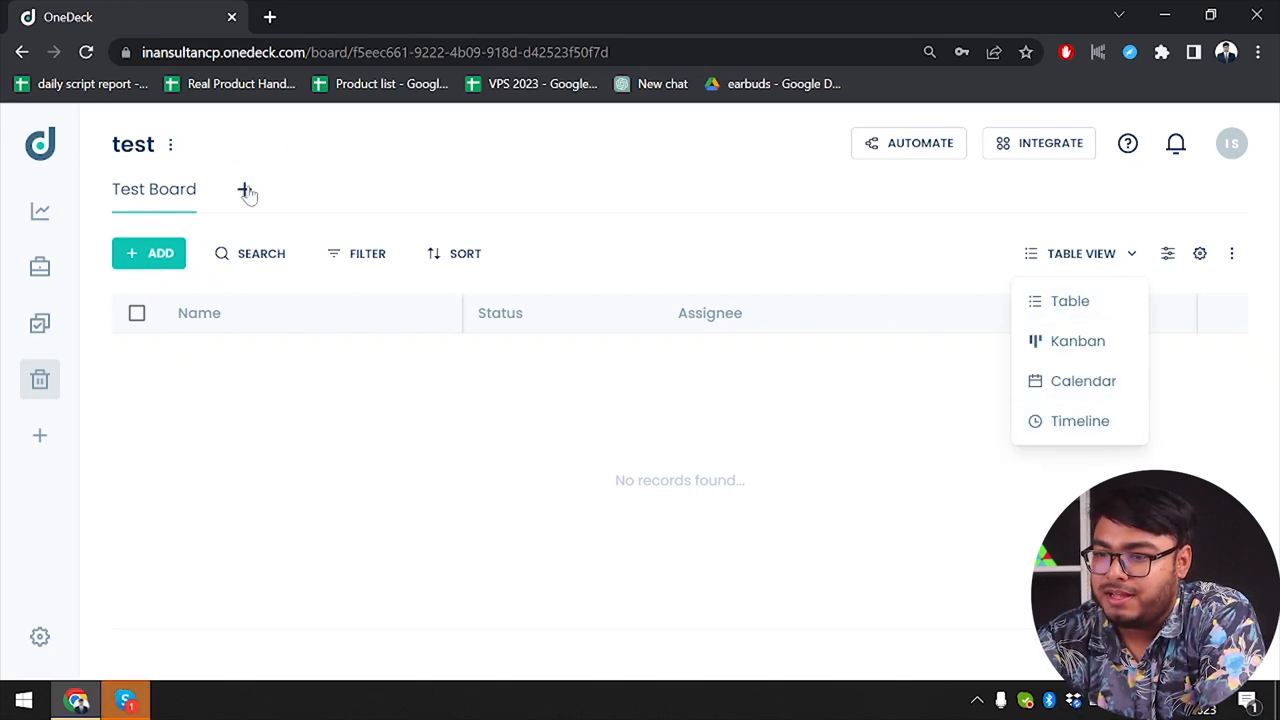
mouse_move(148, 253)
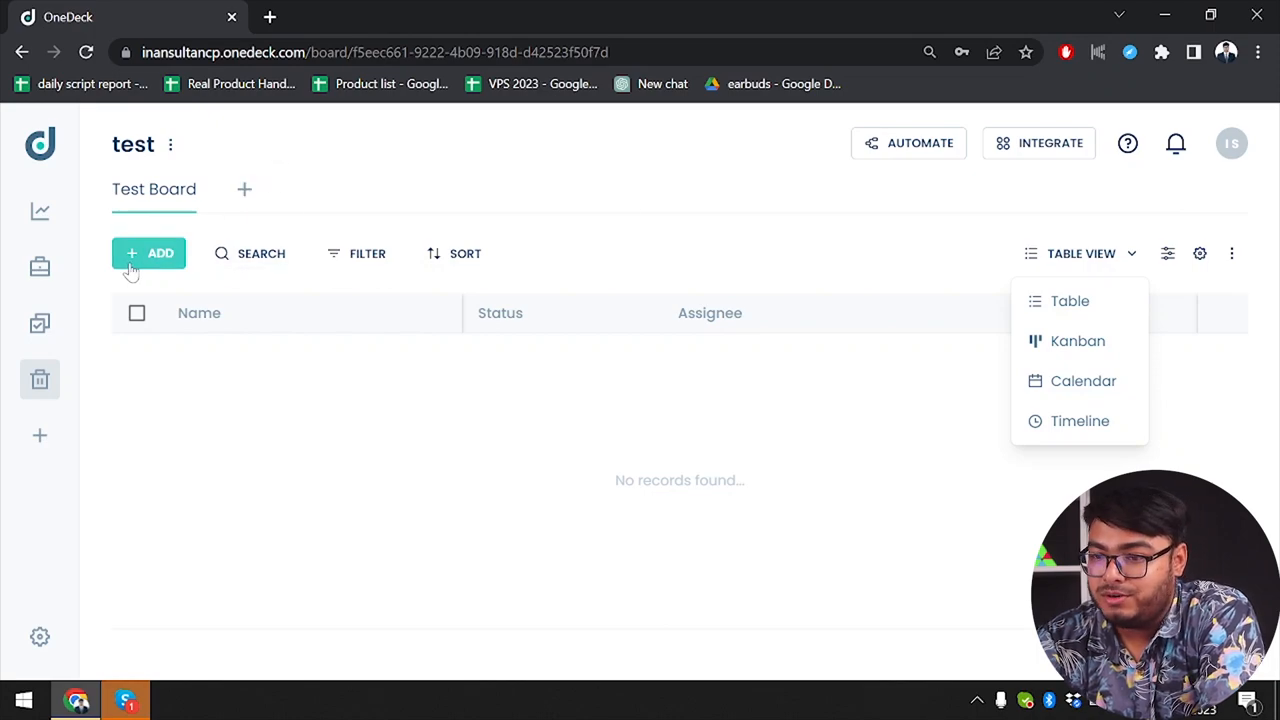
click(148, 253)
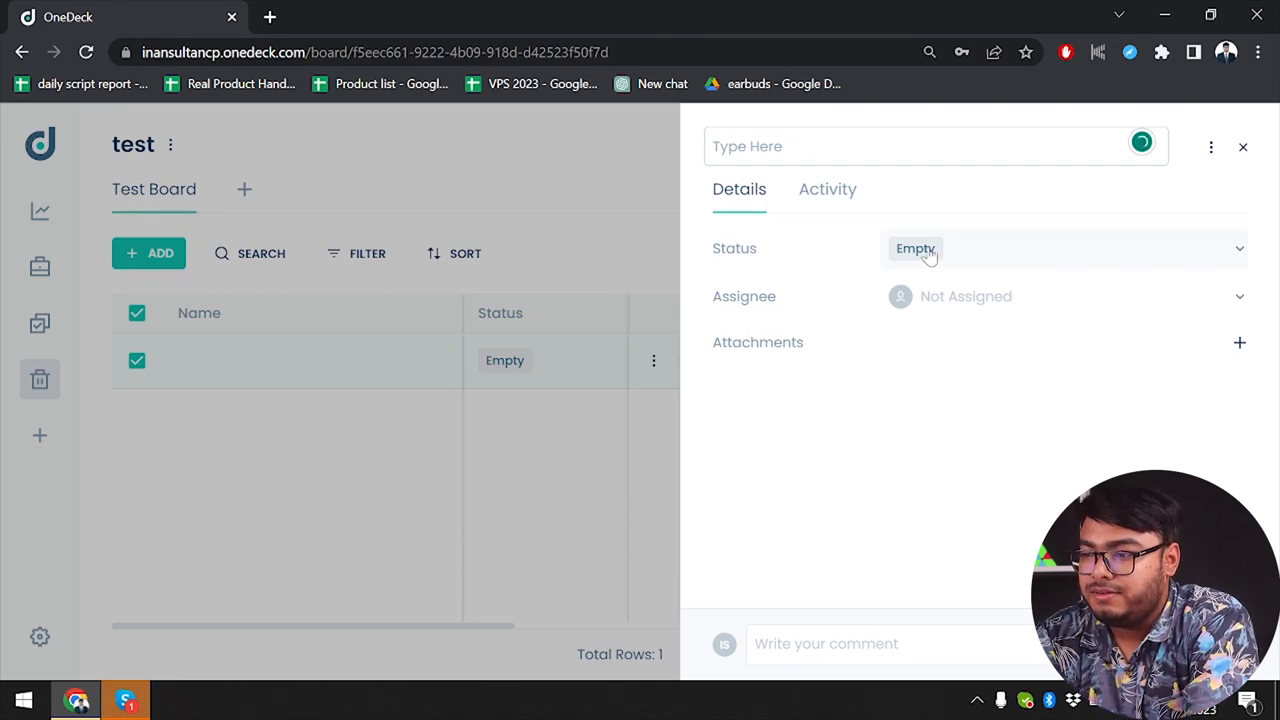
click(915, 248)
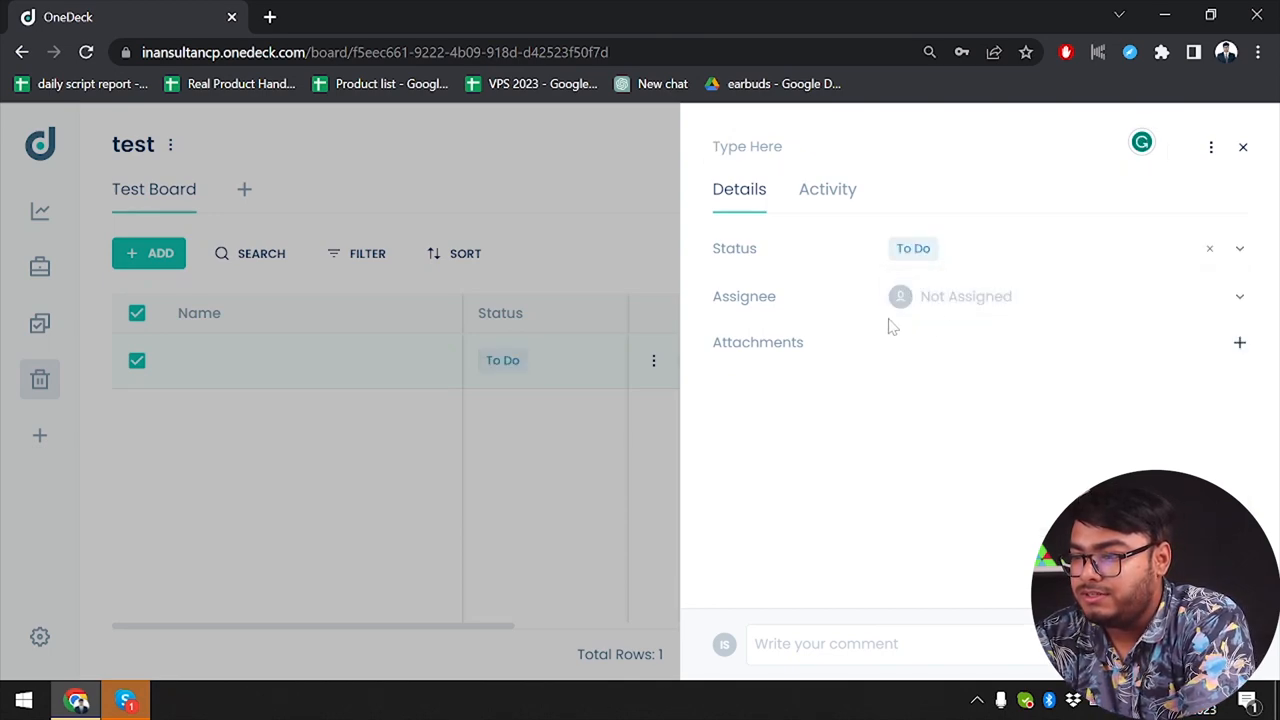
click(965, 296)
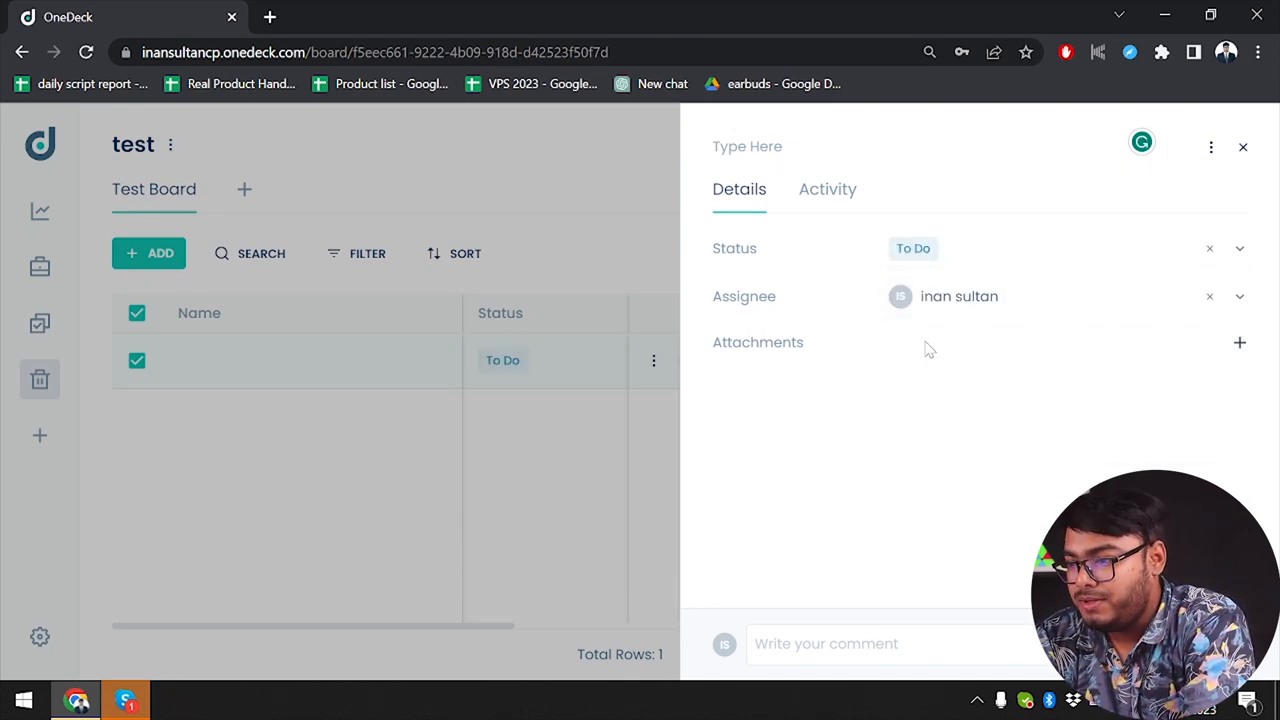
mouse_move(825, 442)
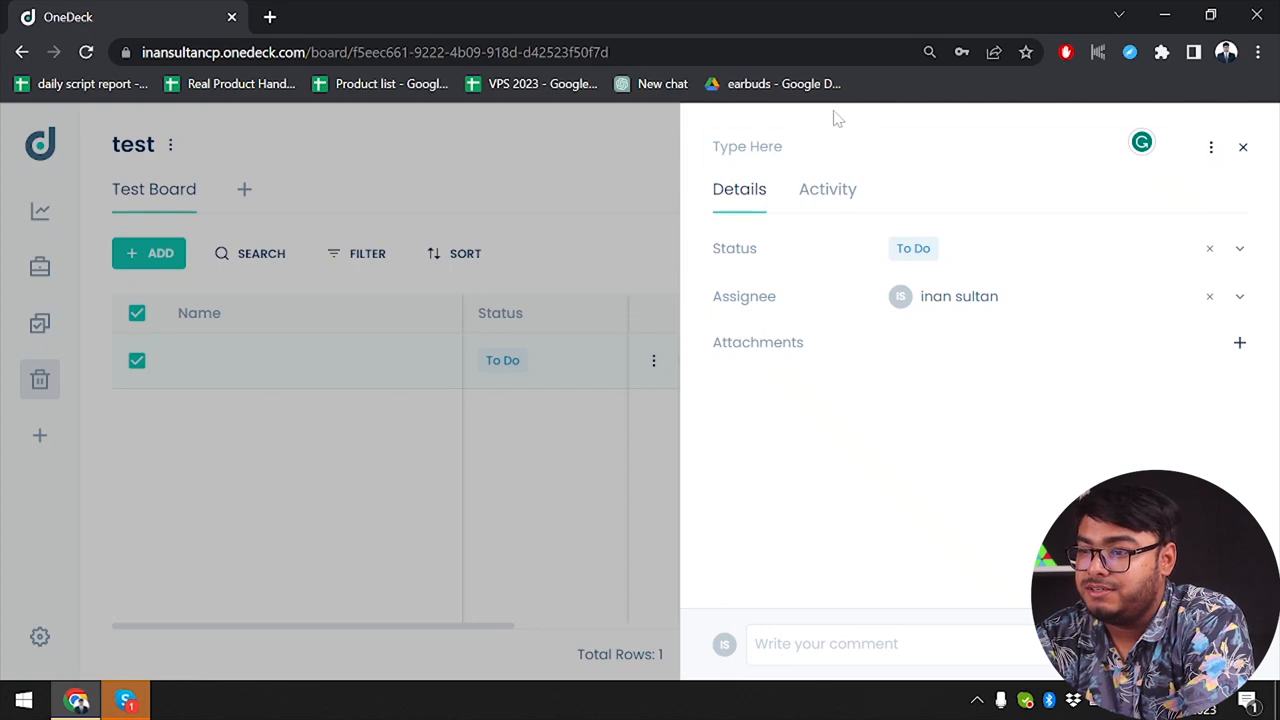
click(900, 146)
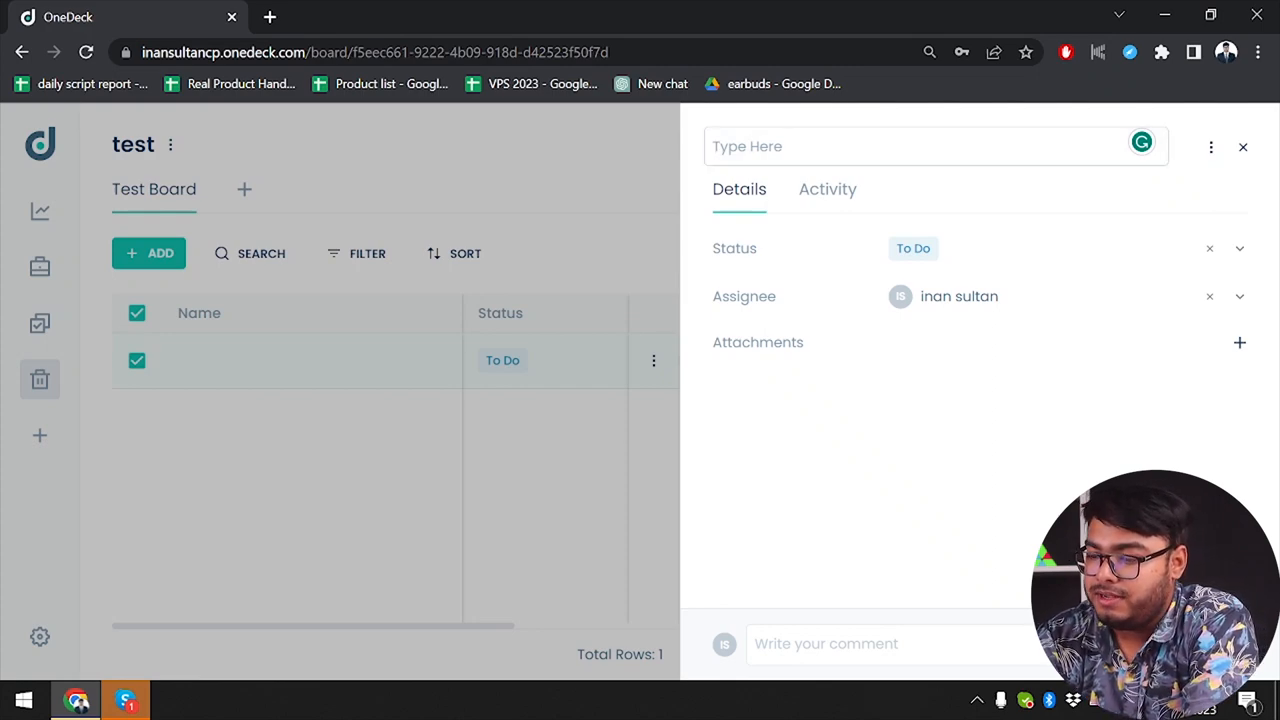
text(Do chores)
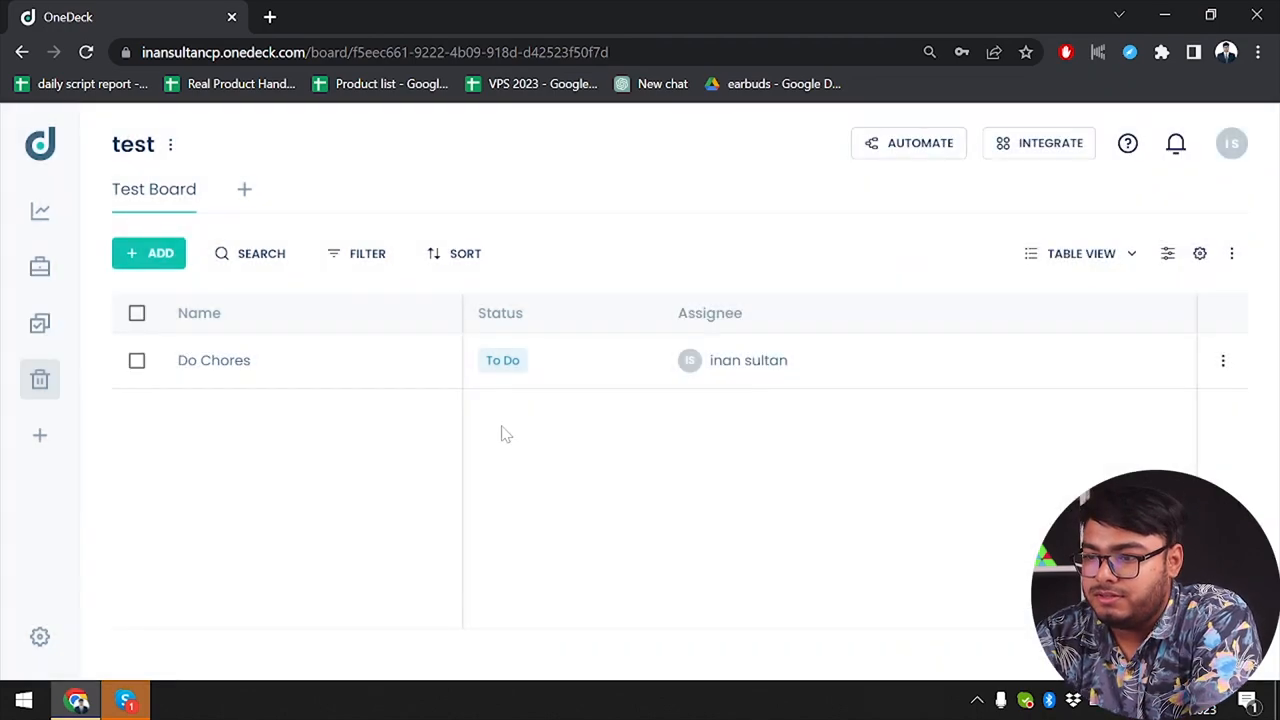
mouse_move(573, 389)
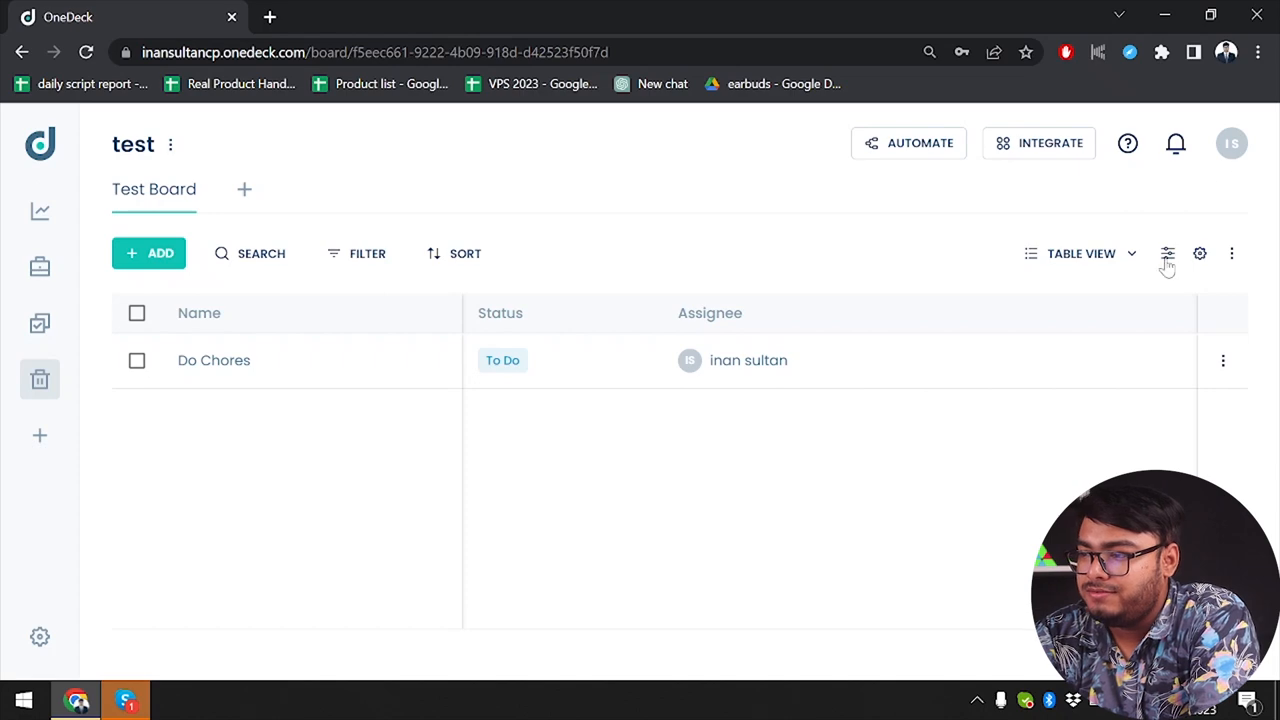
Toggle the Created Date column on and off again, then bring up Board Settings
click(1167, 253)
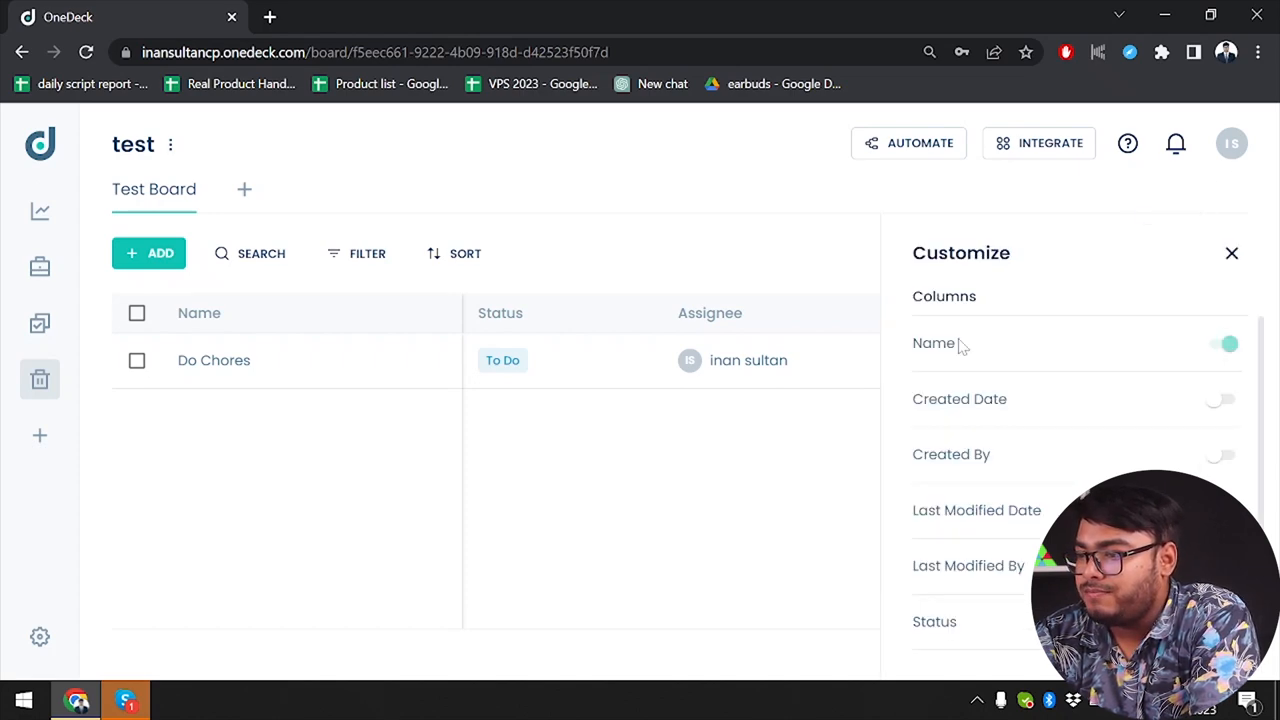
mouse_move(1197, 398)
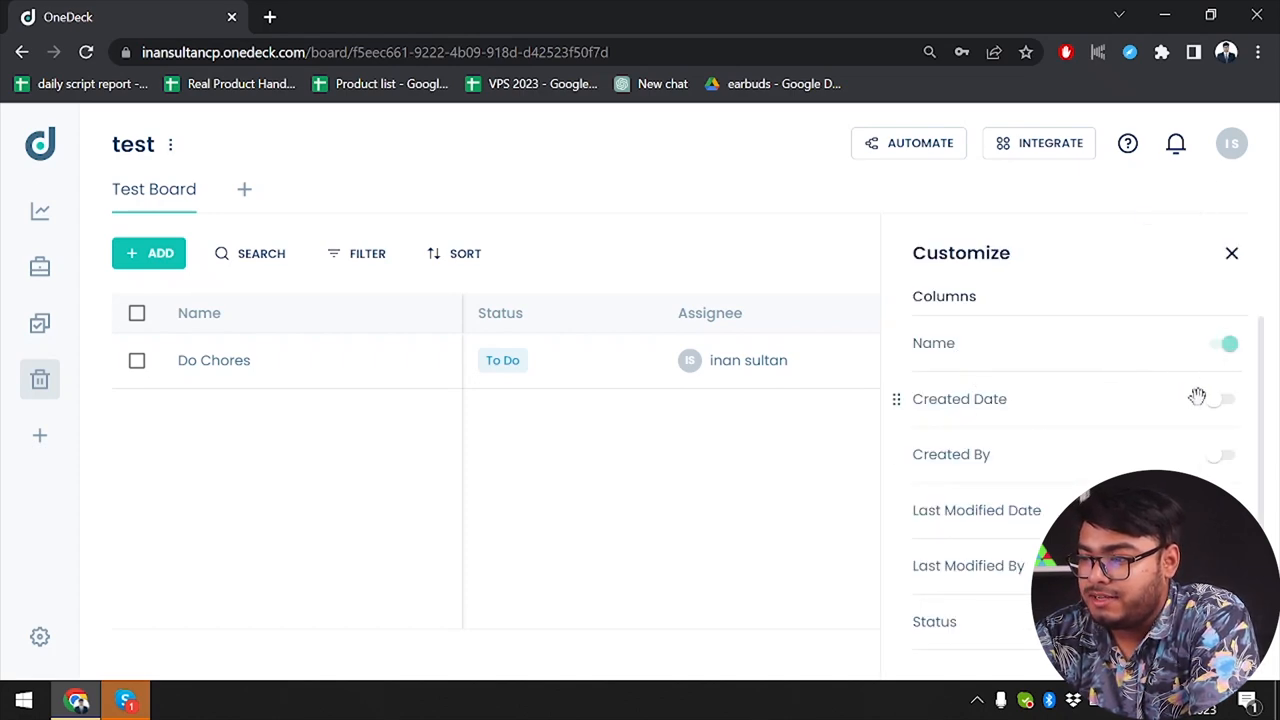
click(1227, 399)
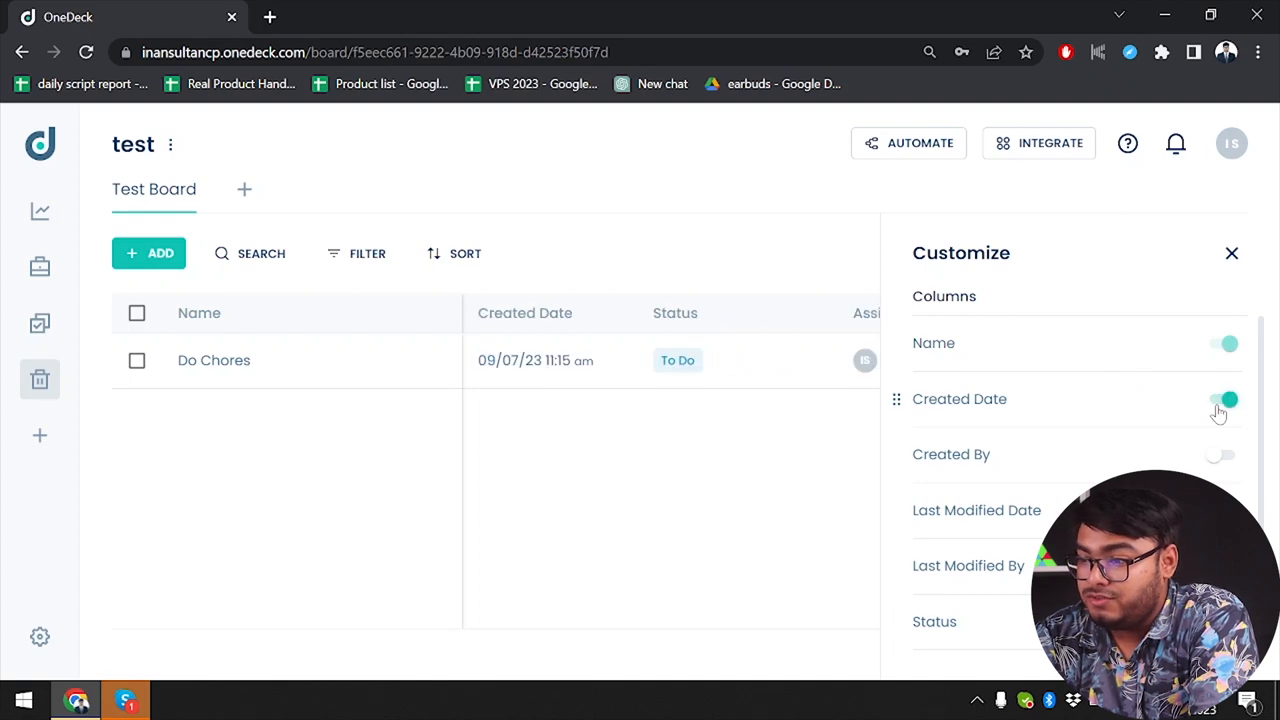
click(1225, 399)
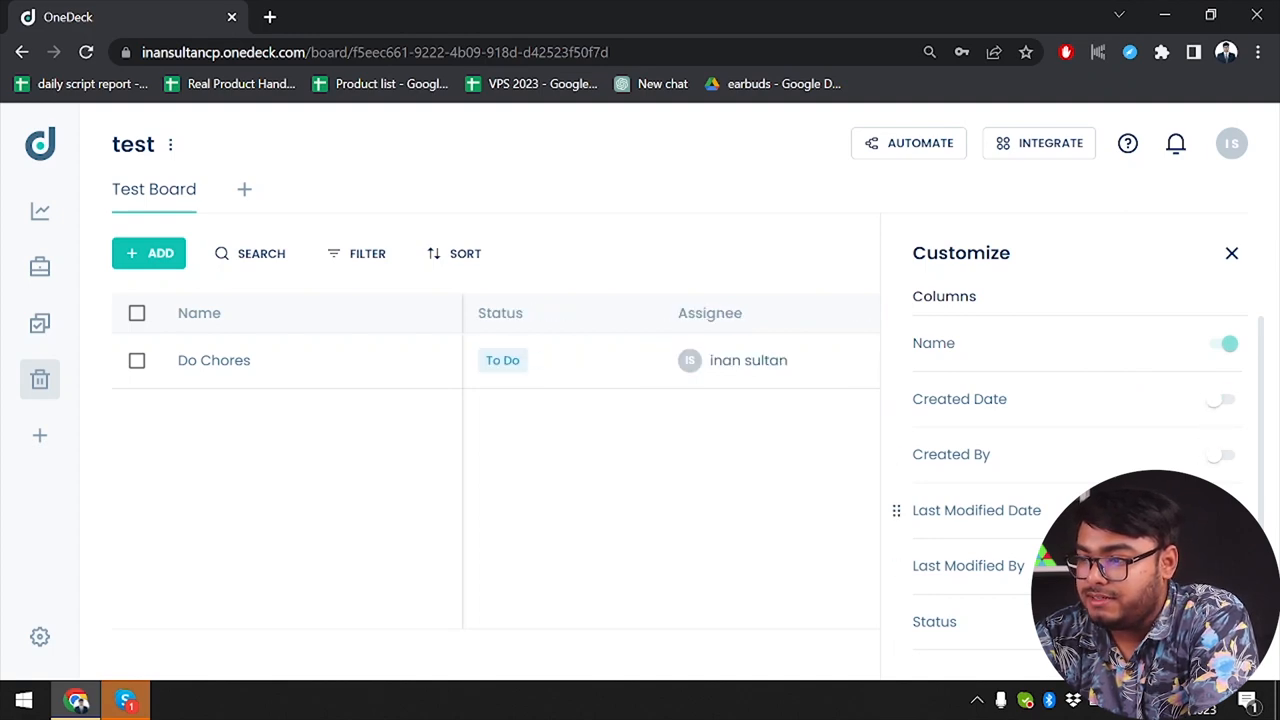
click(1232, 252)
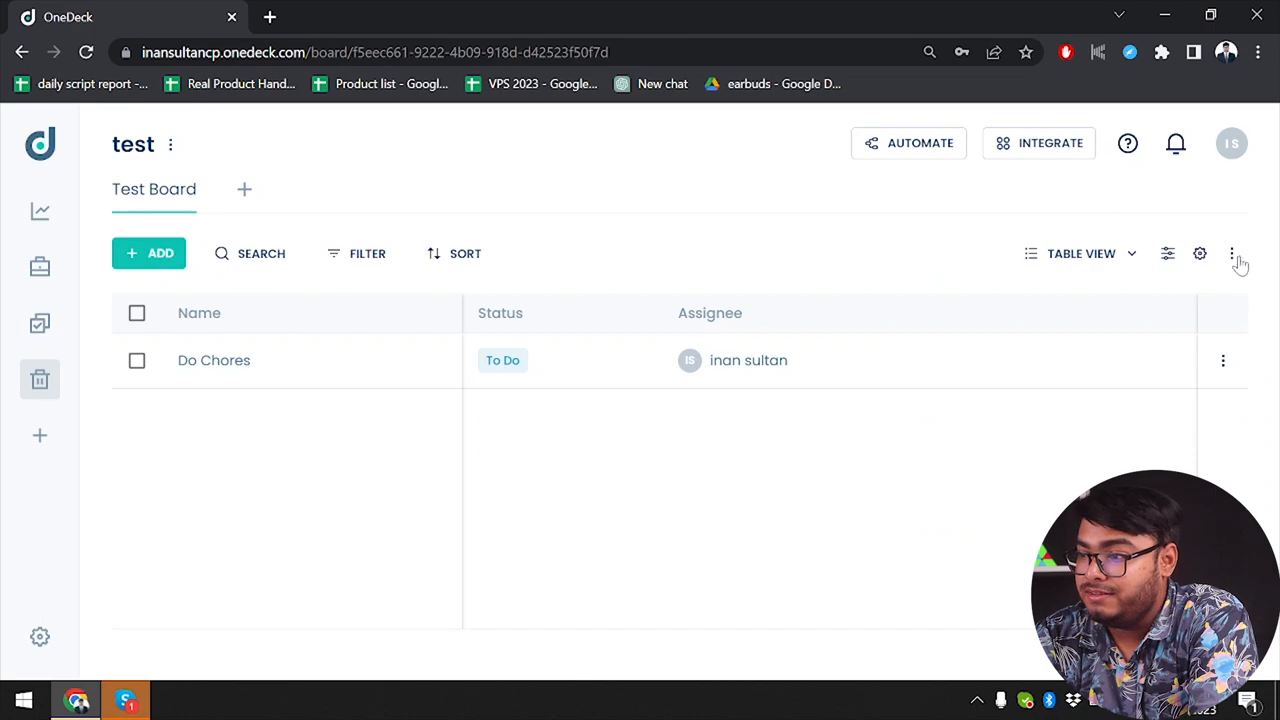
click(1199, 253)
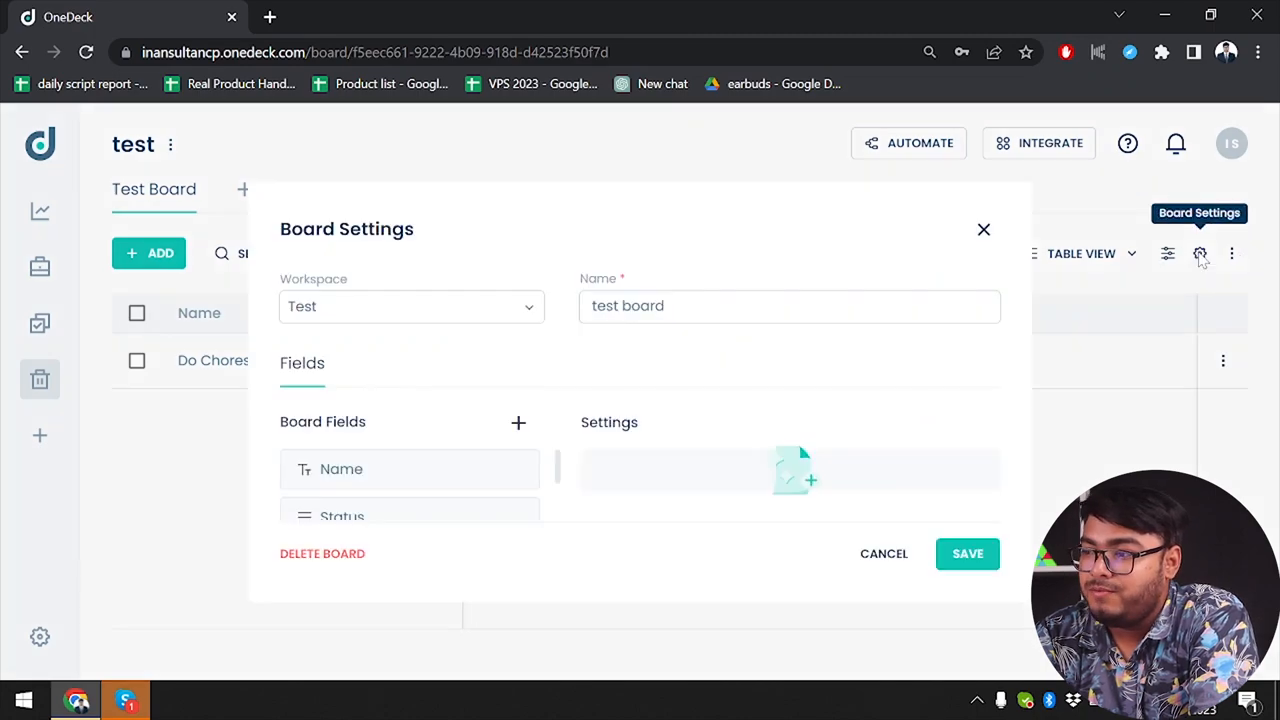
mouse_move(485, 445)
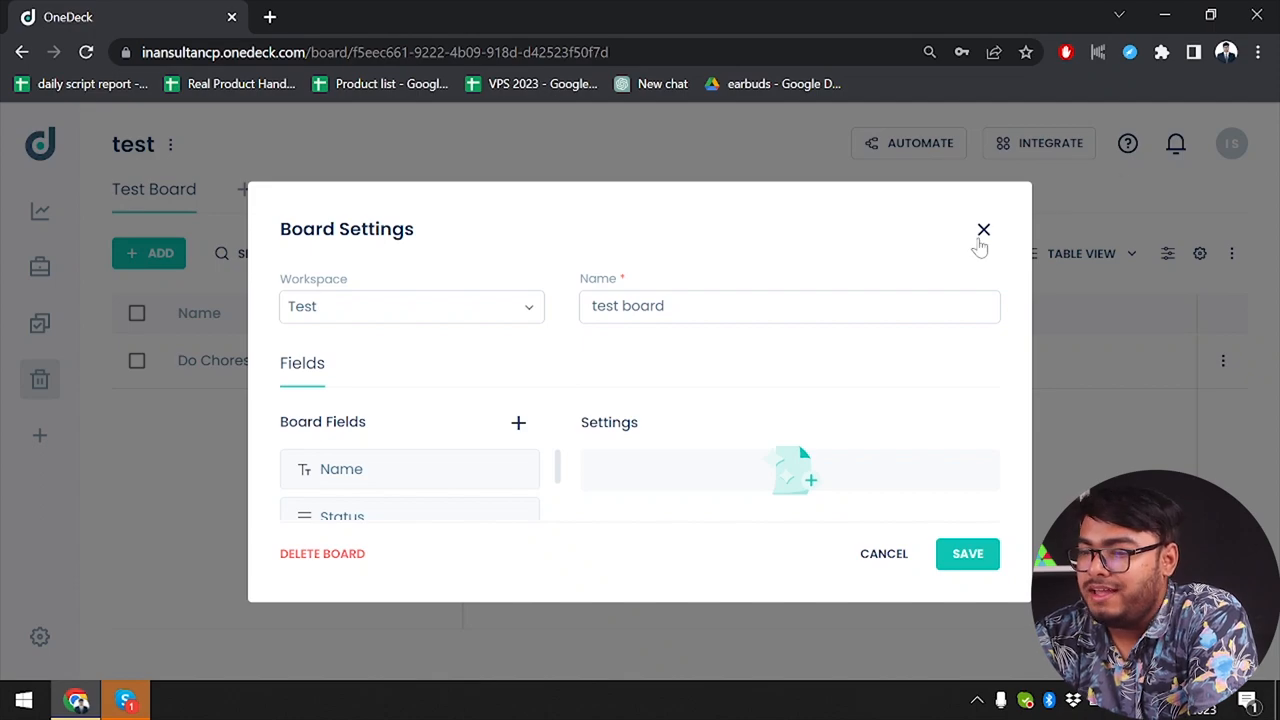
Close Board Settings, view the workspace Edit/Delete menu, and go to account Settings
click(983, 230)
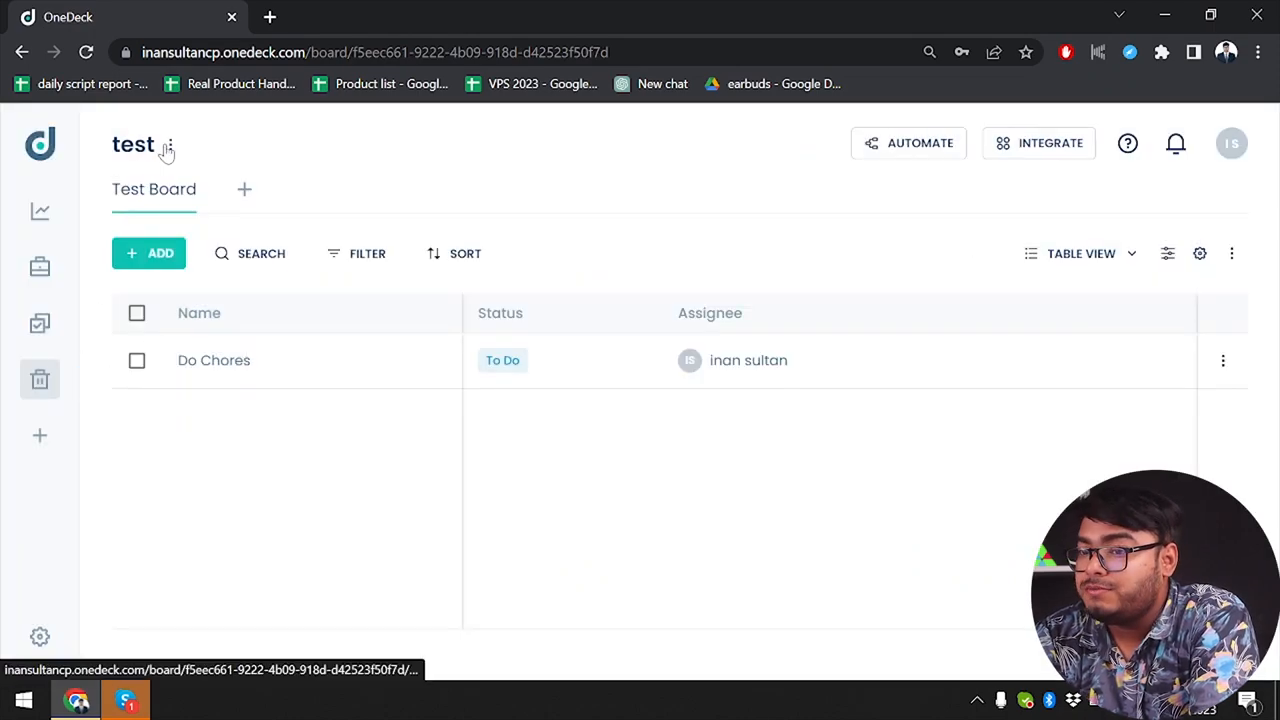
click(170, 144)
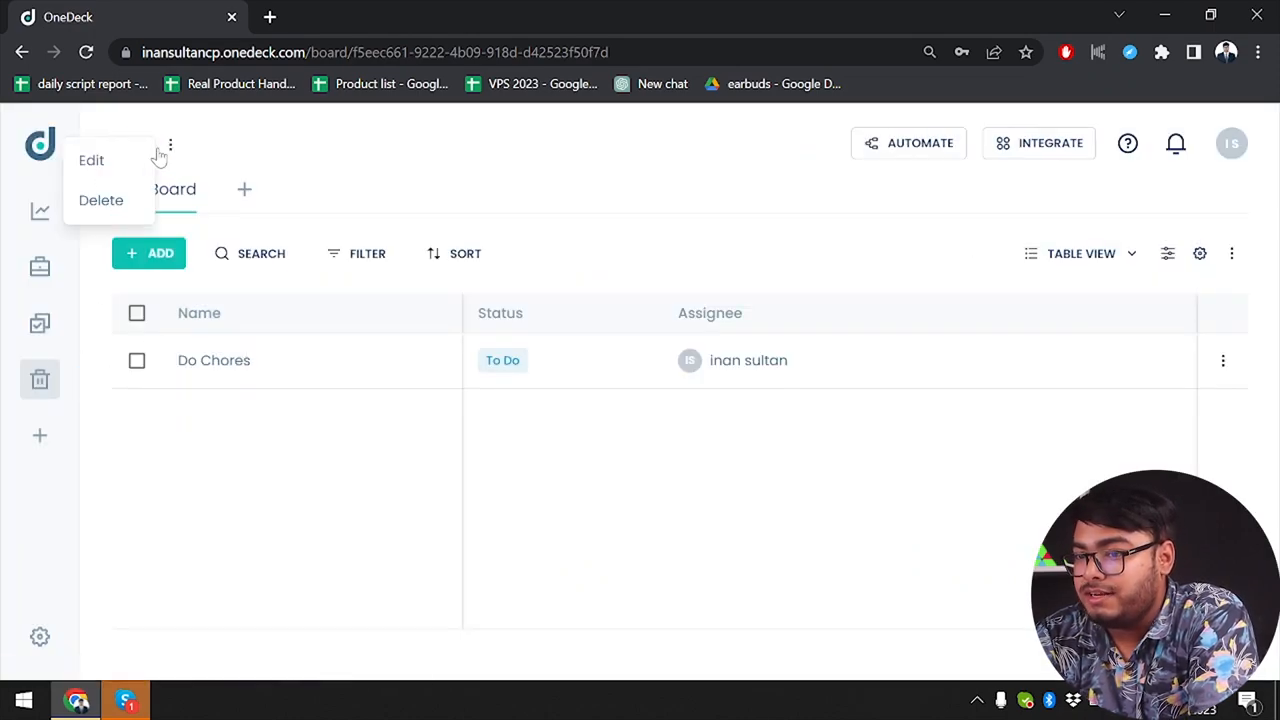
mouse_move(100, 200)
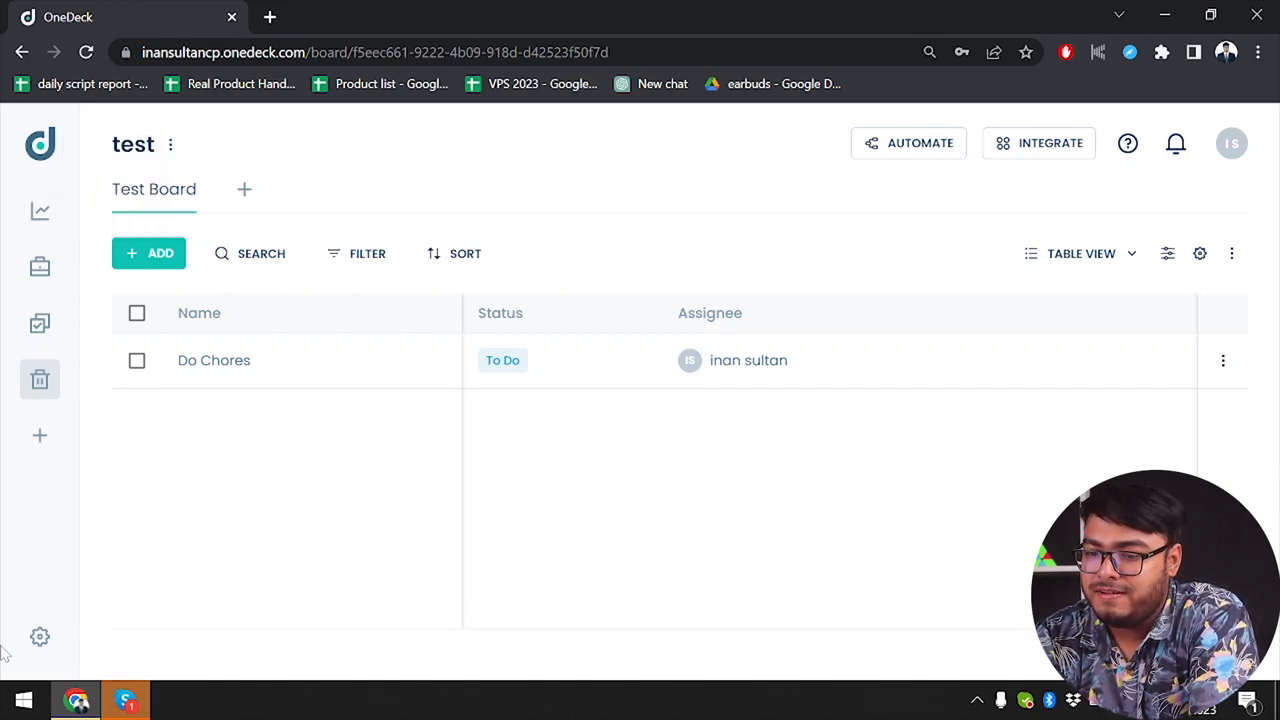
click(40, 636)
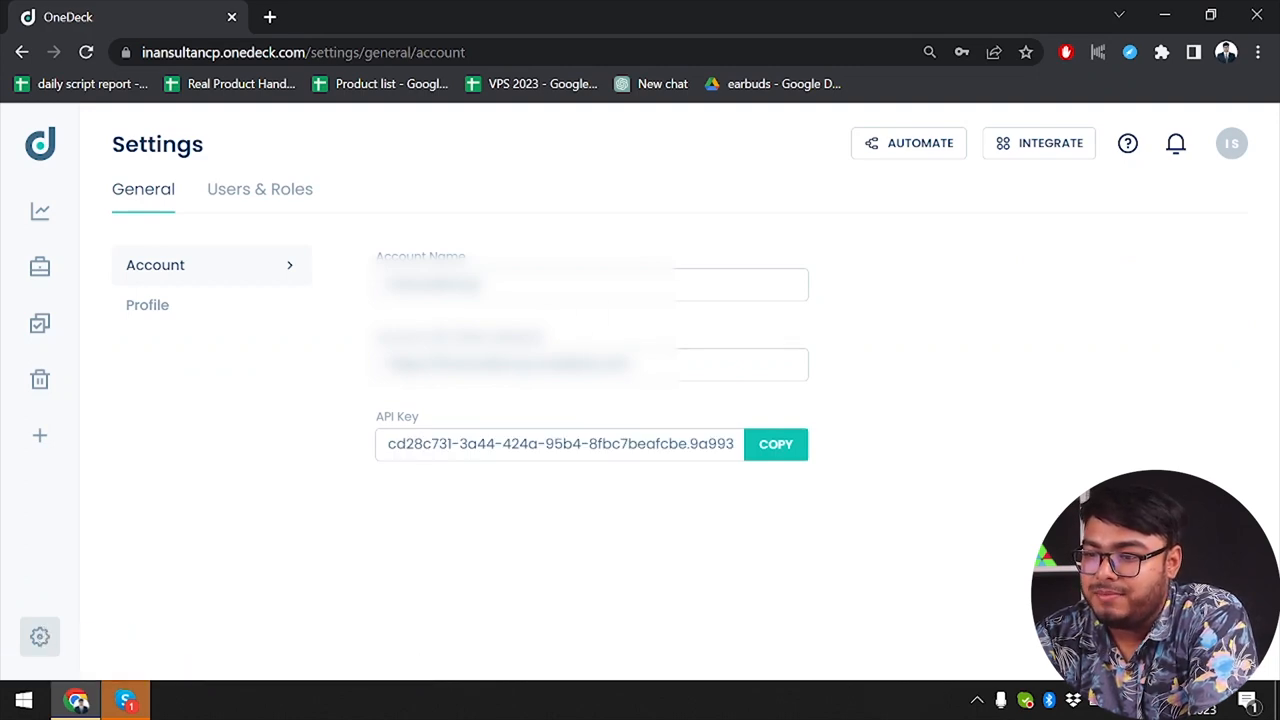
View the Profile tab, then the Users & Roles list showing inan sultan as System Owner
click(147, 305)
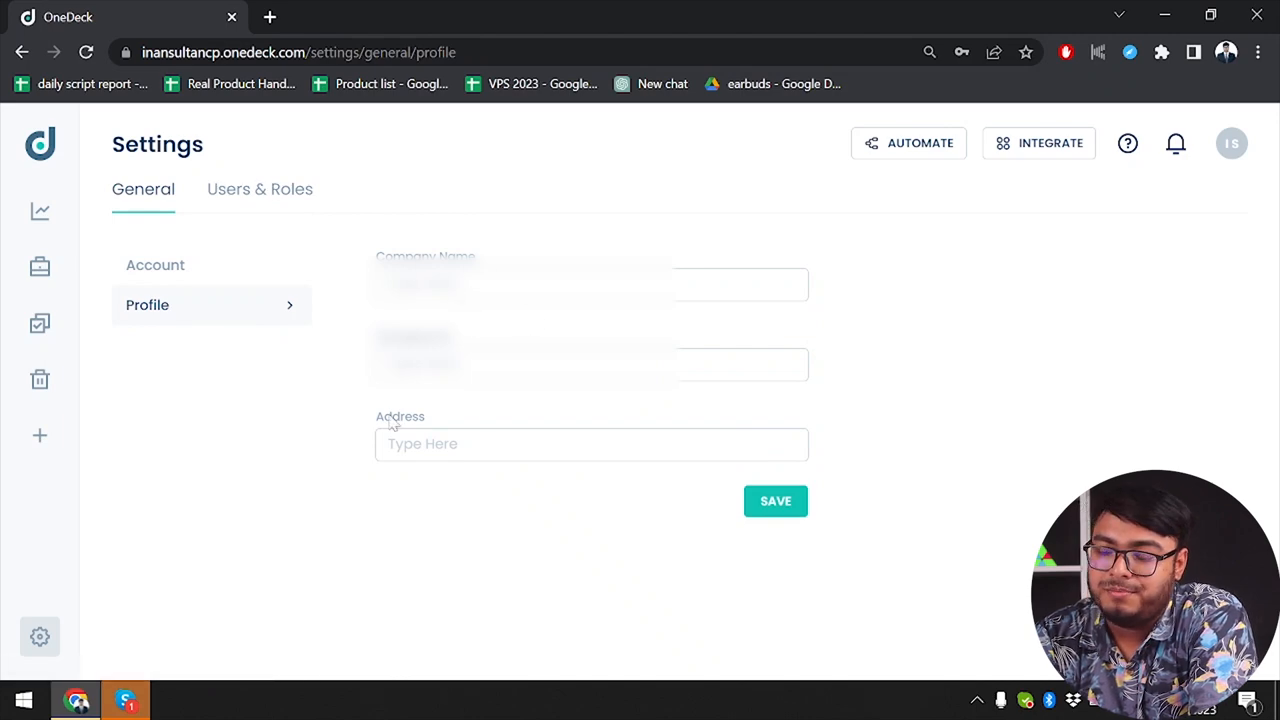
click(260, 189)
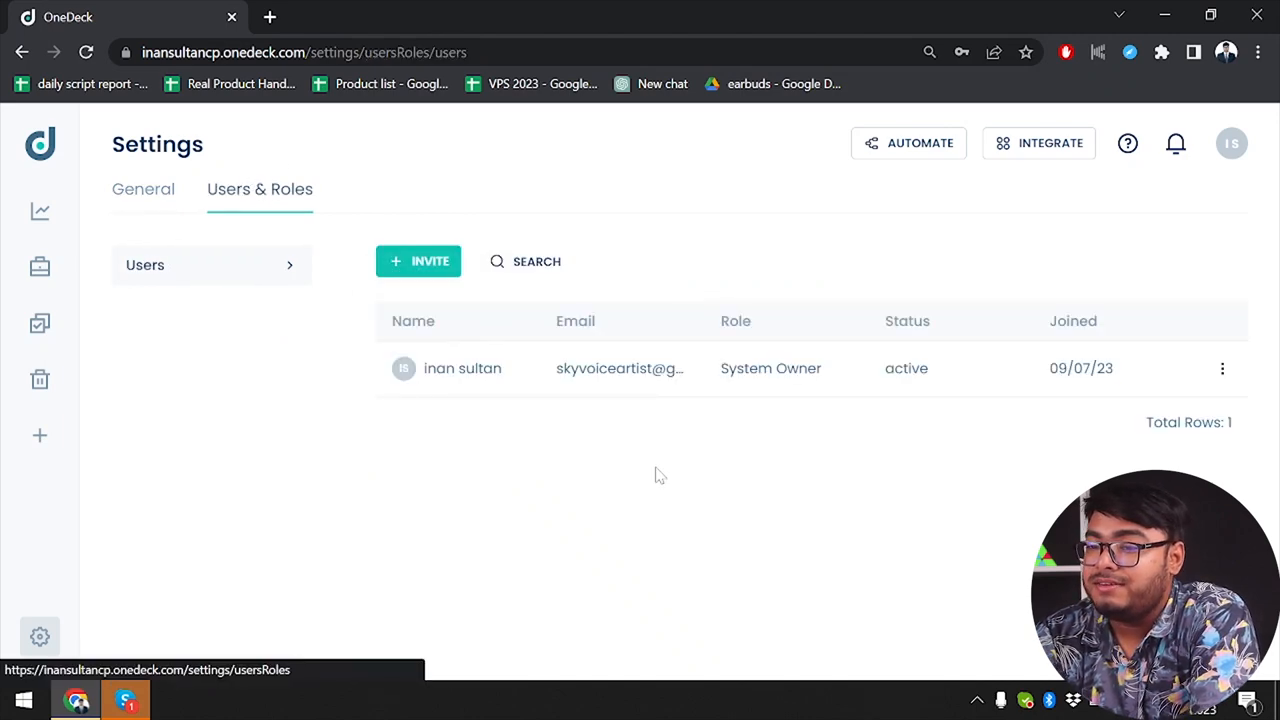